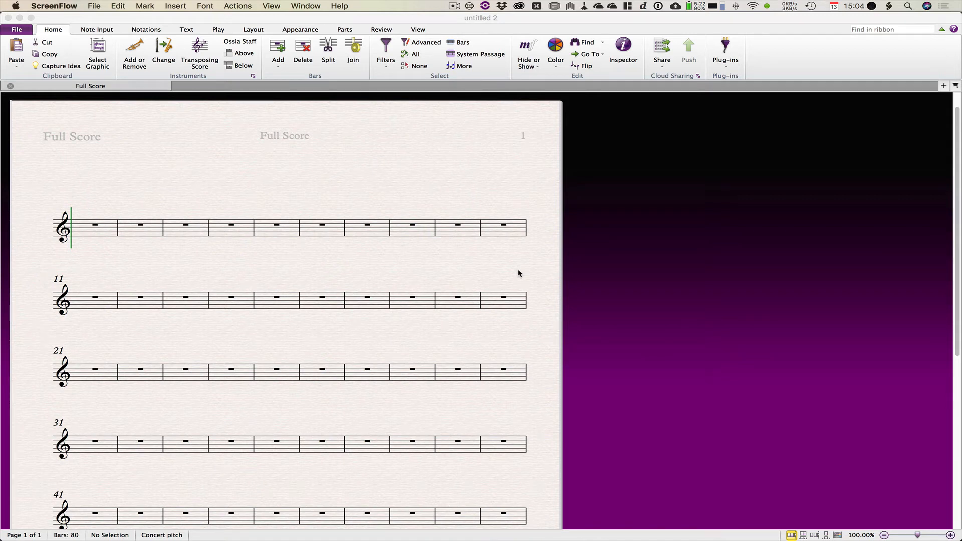
mouse_move(511, 271)
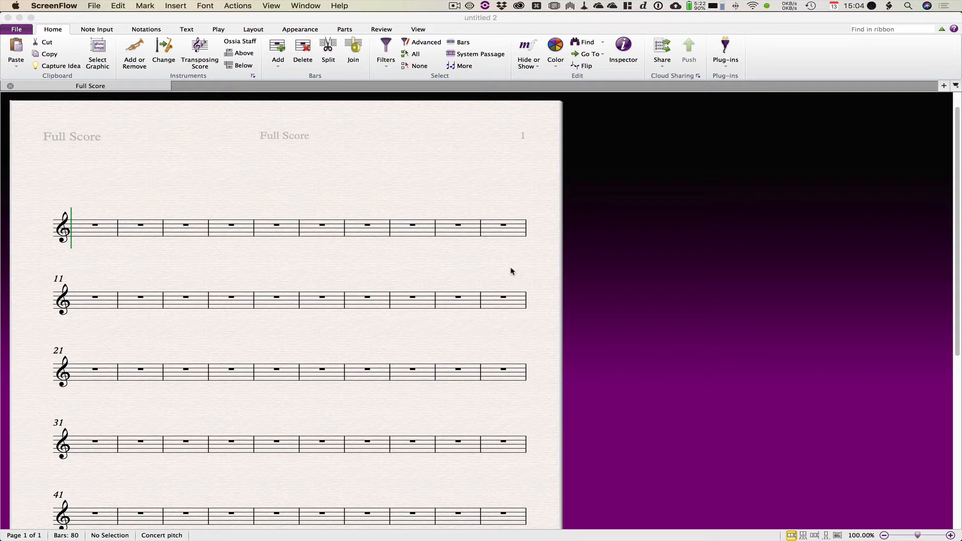
mouse_move(395, 95)
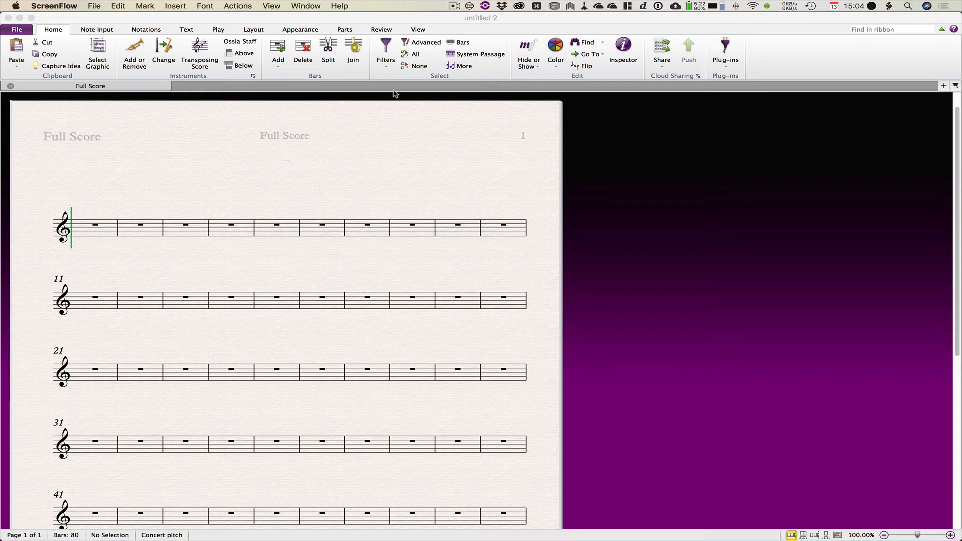
mouse_move(98, 153)
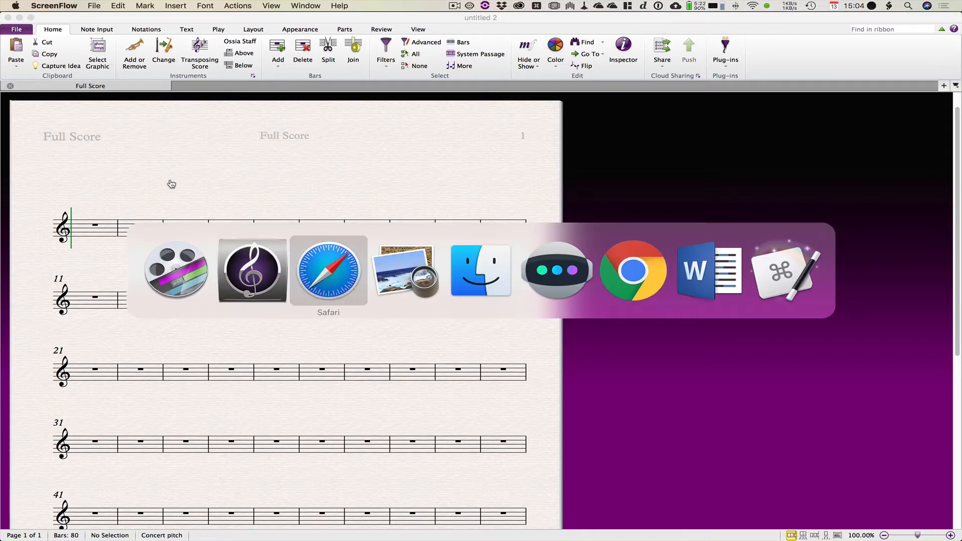
- Switch to Safari to view the Google Photos album 'Notation and Publishing Example 2'
click(328, 270)
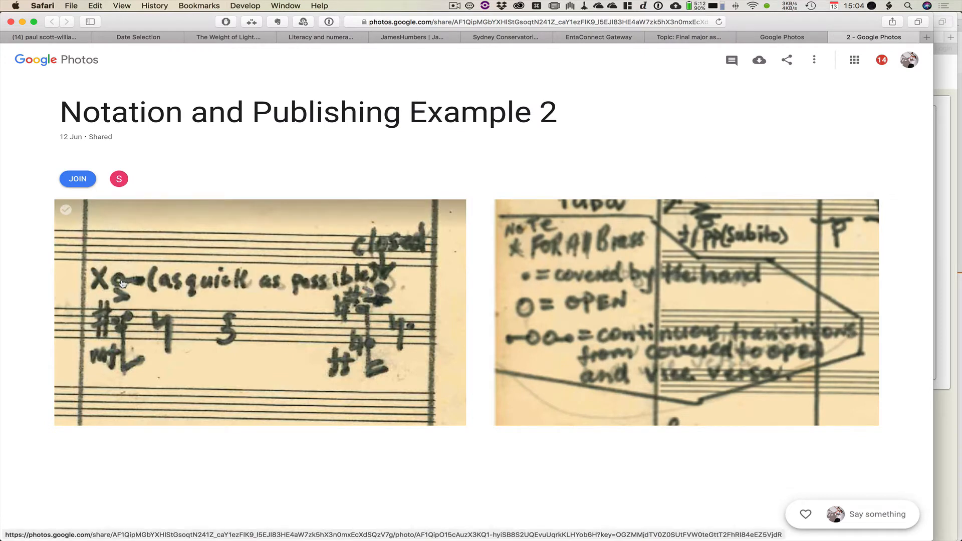
mouse_move(610, 250)
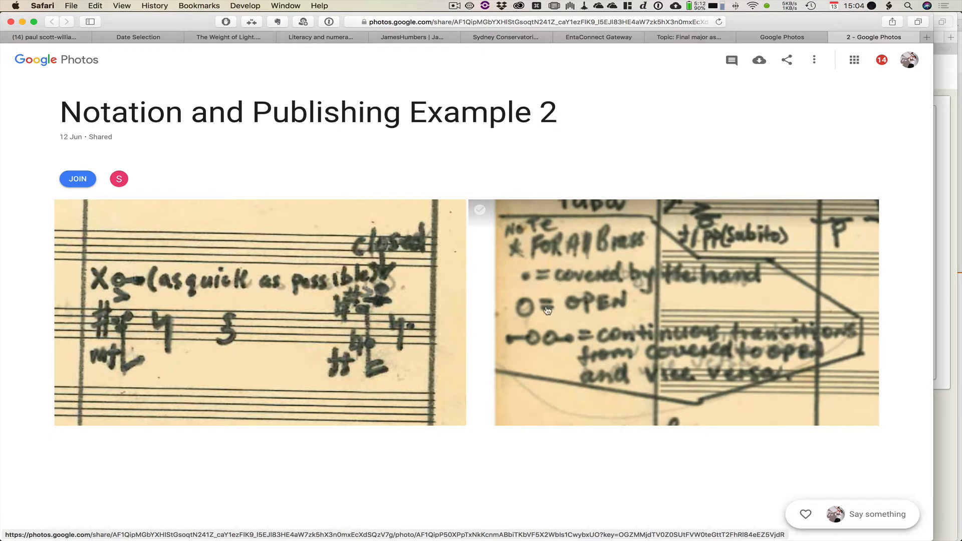
mouse_move(634, 378)
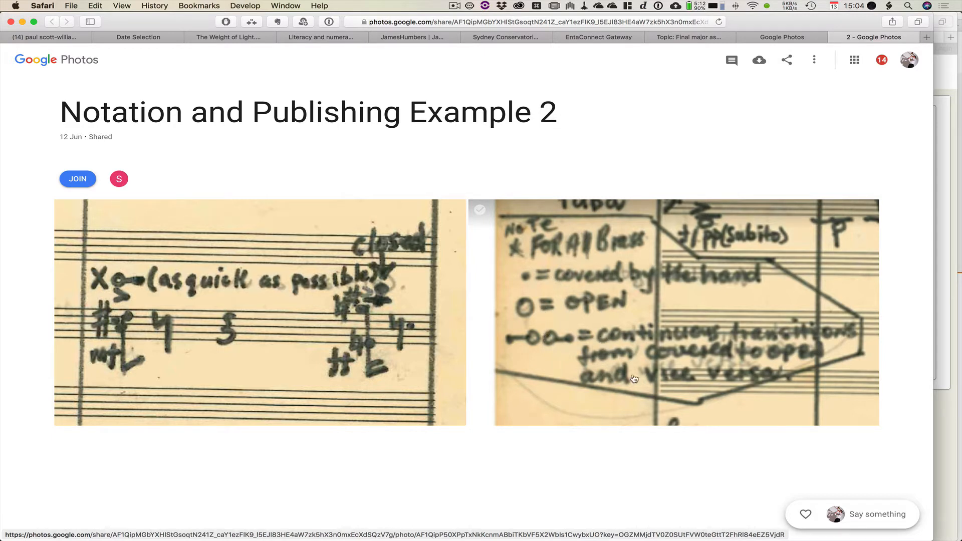
mouse_move(542, 344)
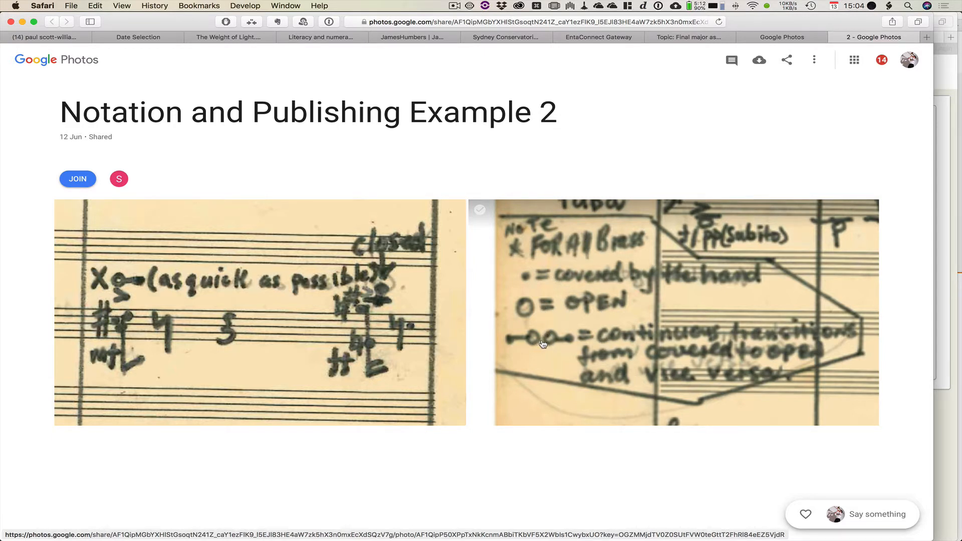
mouse_move(561, 333)
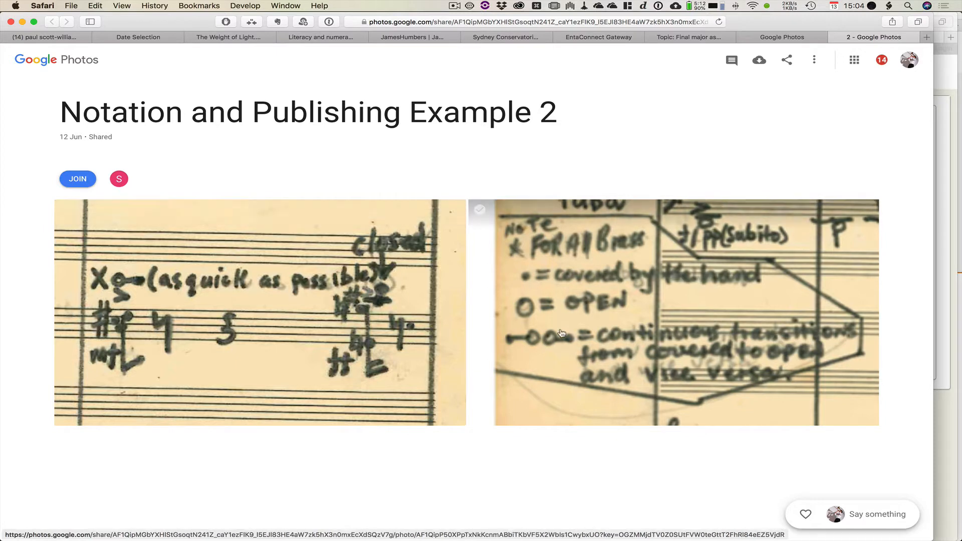
mouse_move(566, 339)
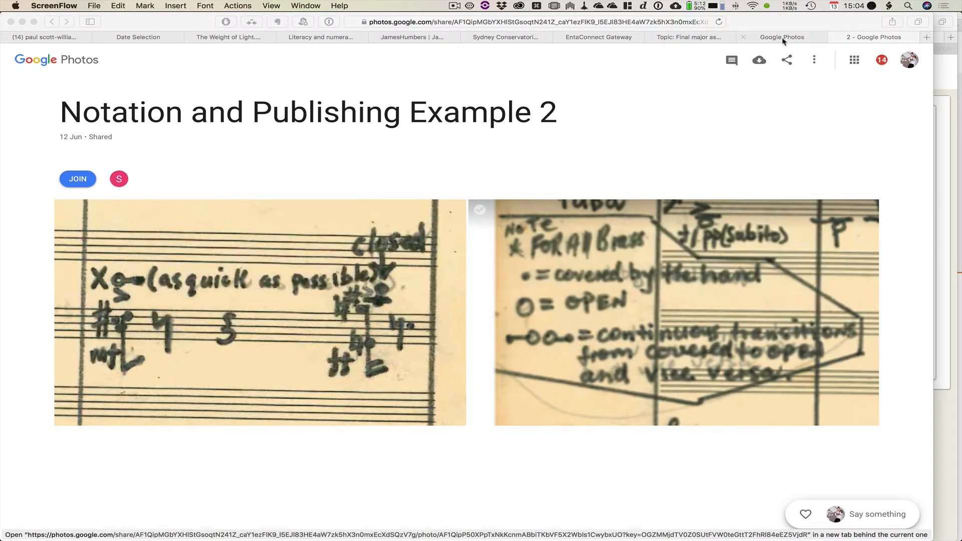
mouse_move(699, 41)
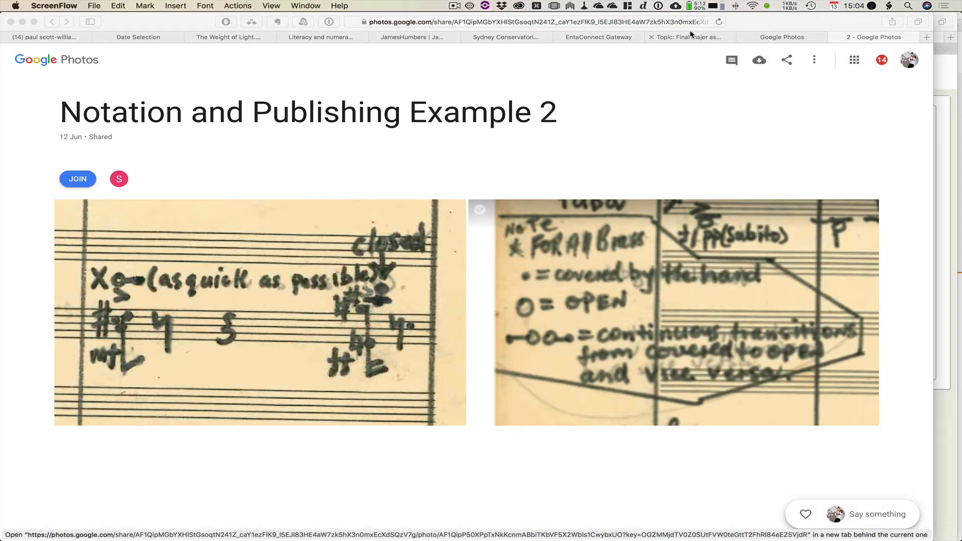
mouse_move(689, 37)
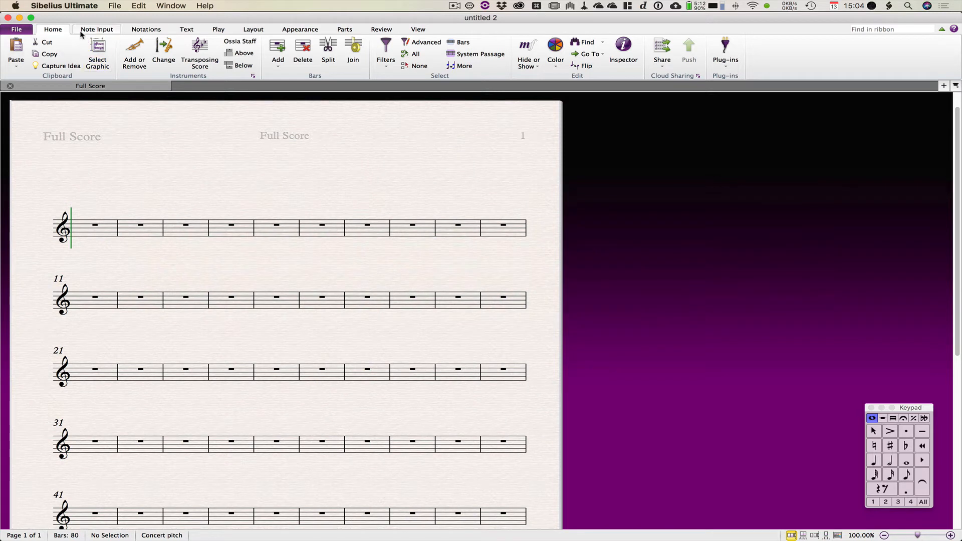
- From the Notations Symbols library, create a new symbol named 'Open to closed' and browse characters
click(146, 29)
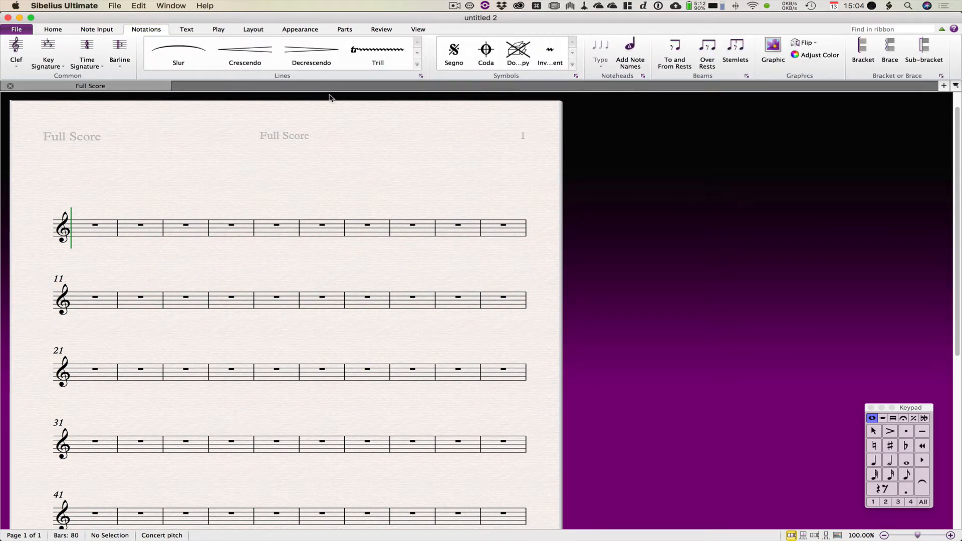
mouse_move(567, 80)
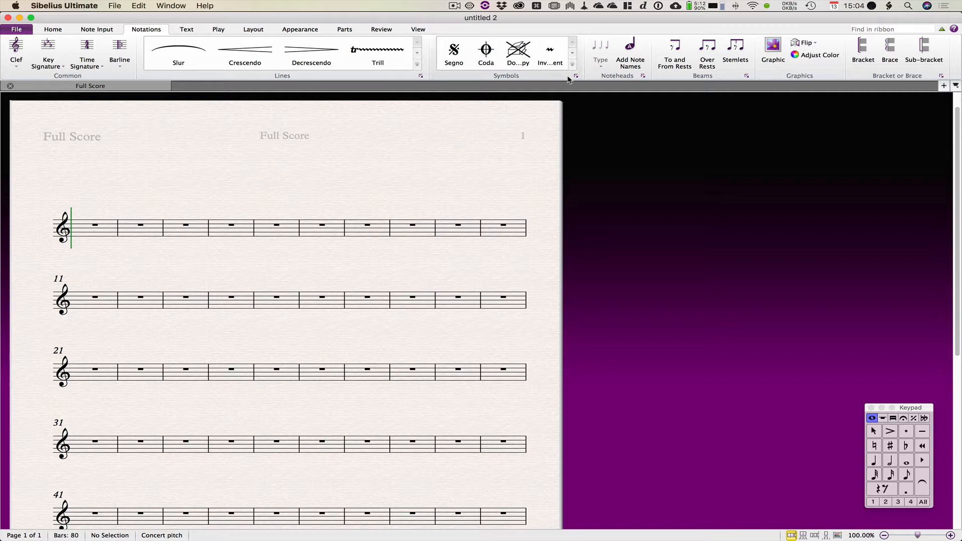
click(576, 76)
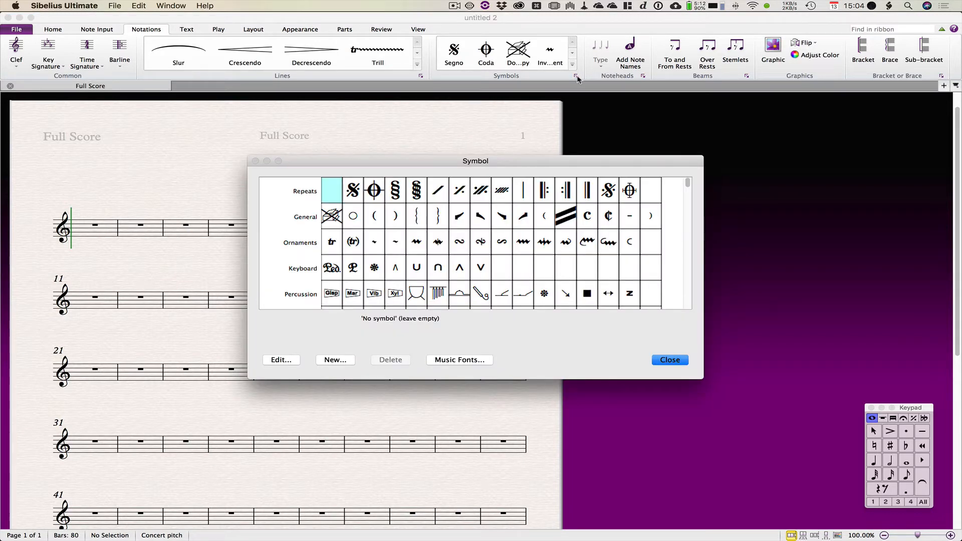
mouse_move(411, 268)
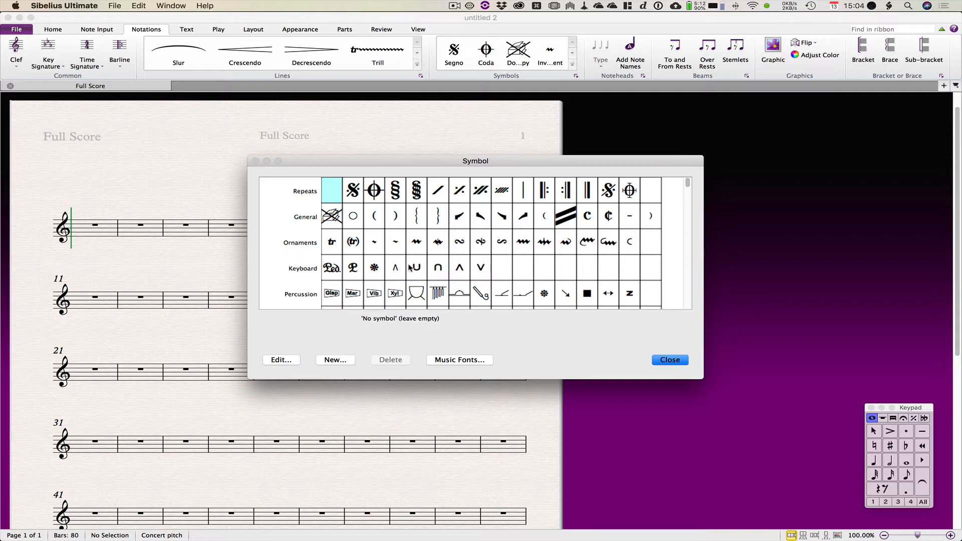
mouse_move(340, 362)
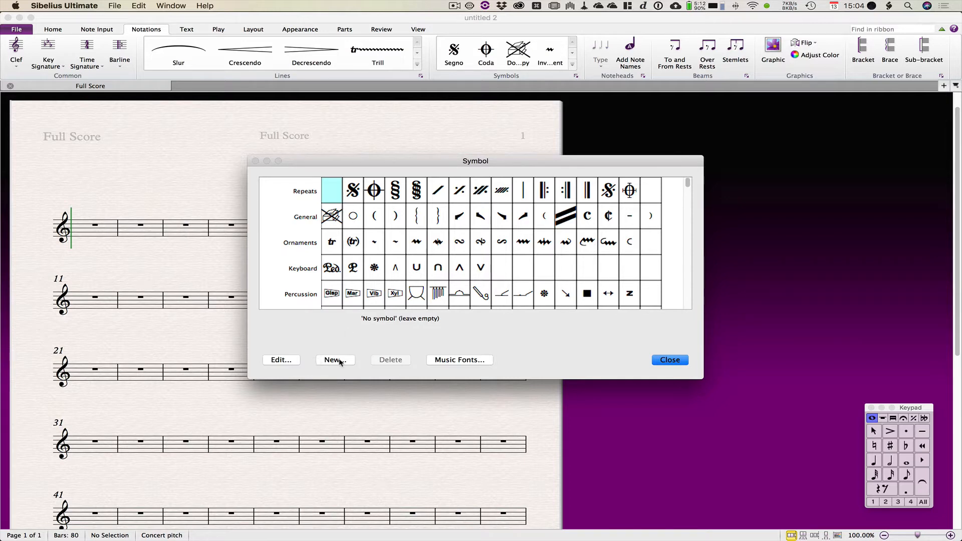
click(334, 359)
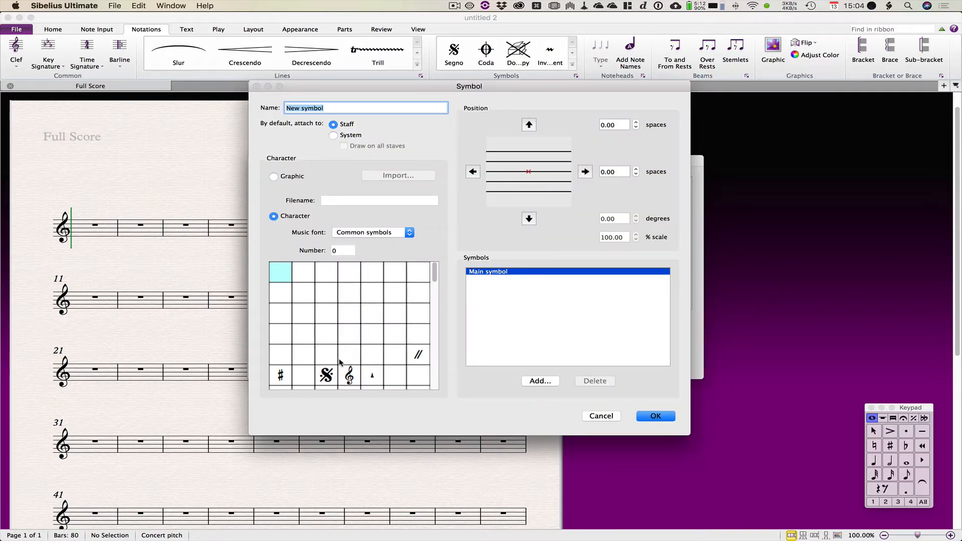
text(Open)
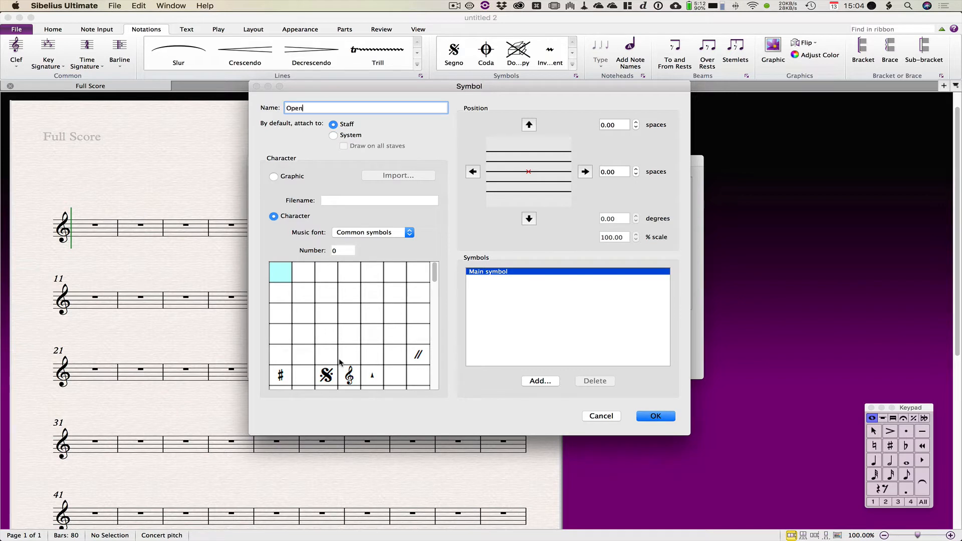
text(to clo)
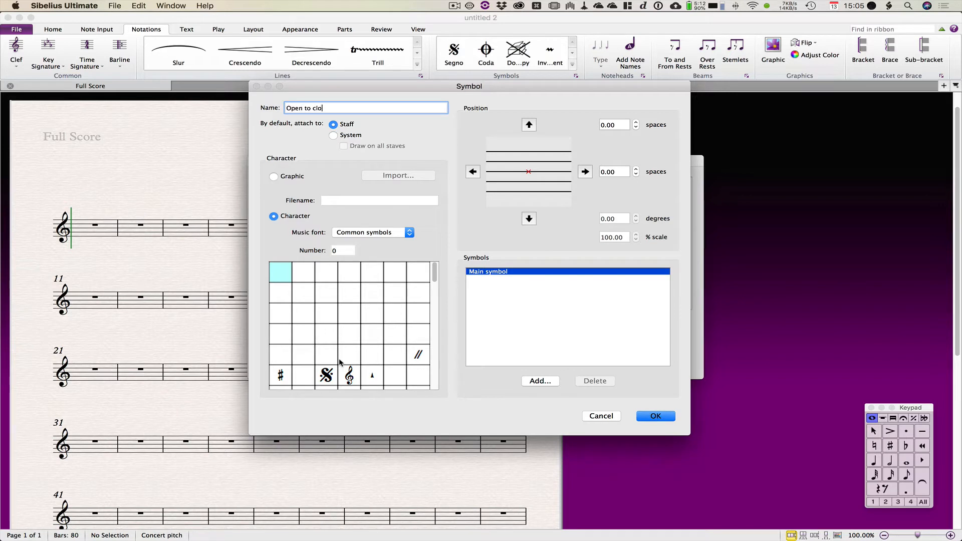
text(sed)
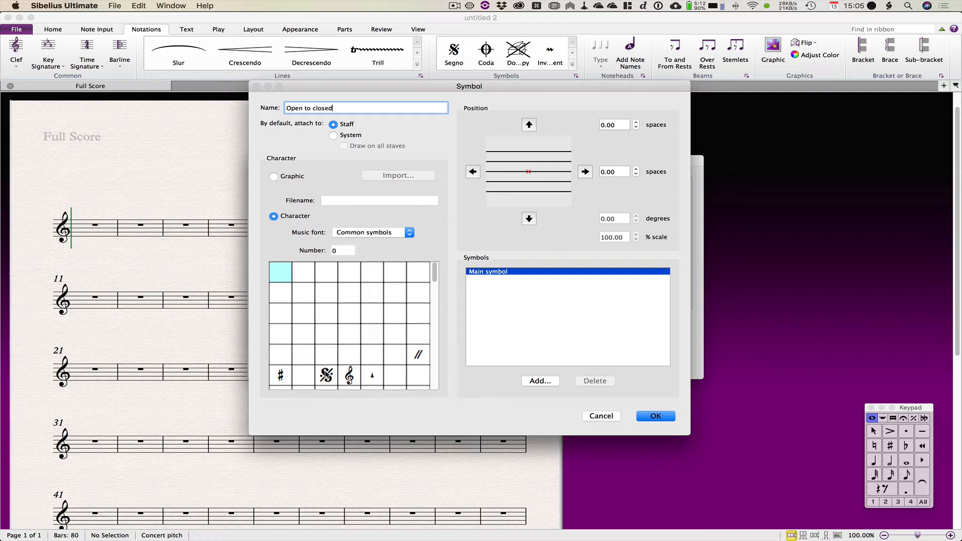
mouse_move(383, 204)
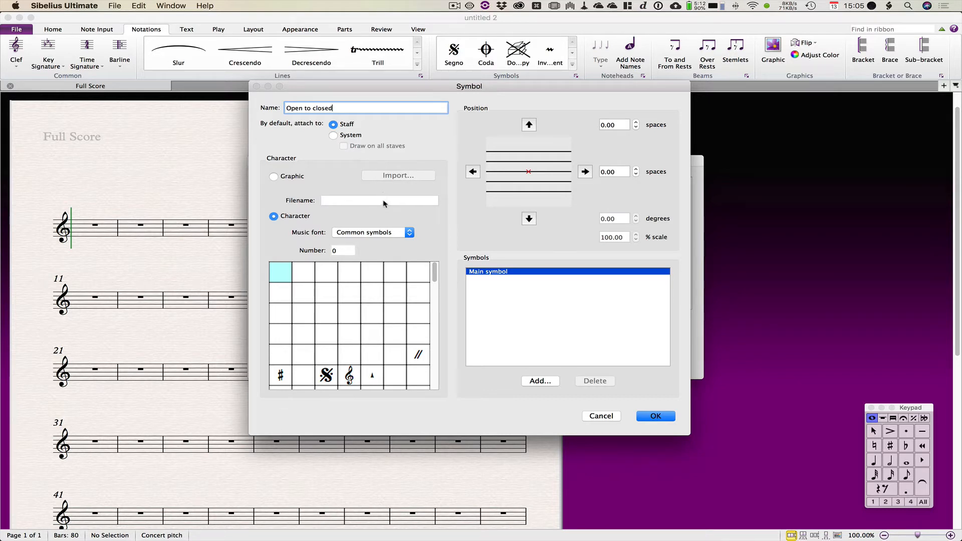
mouse_move(393, 249)
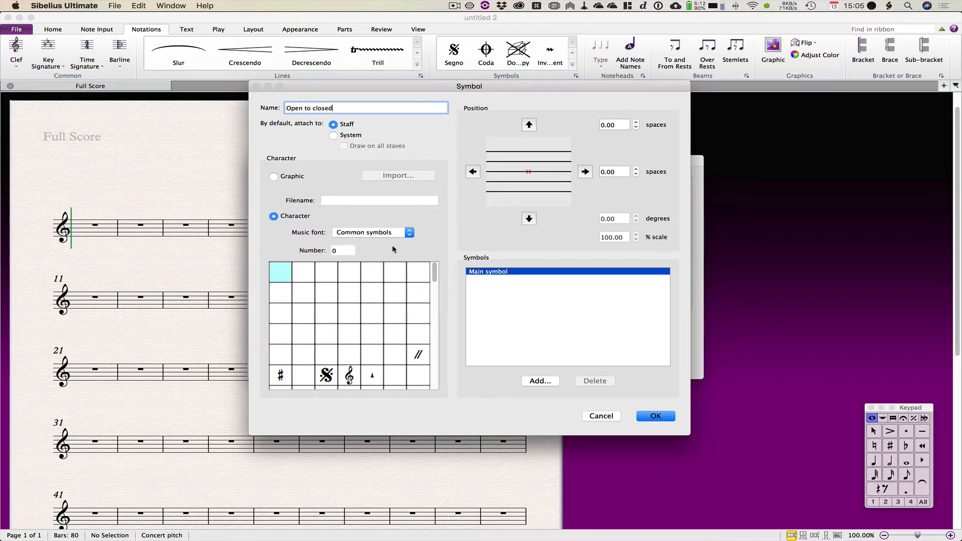
scroll(down, 3)
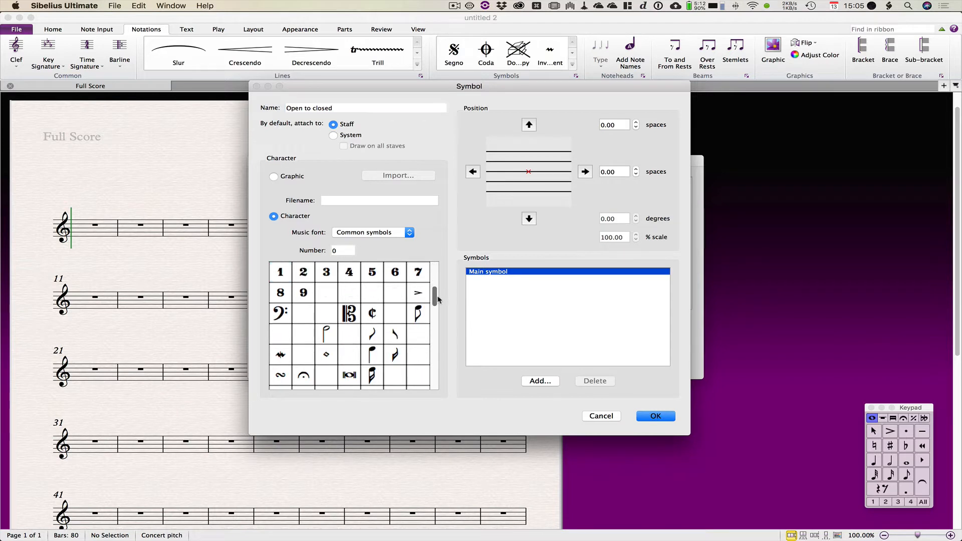
scroll(down, 3)
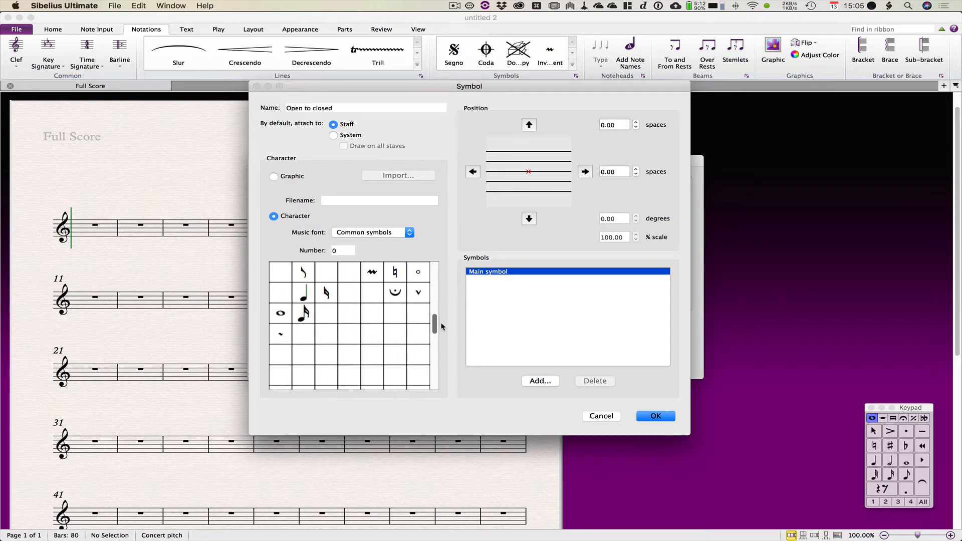
- Use Common symbols character 111, the small circle, offset -1.19 spaces horizontally
click(418, 313)
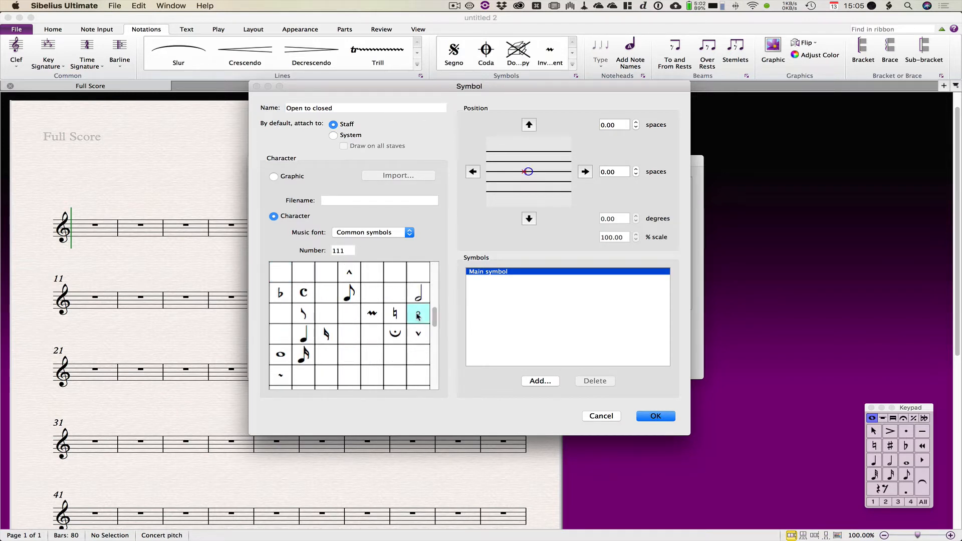
click(472, 172)
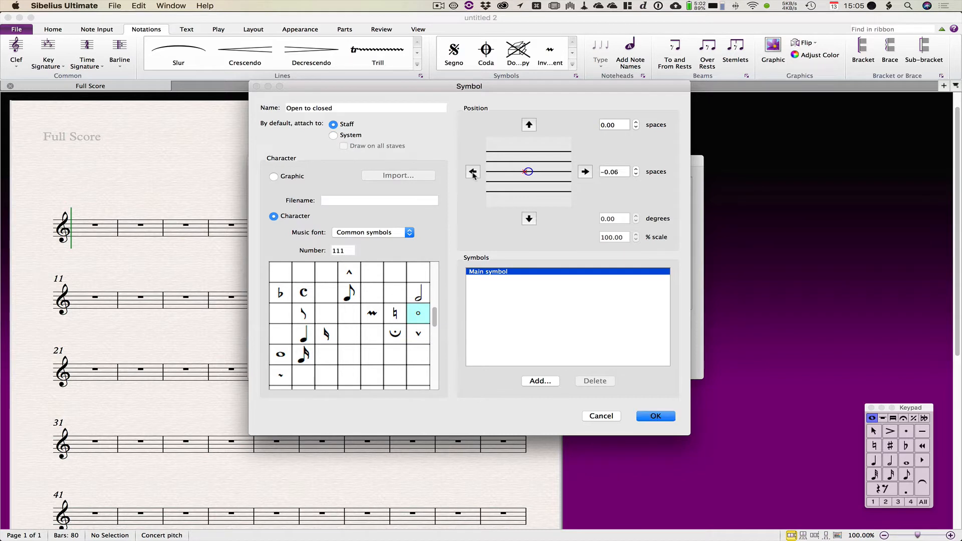
click(473, 172)
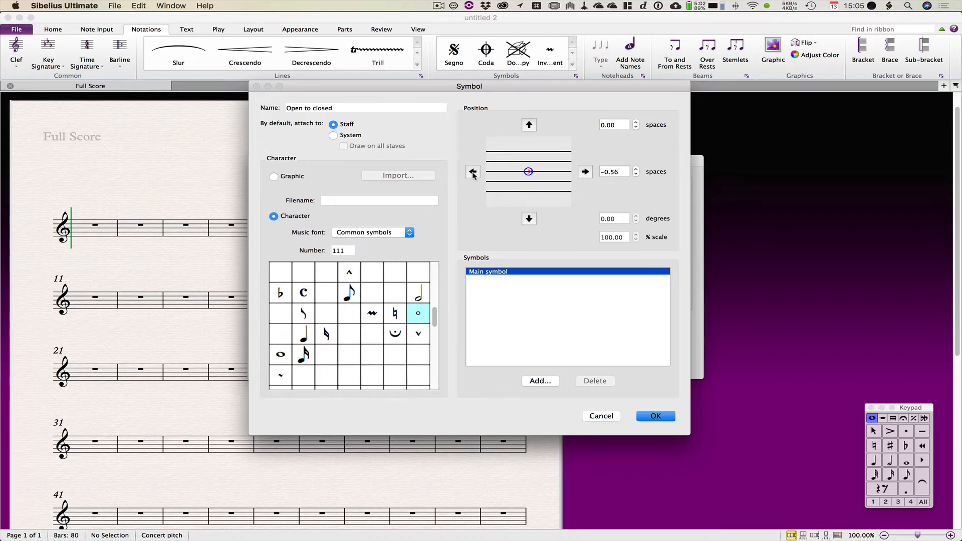
click(472, 171)
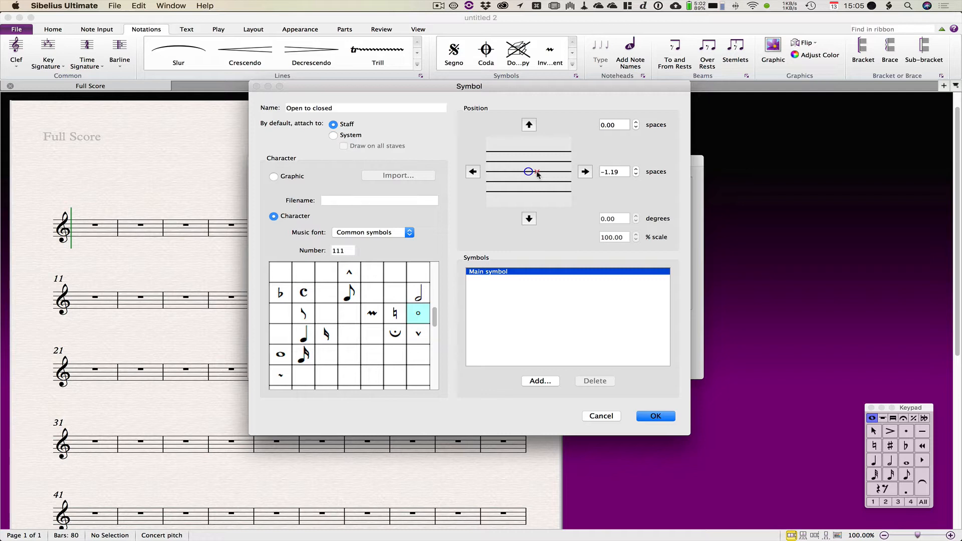
mouse_move(403, 134)
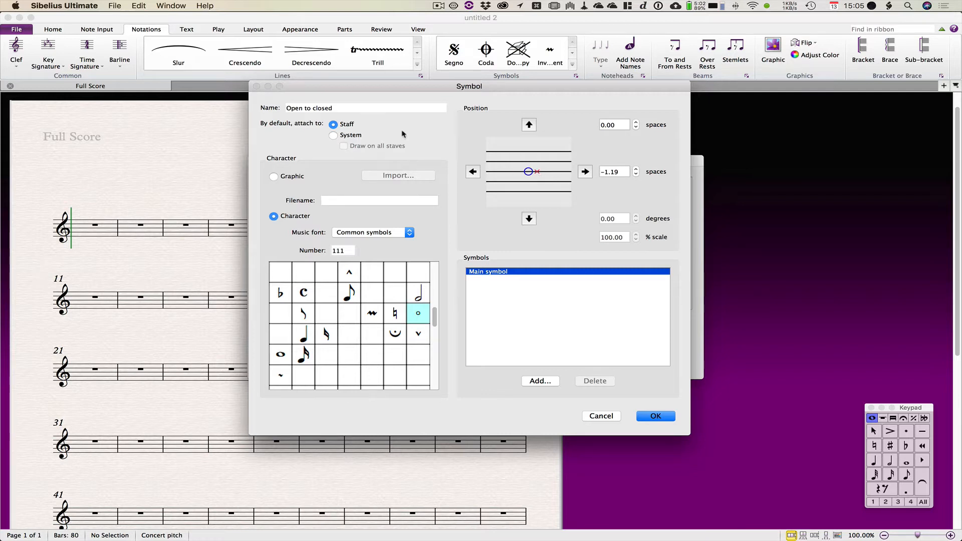
mouse_move(540, 177)
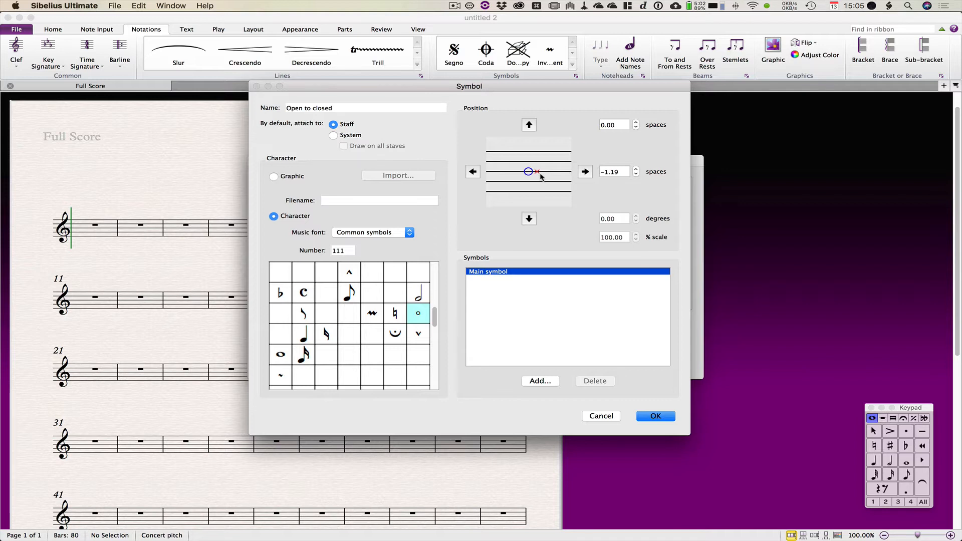
mouse_move(517, 358)
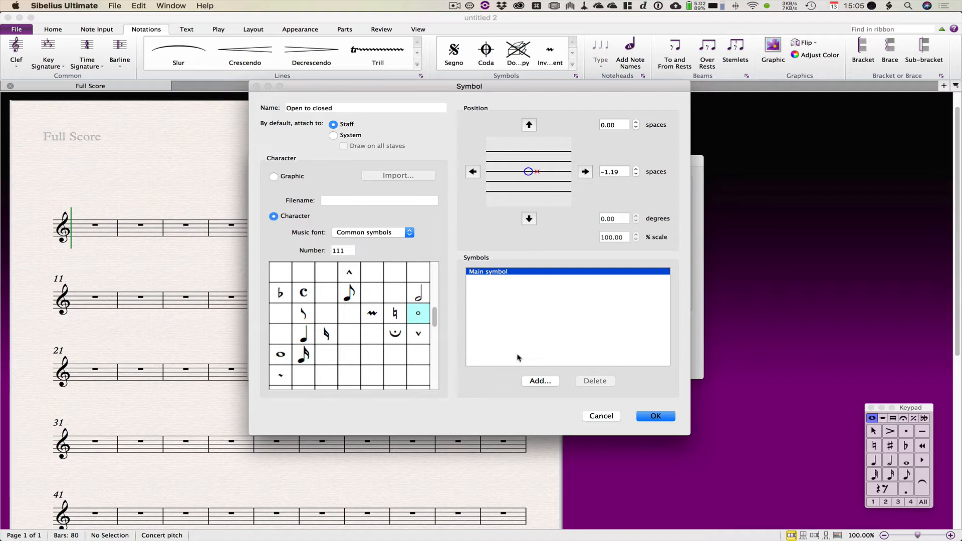
- Add a lyric hyphen component offset -0.62 vertically and -0.50 horizontally
click(539, 380)
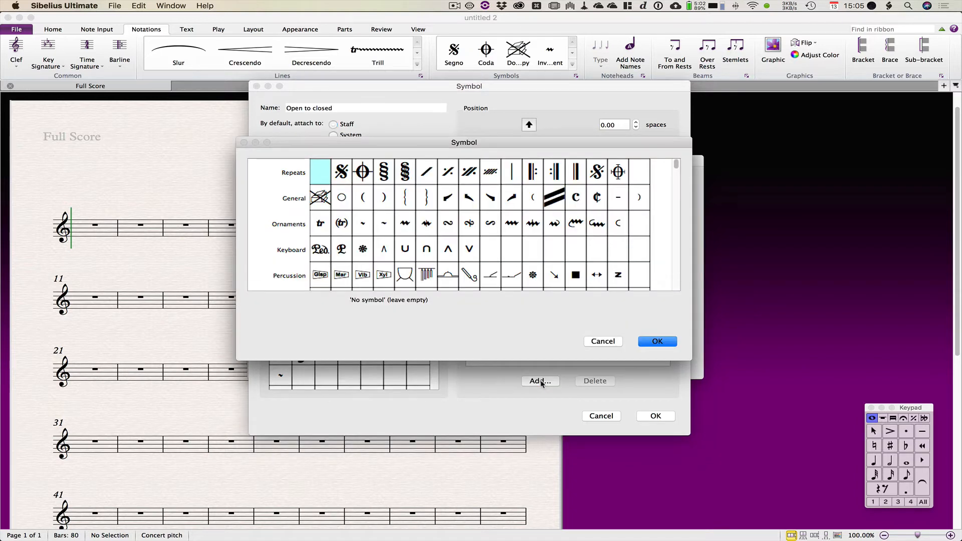
mouse_move(618, 203)
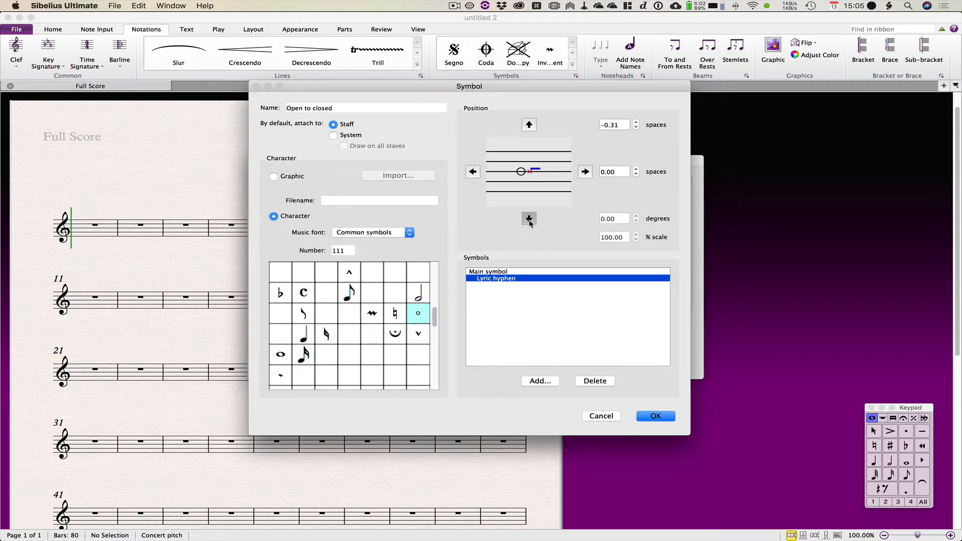
click(473, 171)
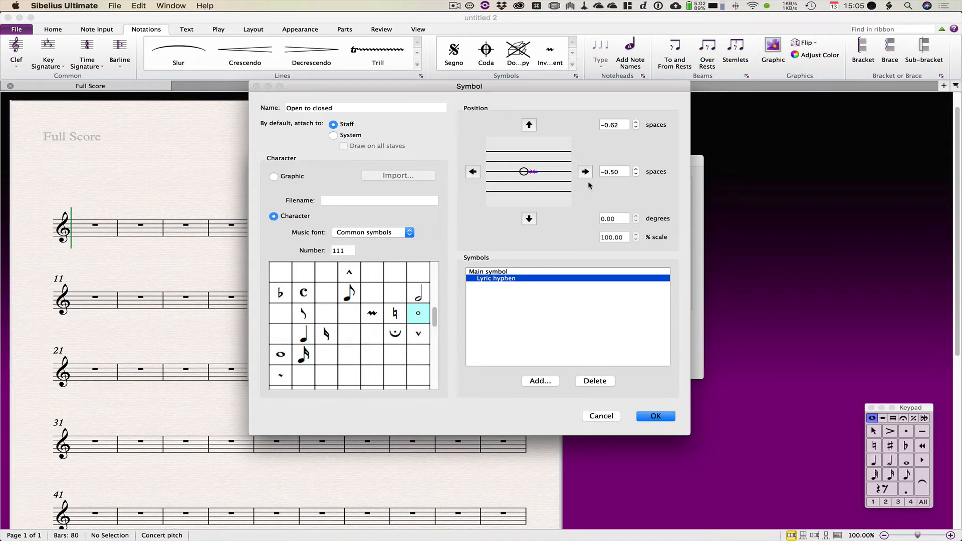
mouse_move(570, 293)
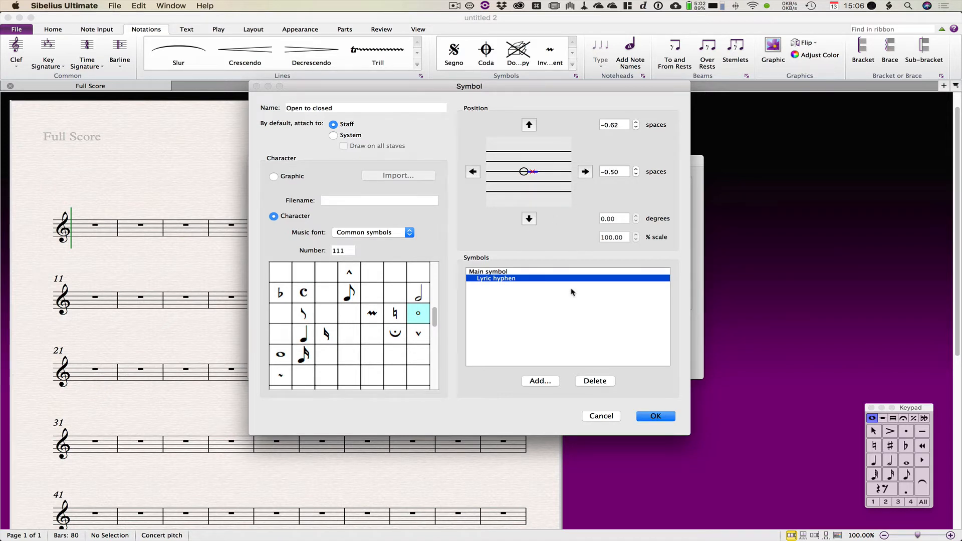
mouse_move(547, 381)
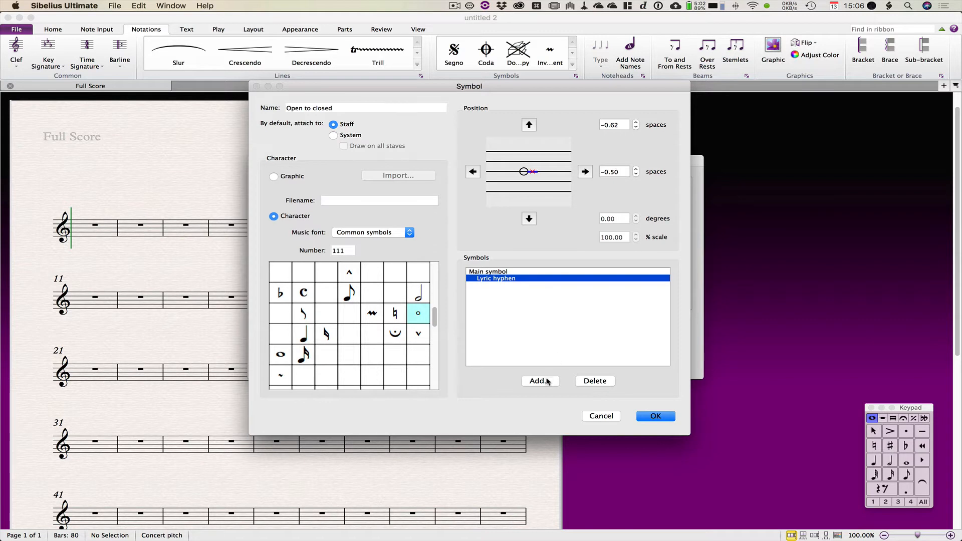
- Browse the component list for a filled dot, trying Staccato above against the reference photos
click(539, 380)
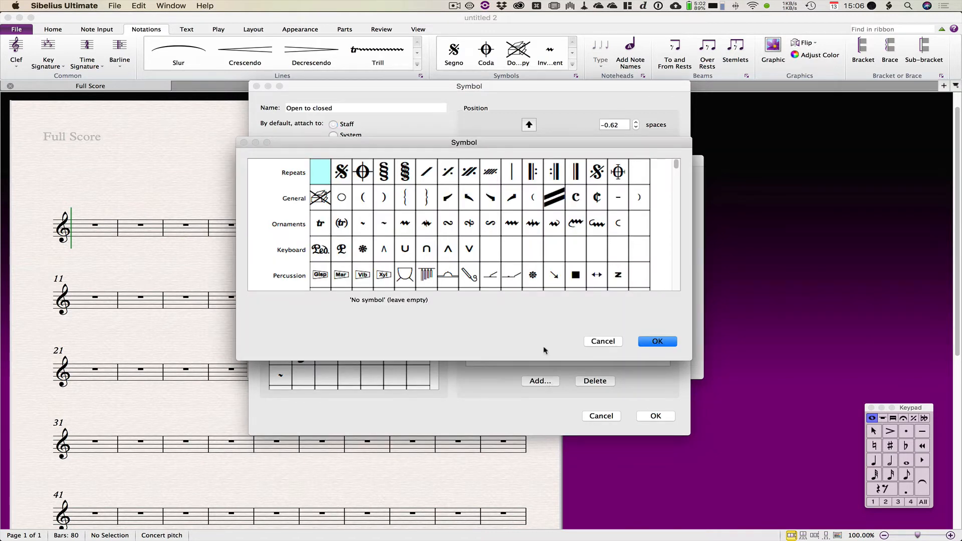
scroll(down, 3)
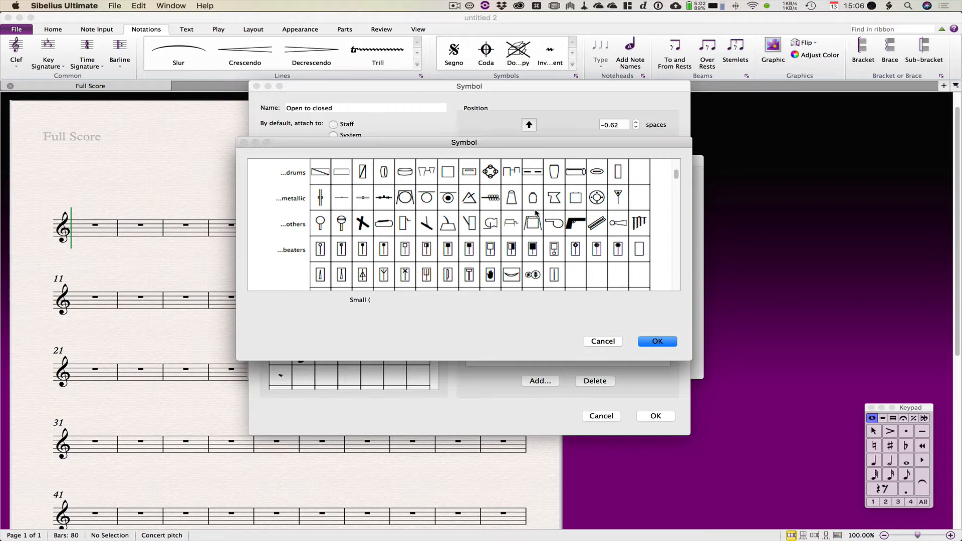
scroll(down, 3)
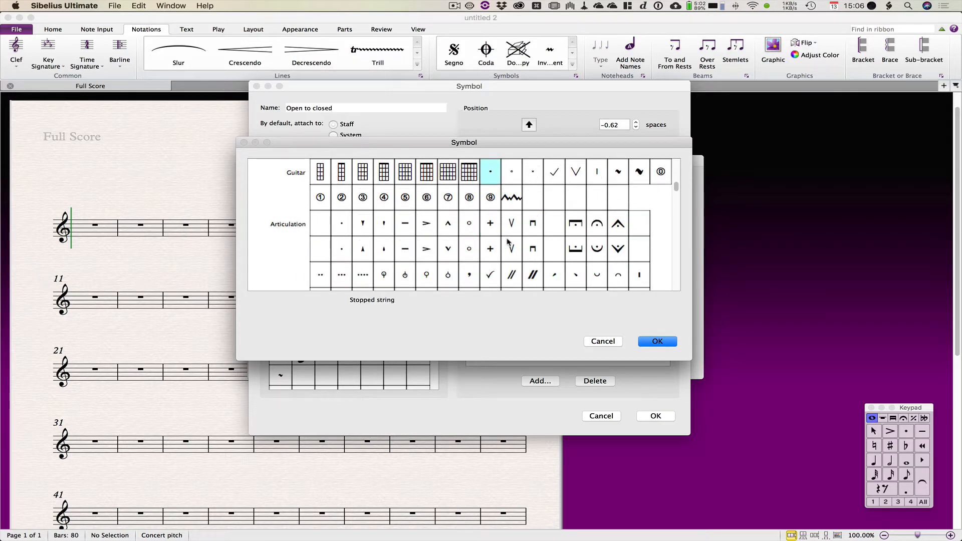
scroll(down, 3)
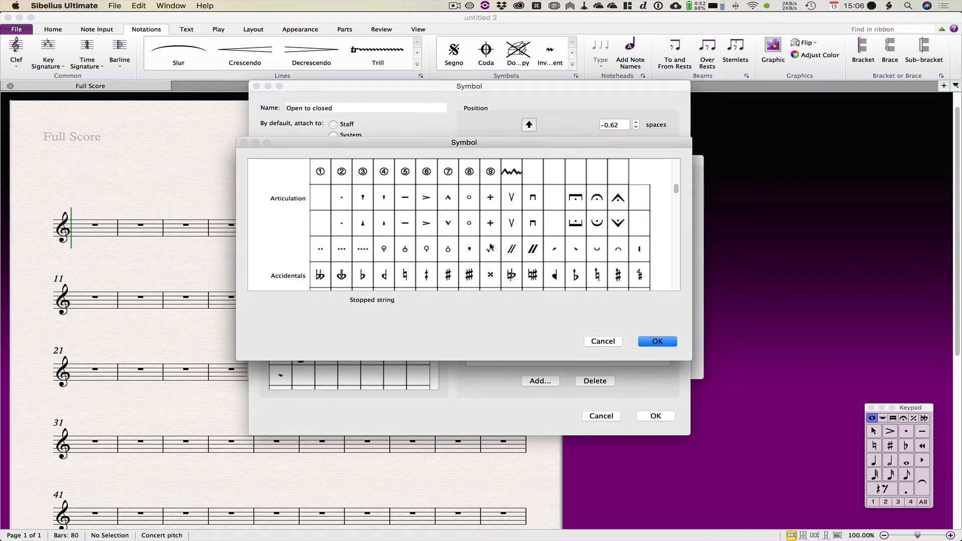
click(341, 198)
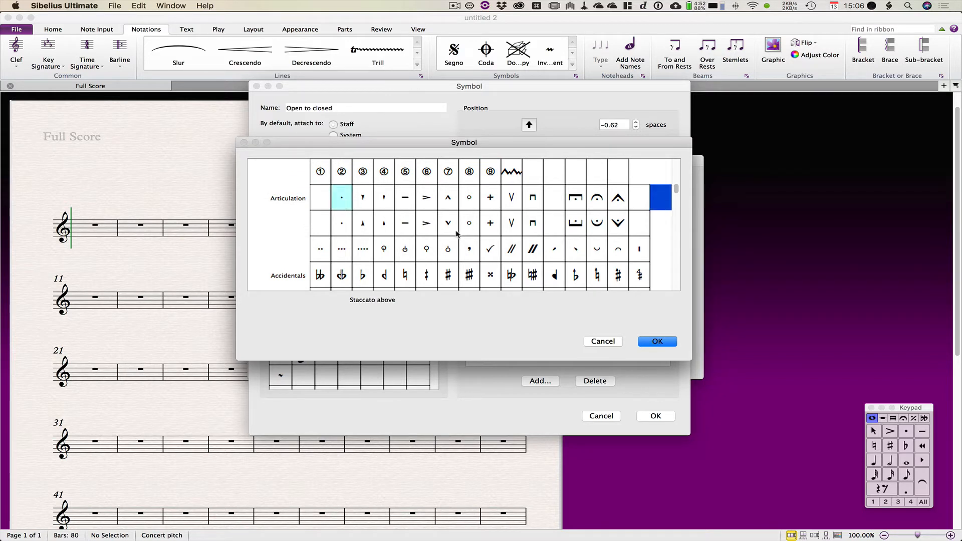
scroll(down, 3)
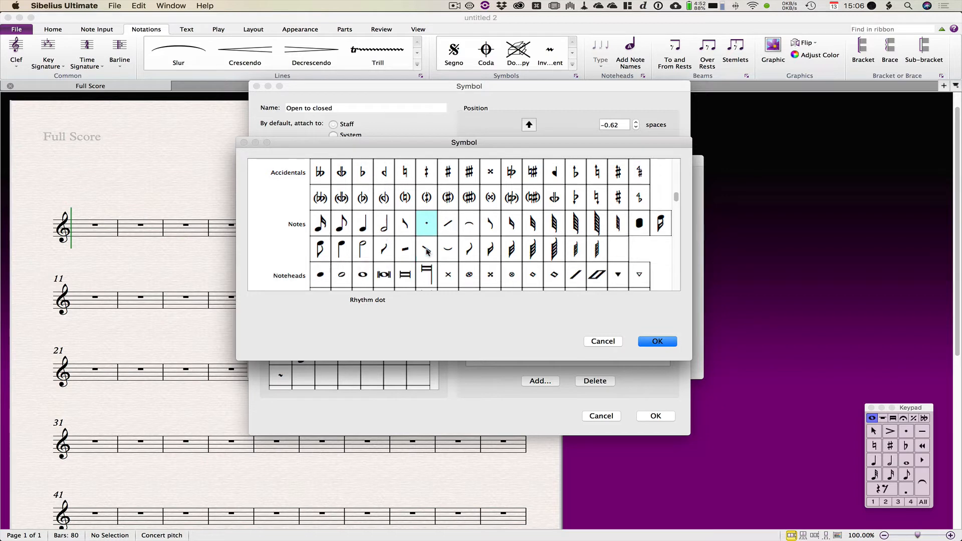
scroll(down, 3)
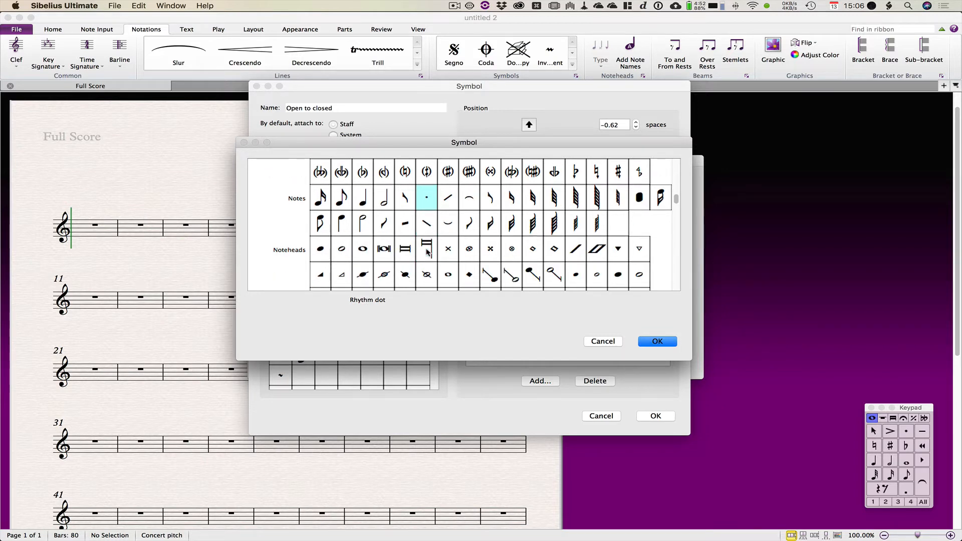
scroll(up, 3)
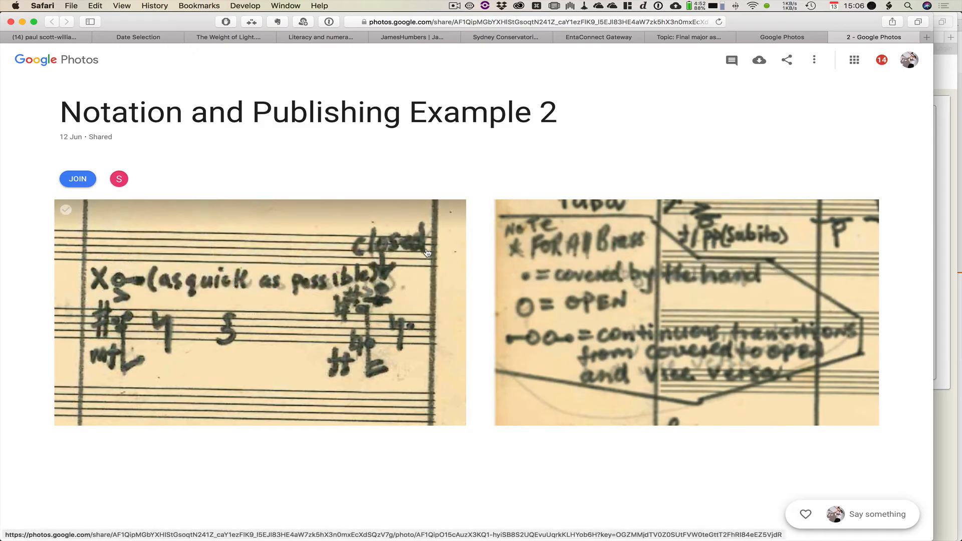
mouse_move(533, 315)
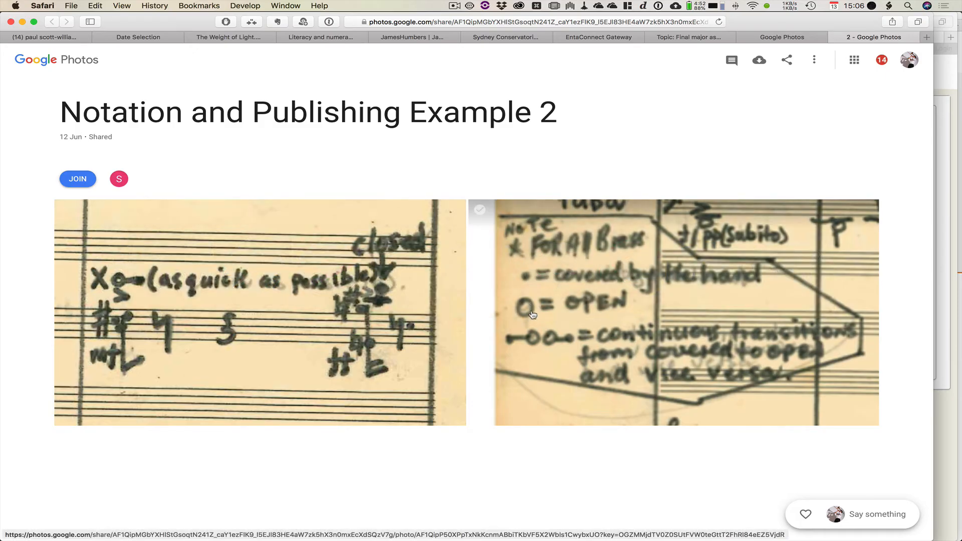
mouse_move(588, 306)
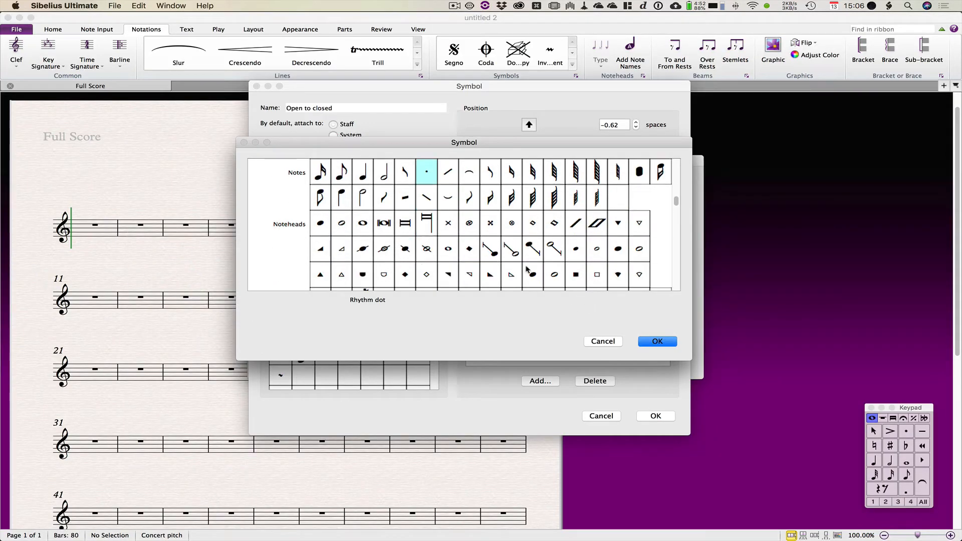
- Scroll to the Techniques row and add Closed hole as a component
scroll(down, 3)
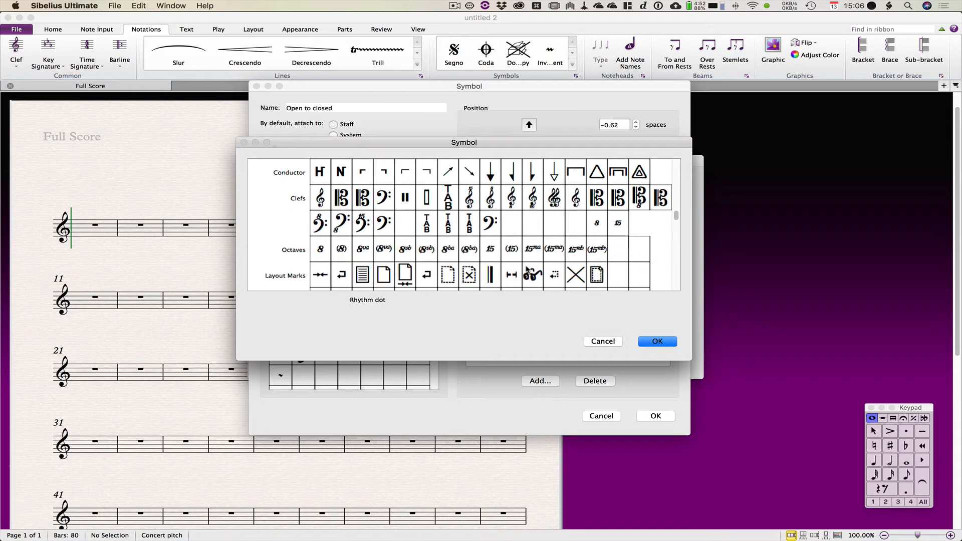
scroll(down, 3)
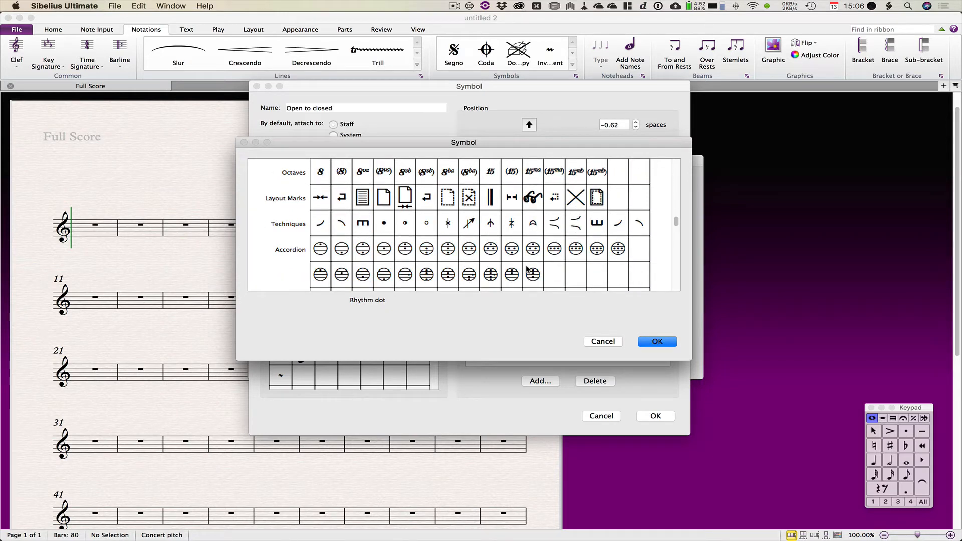
scroll(down, 3)
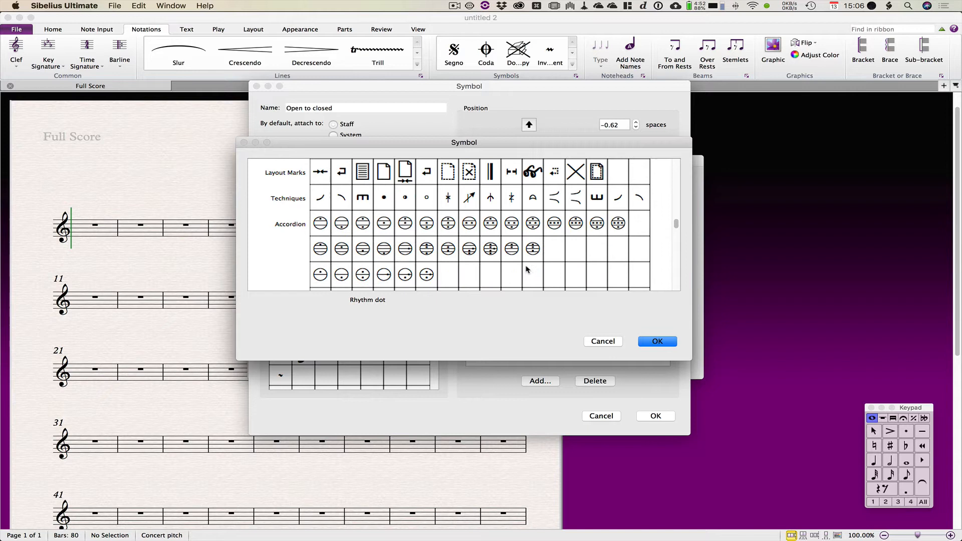
scroll(down, 3)
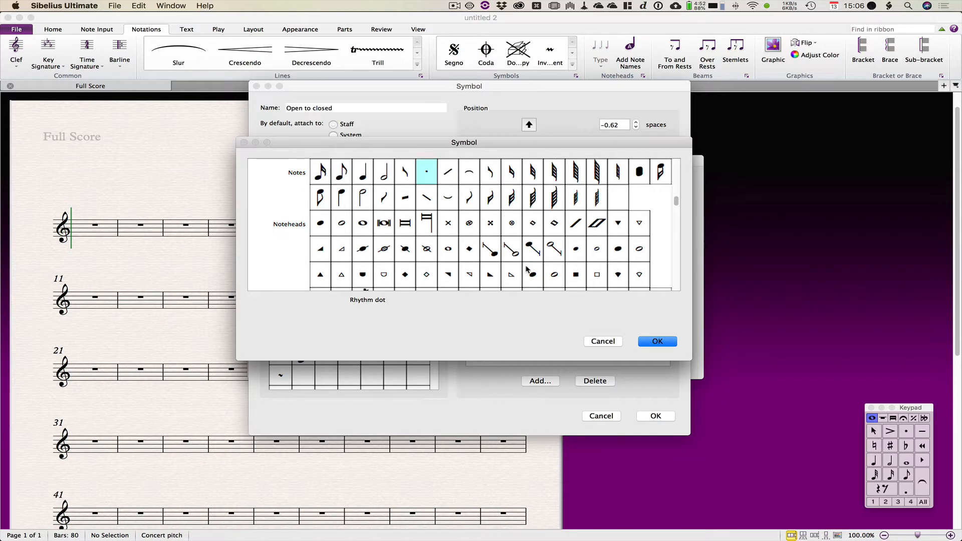
scroll(down, 3)
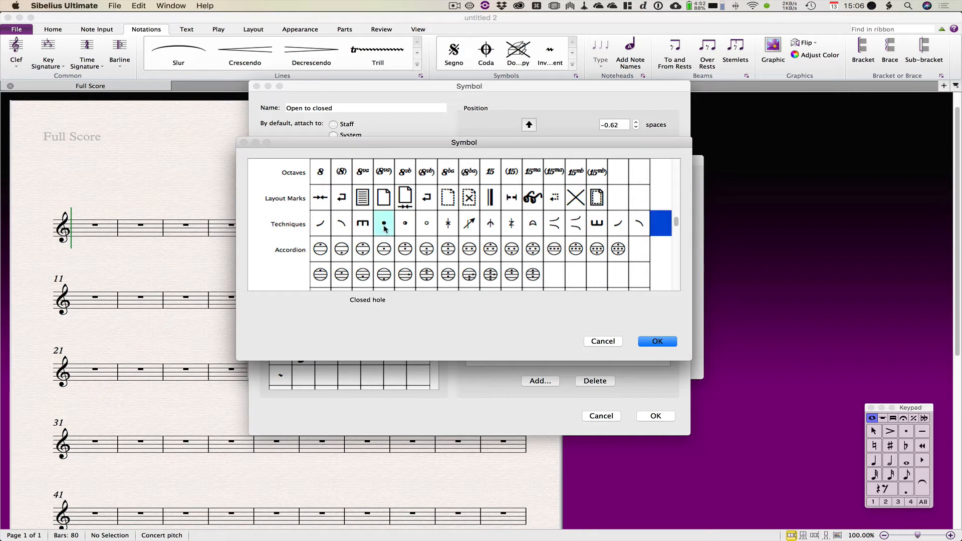
mouse_move(473, 270)
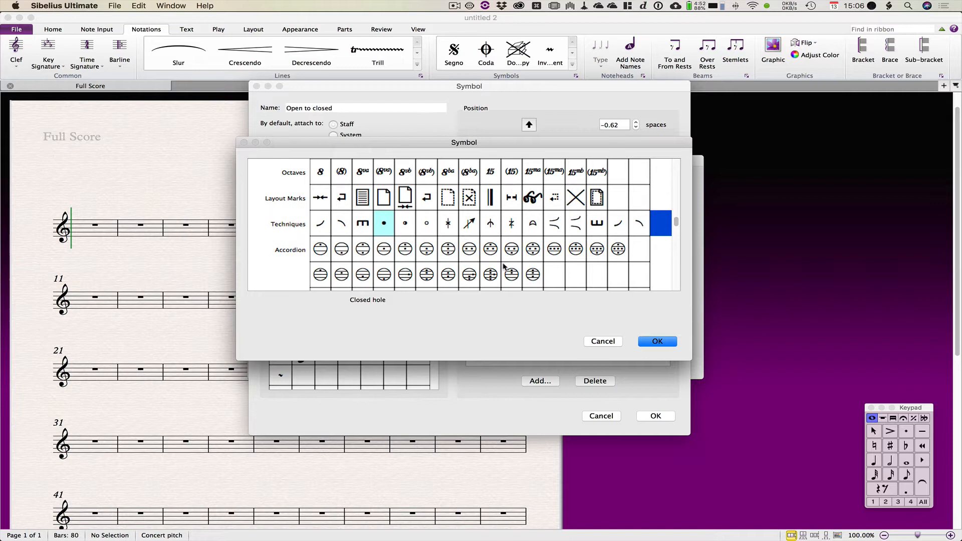
scroll(down, 3)
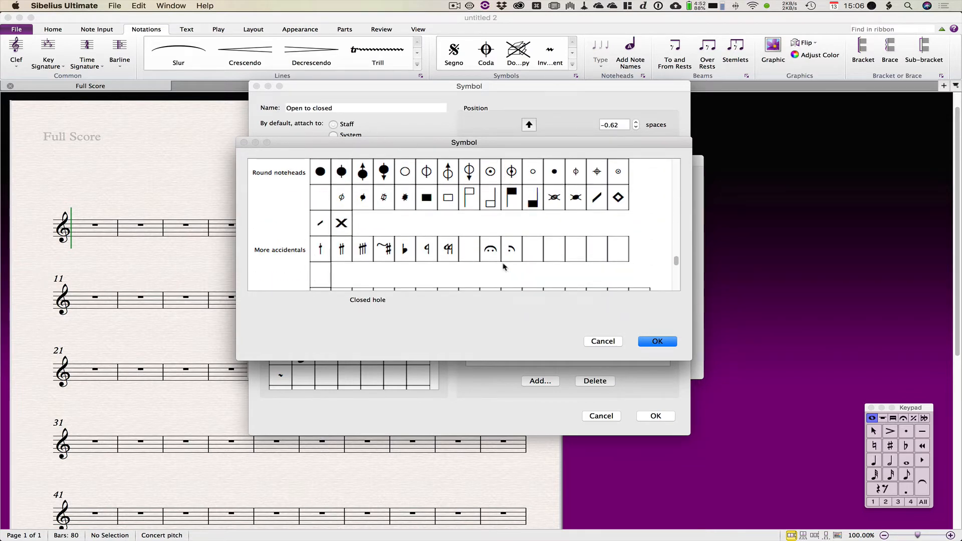
click(656, 341)
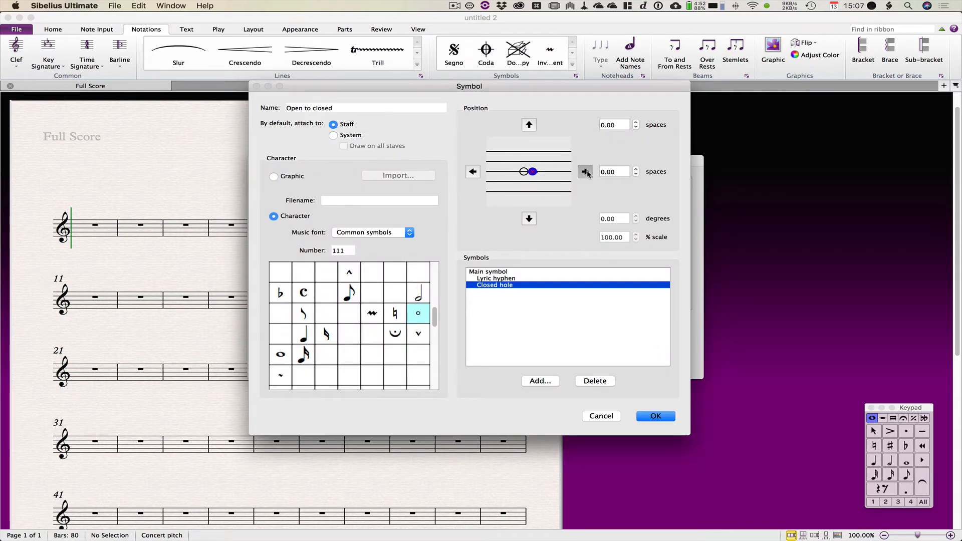
- Nudge the Closed hole dot right, then delete that component
click(585, 172)
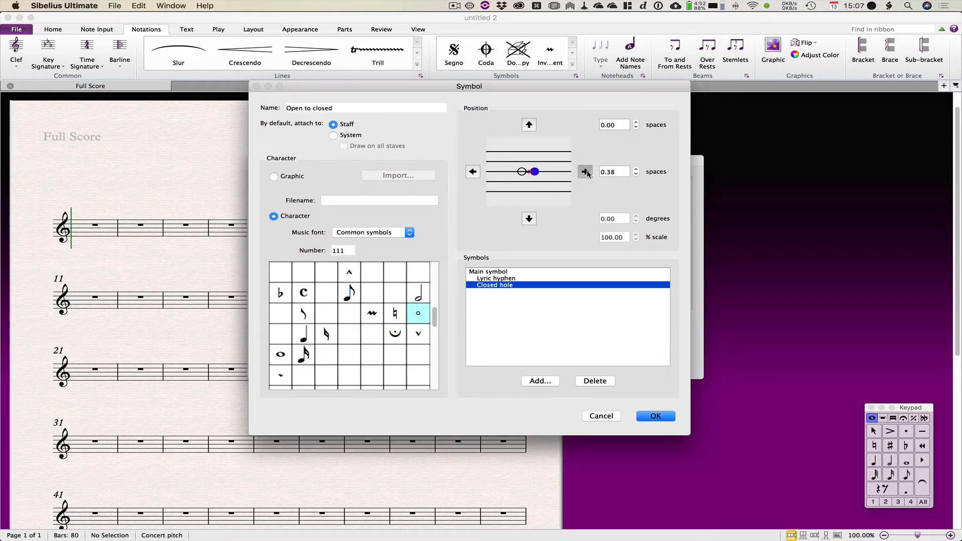
click(584, 171)
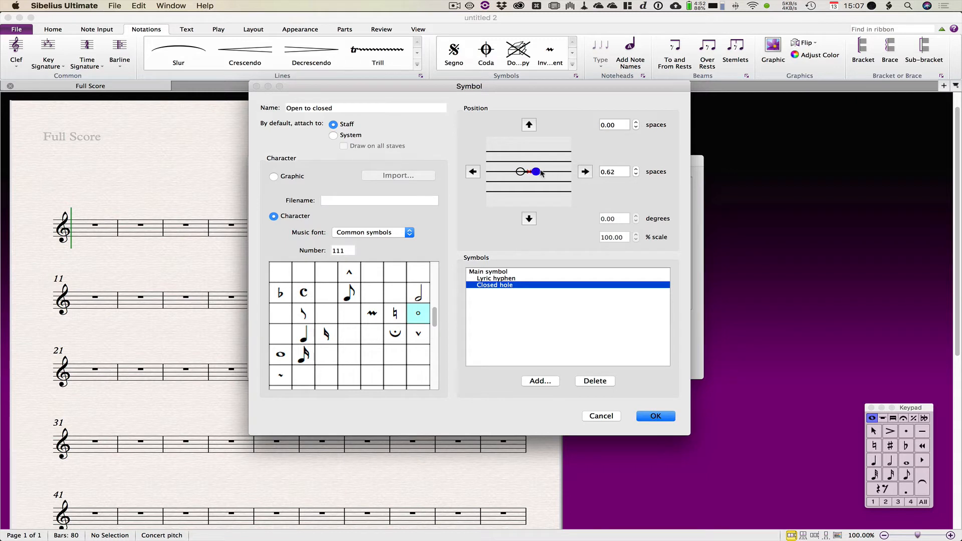
mouse_move(552, 184)
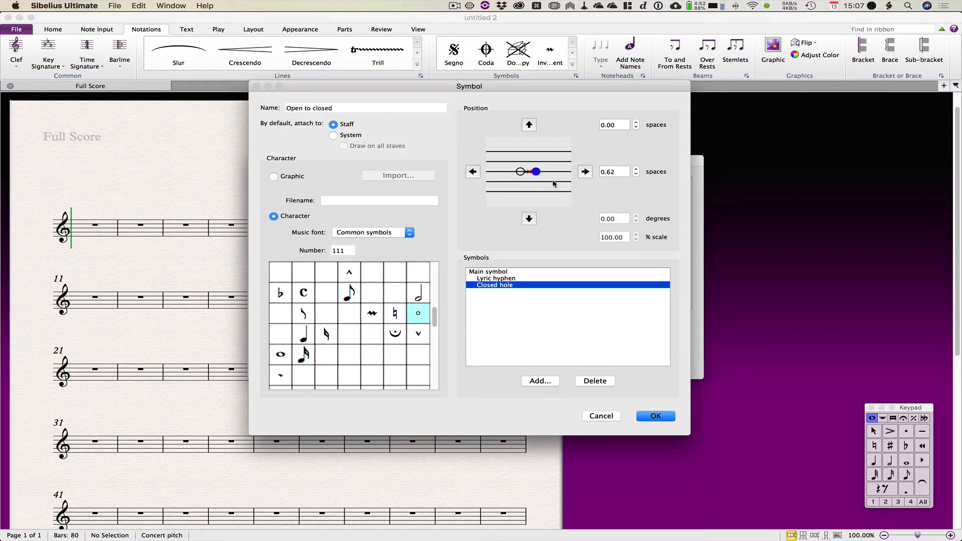
mouse_move(579, 241)
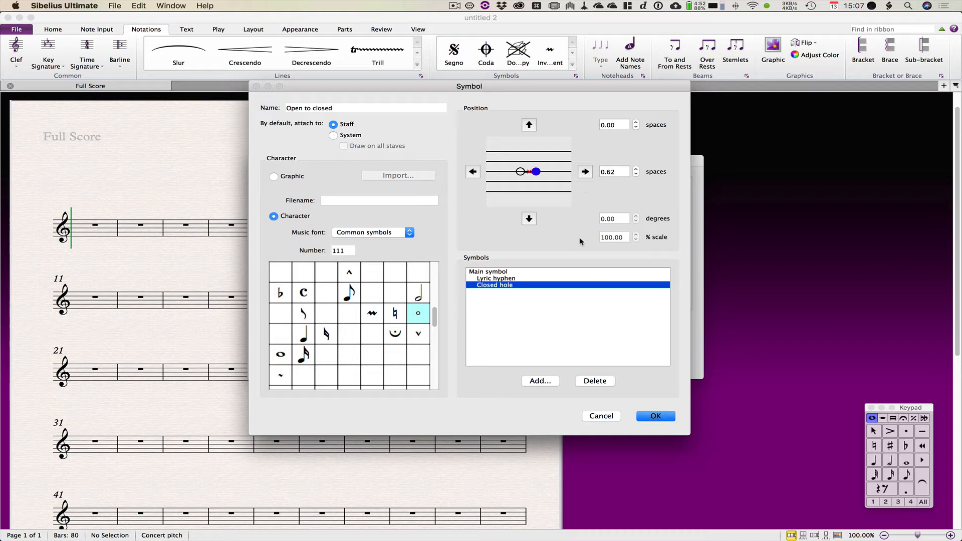
mouse_move(563, 375)
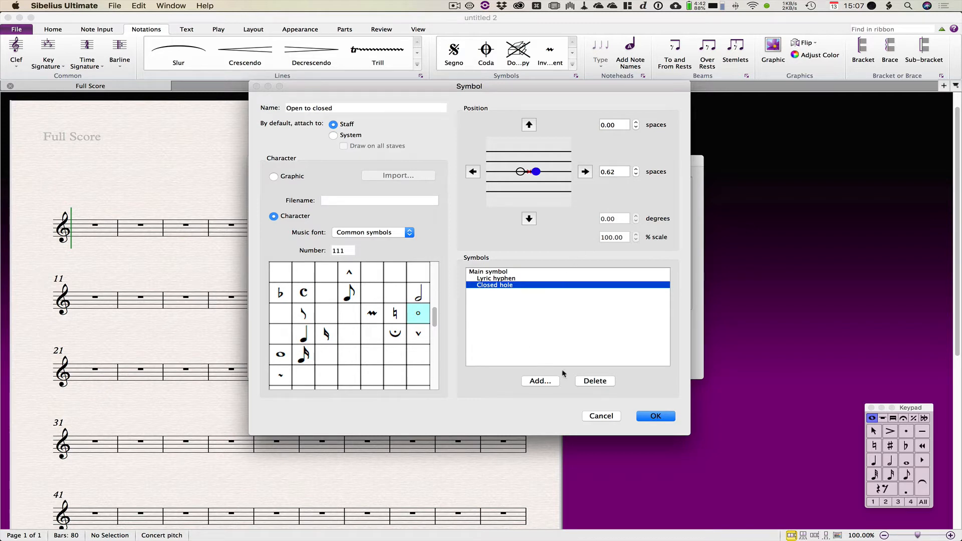
mouse_move(604, 383)
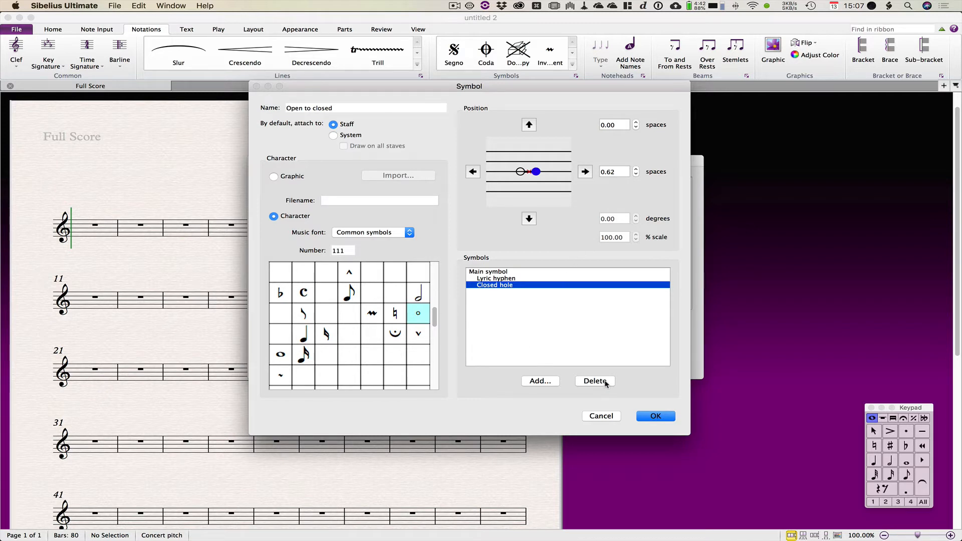
click(594, 380)
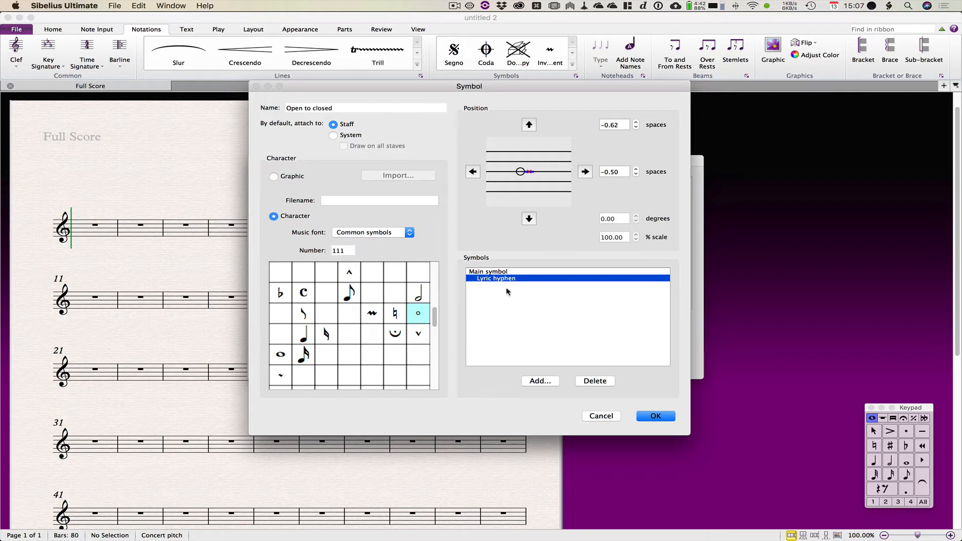
- Add Staccato above from the Articulation row as the third component
click(539, 380)
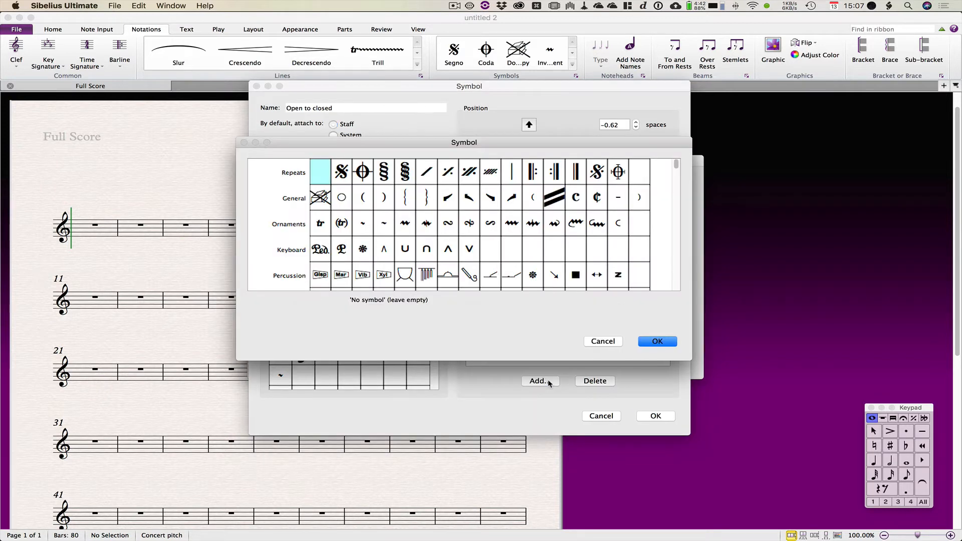
mouse_move(540, 358)
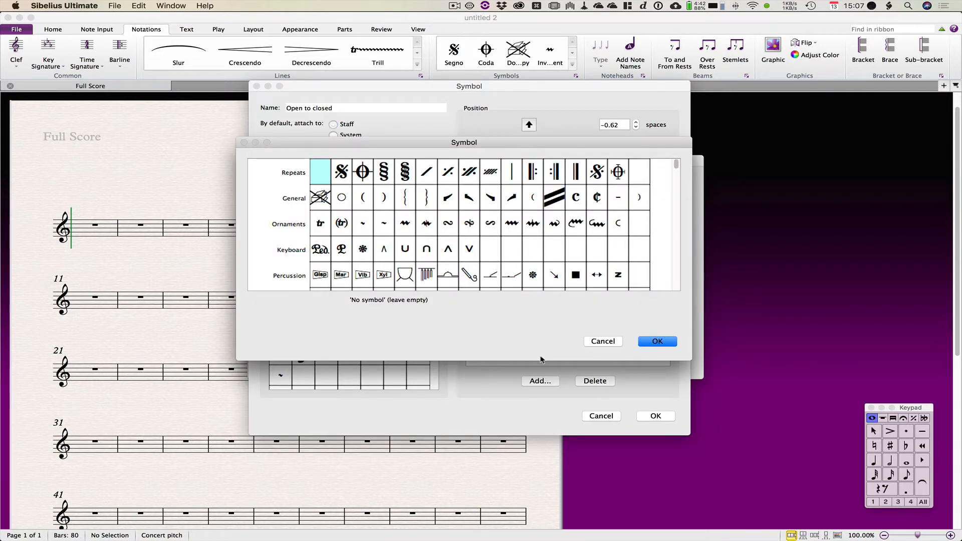
scroll(down, 3)
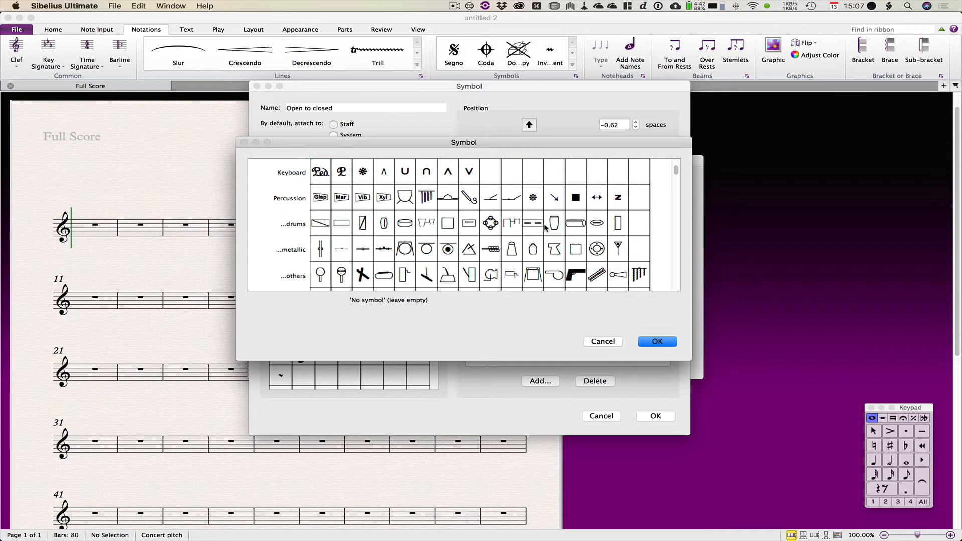
scroll(down, 3)
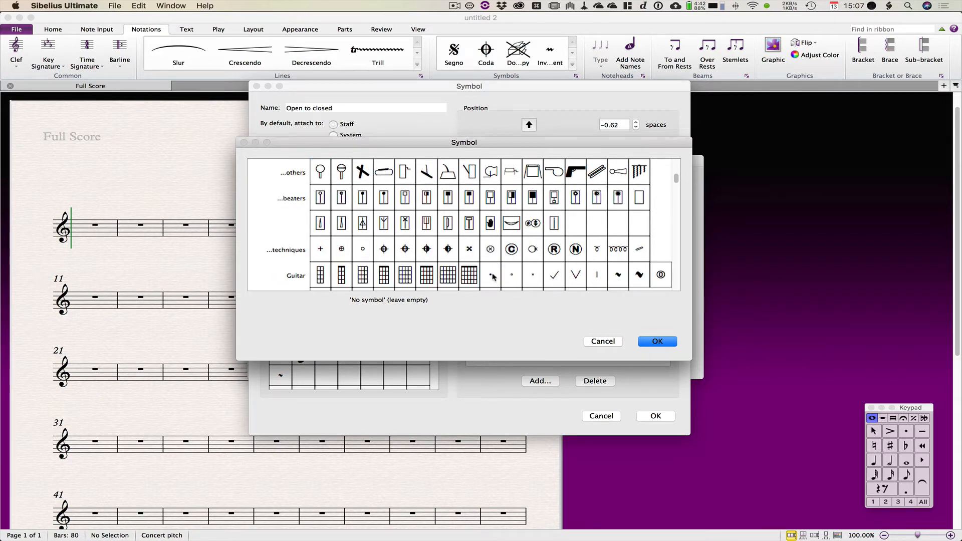
scroll(down, 3)
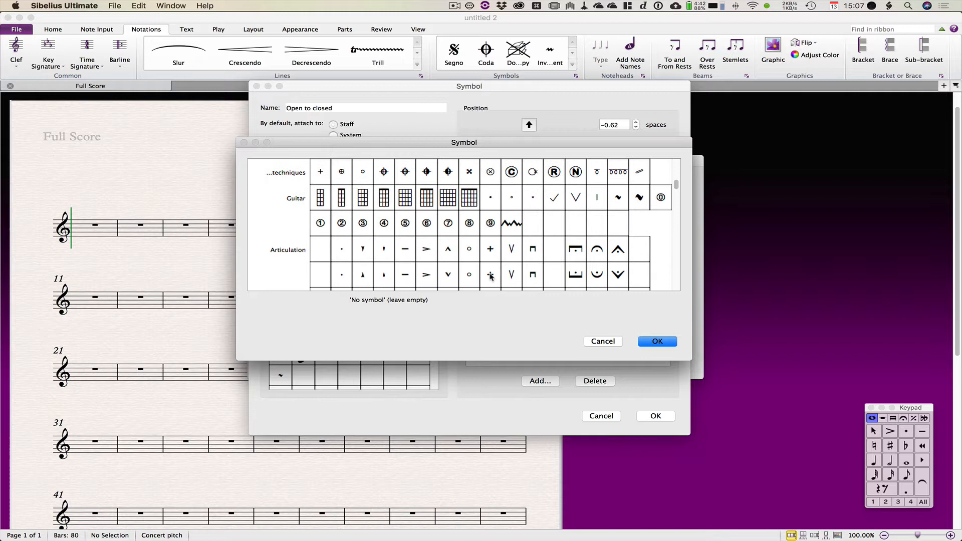
click(341, 249)
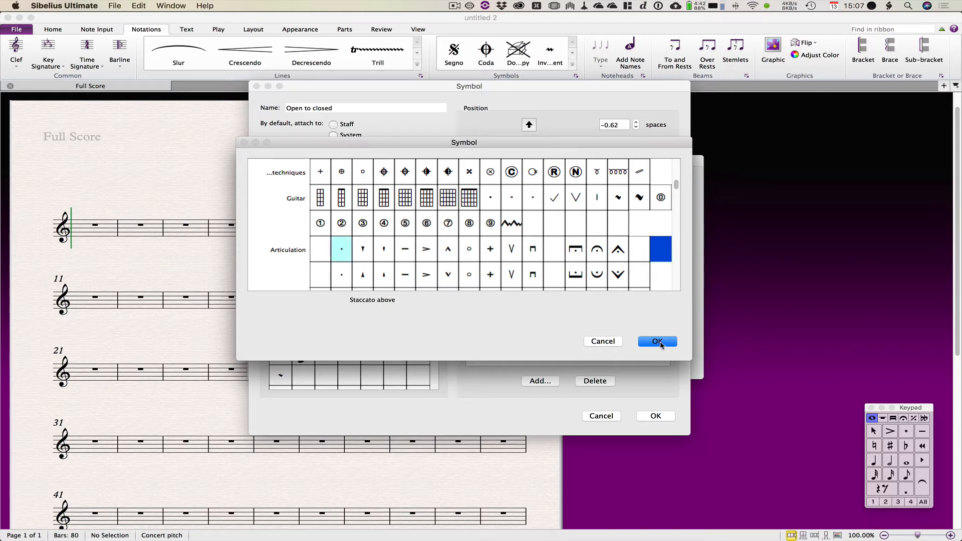
click(657, 341)
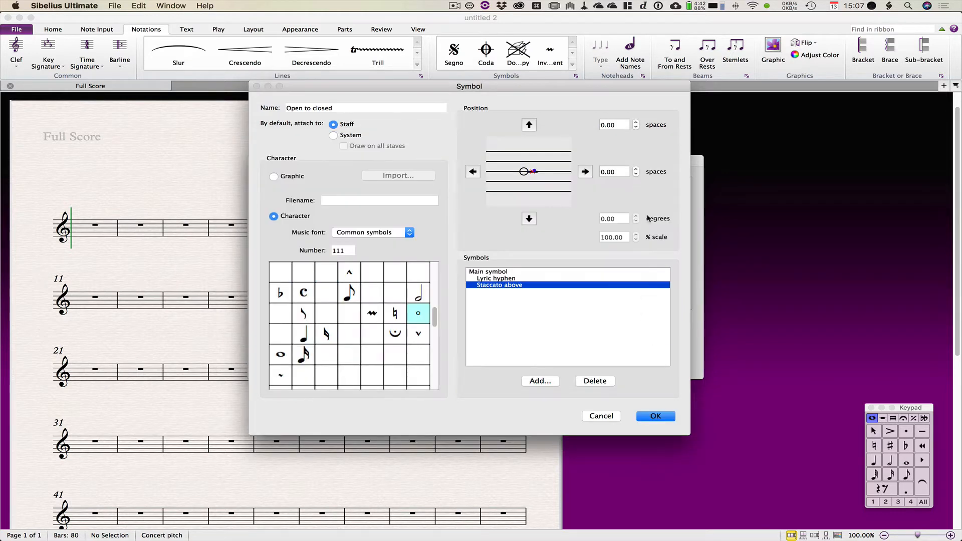
- Nudge the Staccato above dot to offsets 0.31 horizontal and -0.12 vertical
click(584, 171)
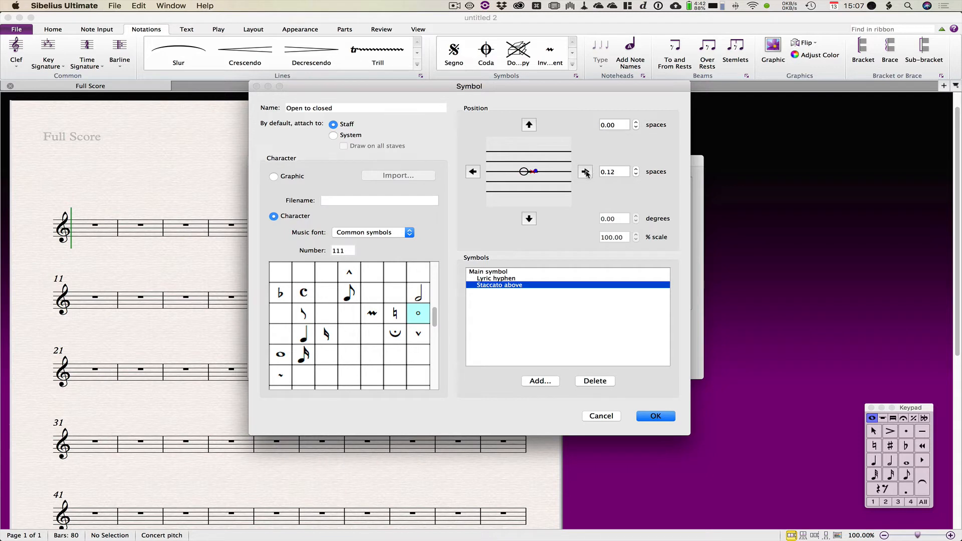
click(584, 171)
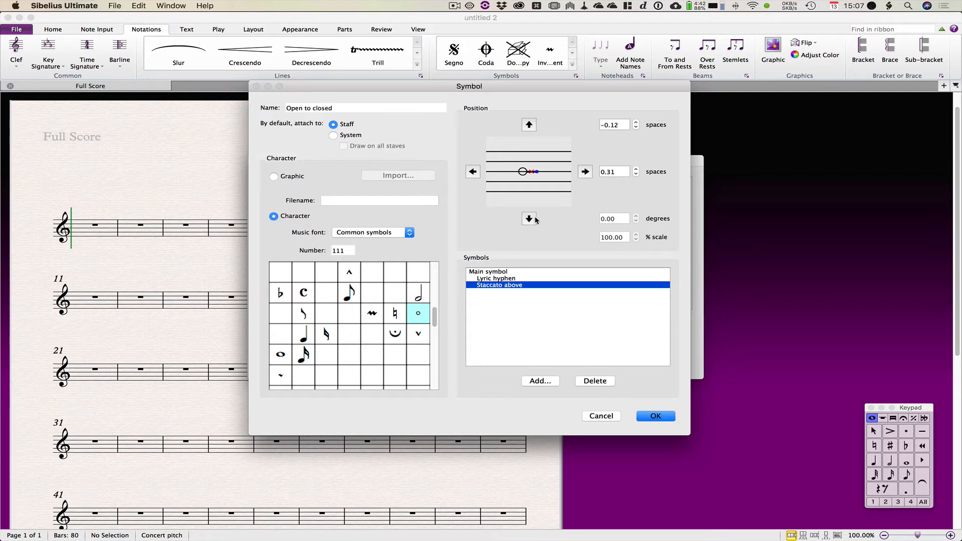
mouse_move(529, 125)
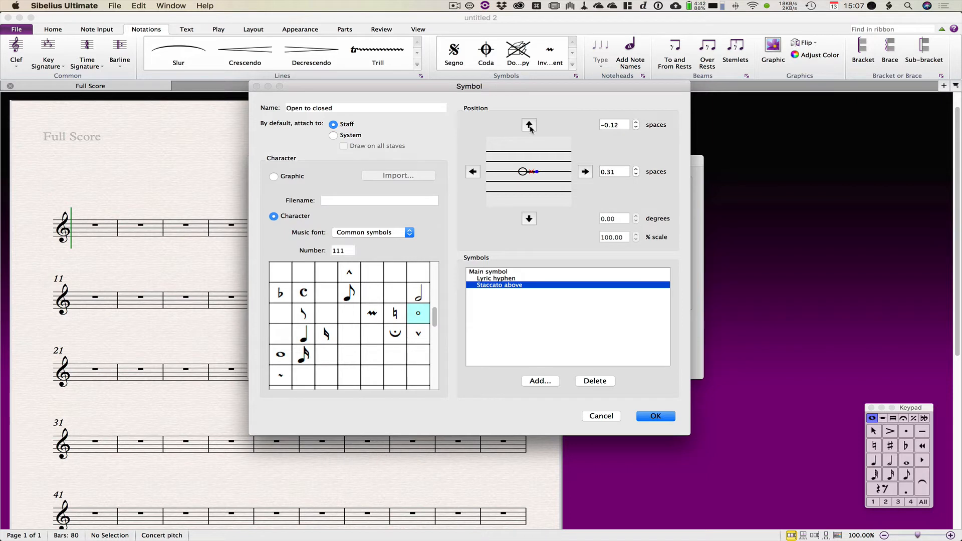
mouse_move(503, 252)
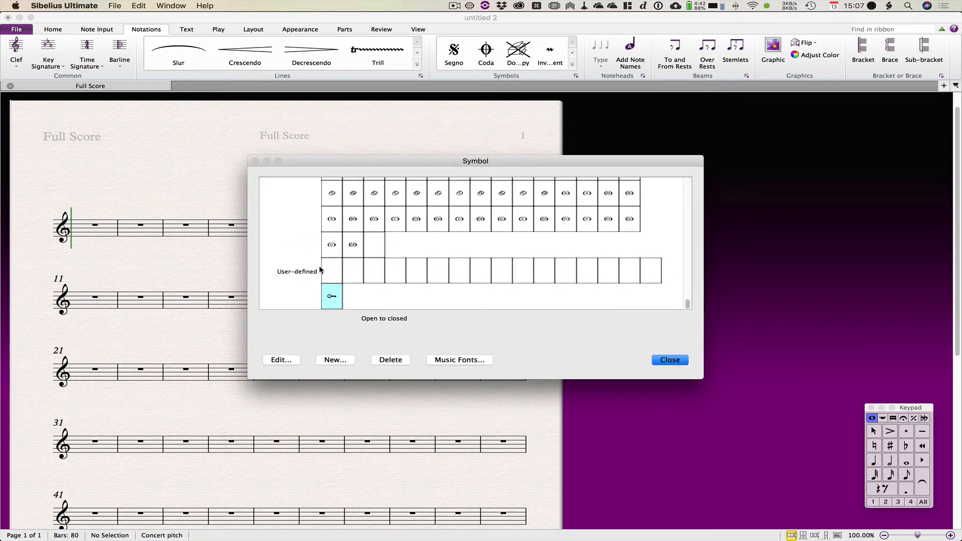
mouse_move(333, 303)
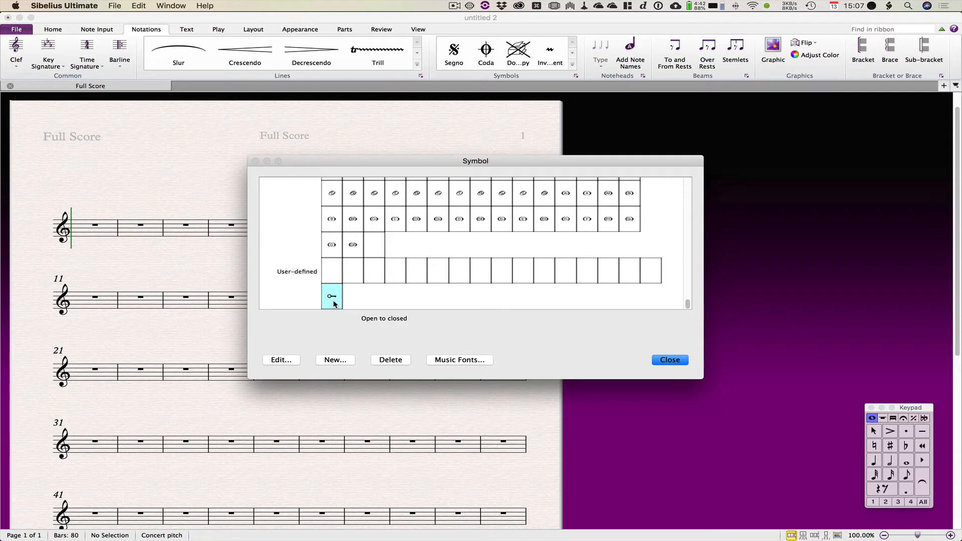
- Close the Edit Symbols dialog and enter quarter notes in bar 1
click(668, 360)
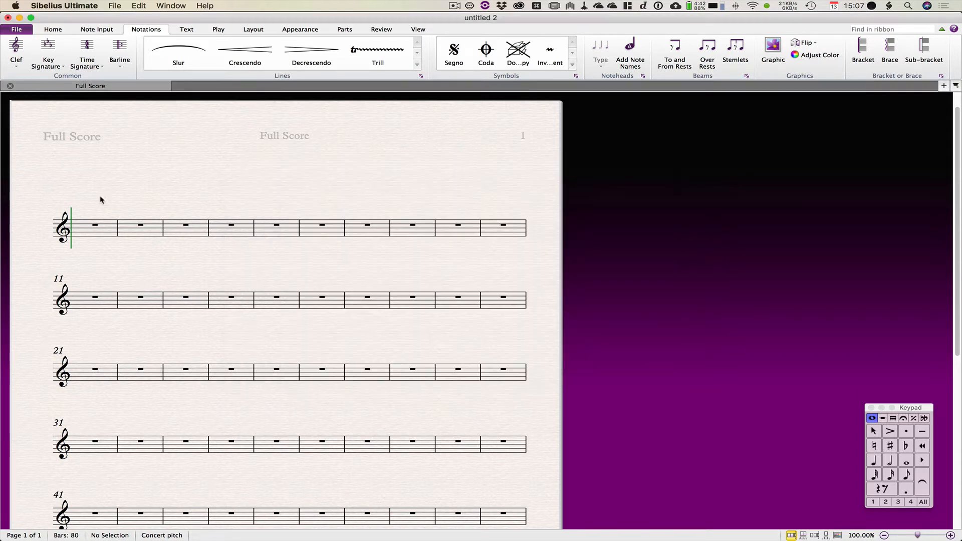
click(82, 225)
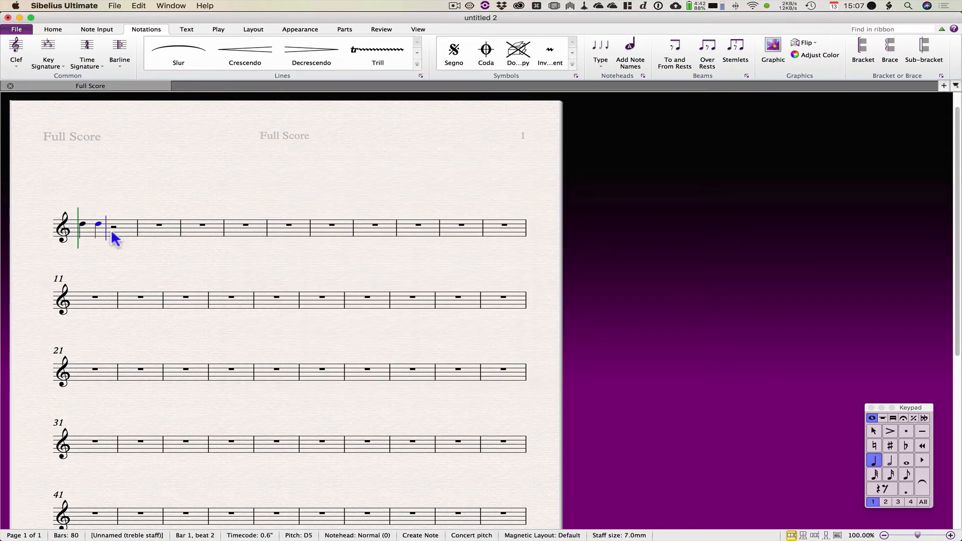
click(133, 232)
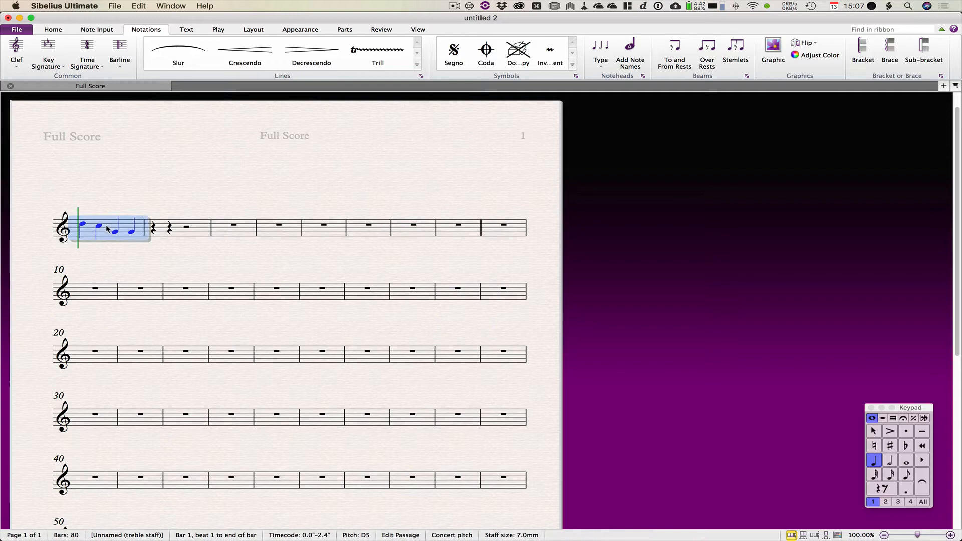
mouse_move(339, 205)
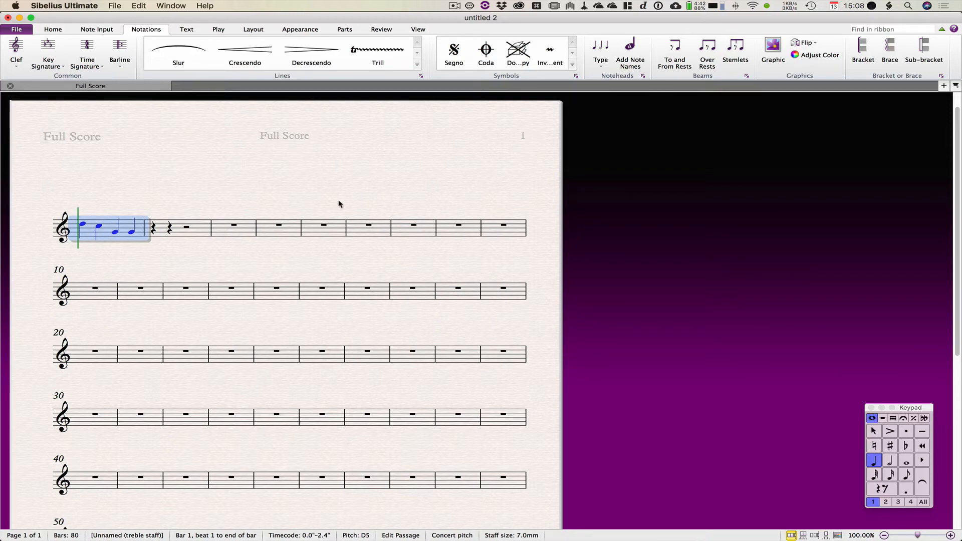
- Add the Open to closed symbol above the first note, then delete its Staccato above dot
click(576, 76)
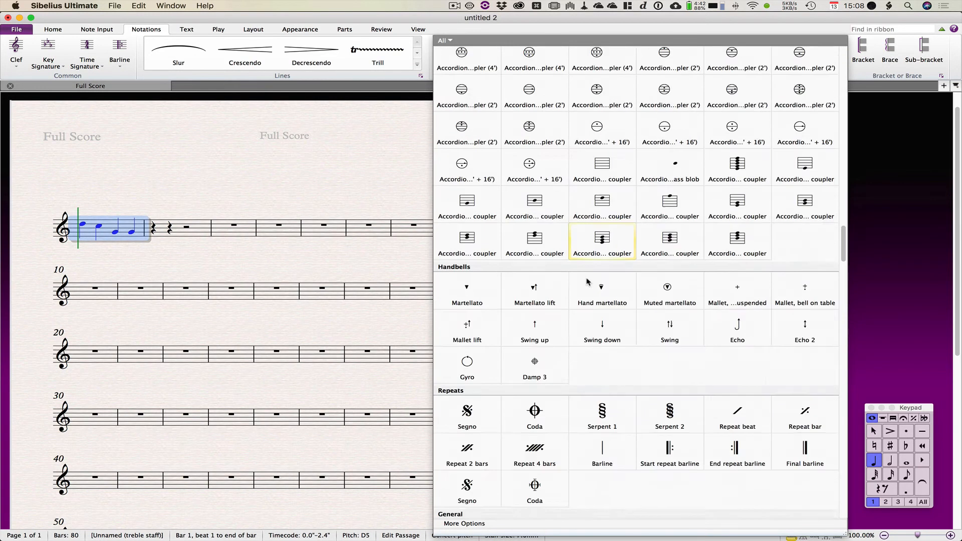
scroll(down, 3)
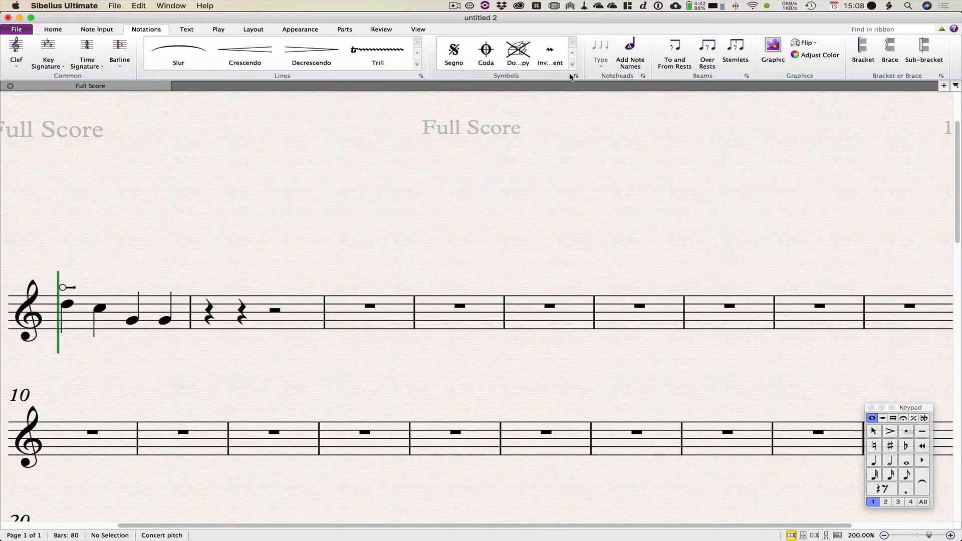
click(574, 76)
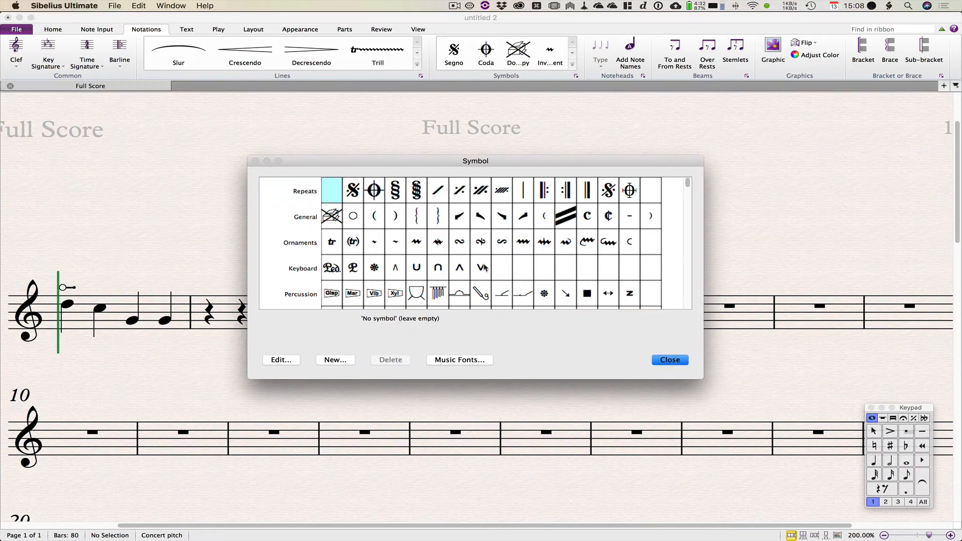
scroll(down, 3)
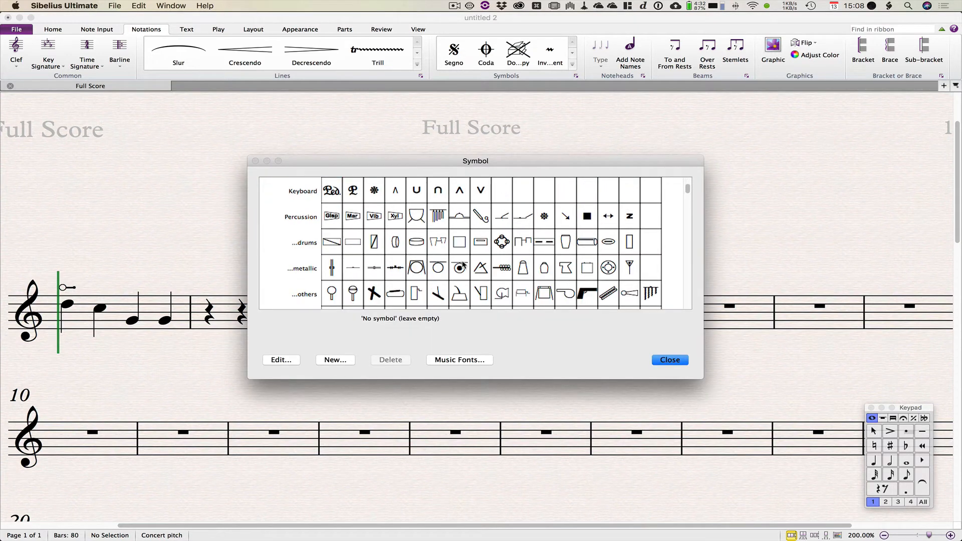
scroll(down, 3)
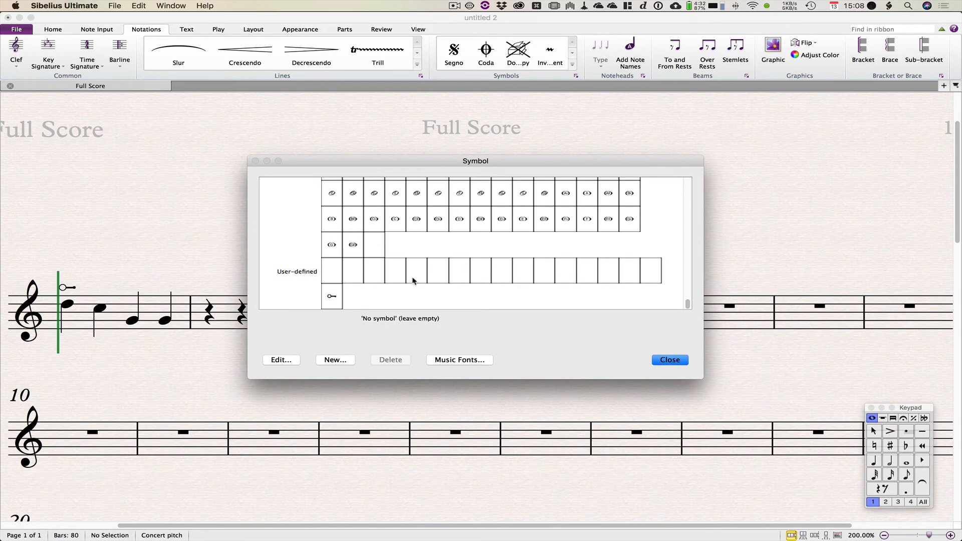
click(281, 359)
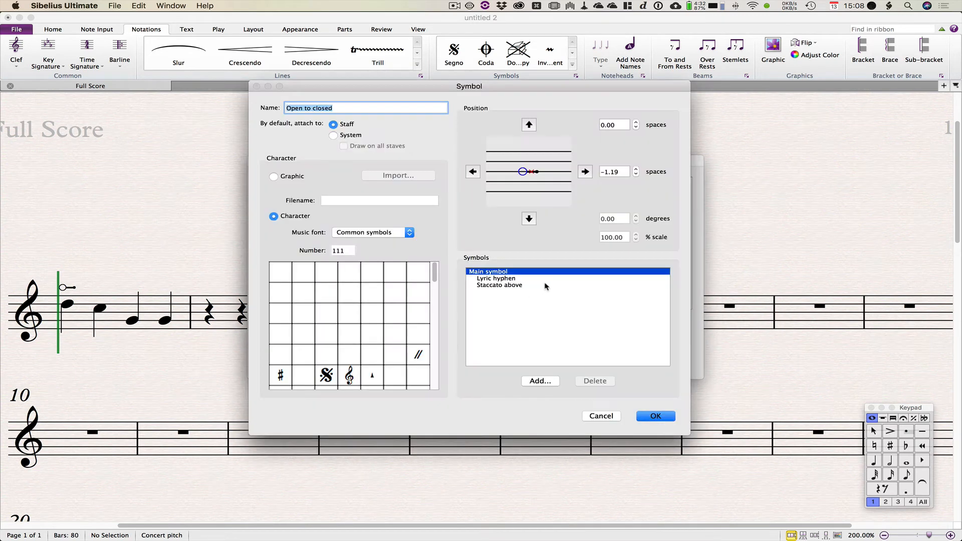
mouse_move(524, 290)
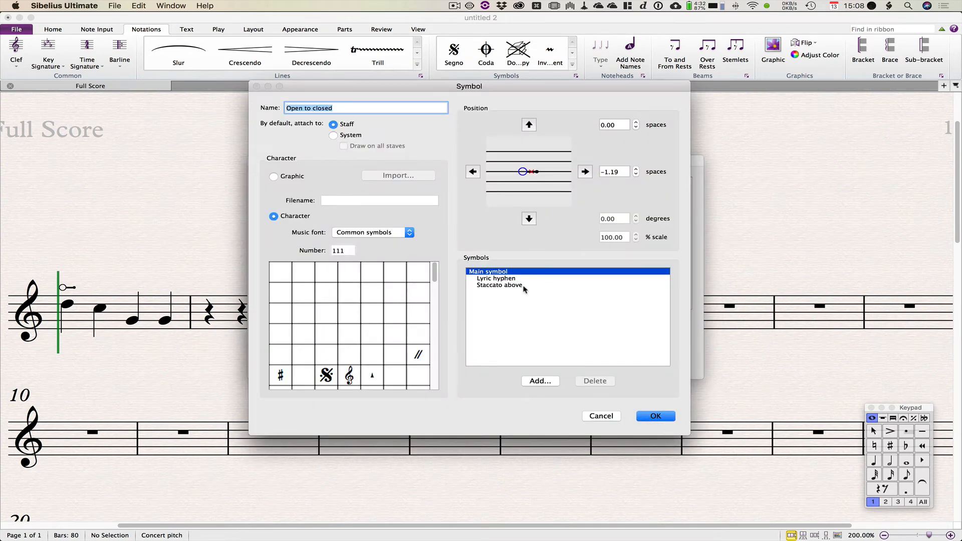
click(500, 285)
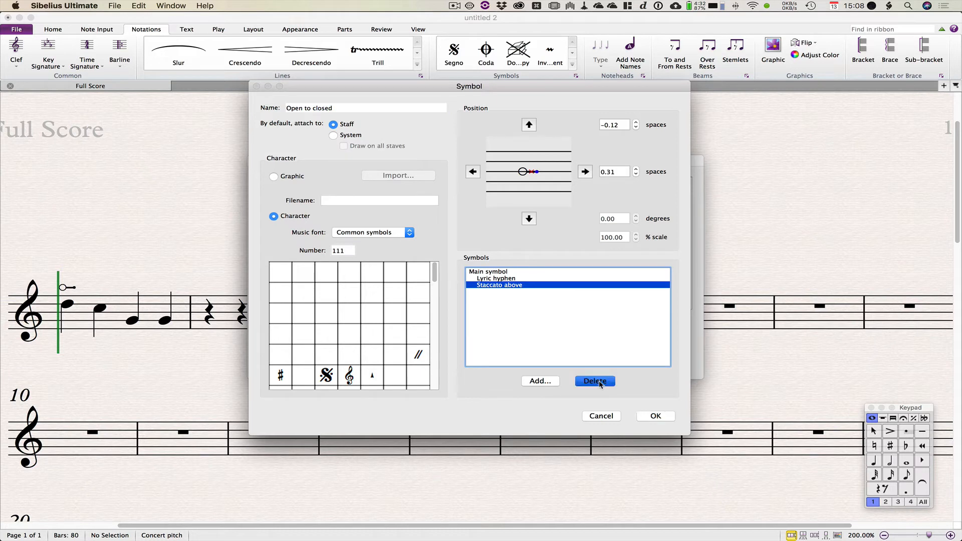
click(593, 380)
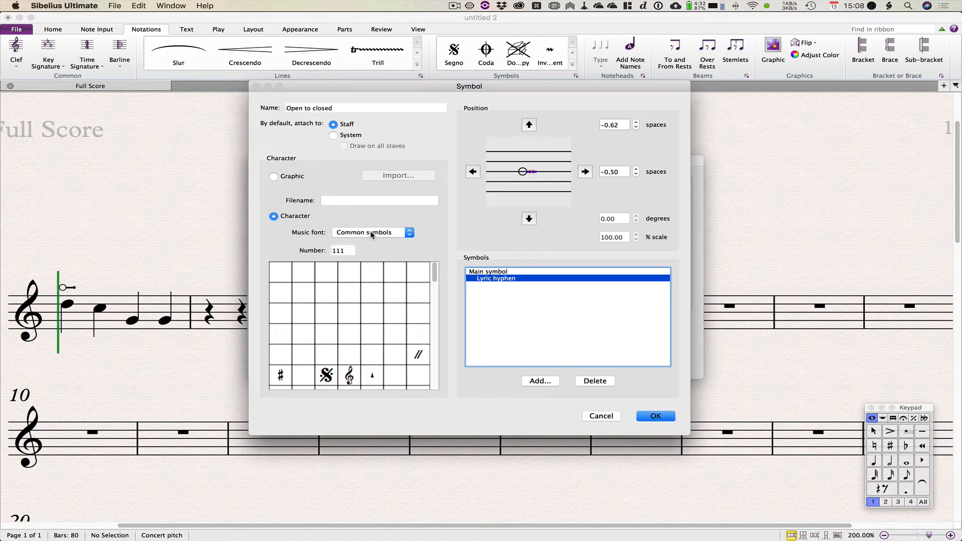
mouse_move(521, 375)
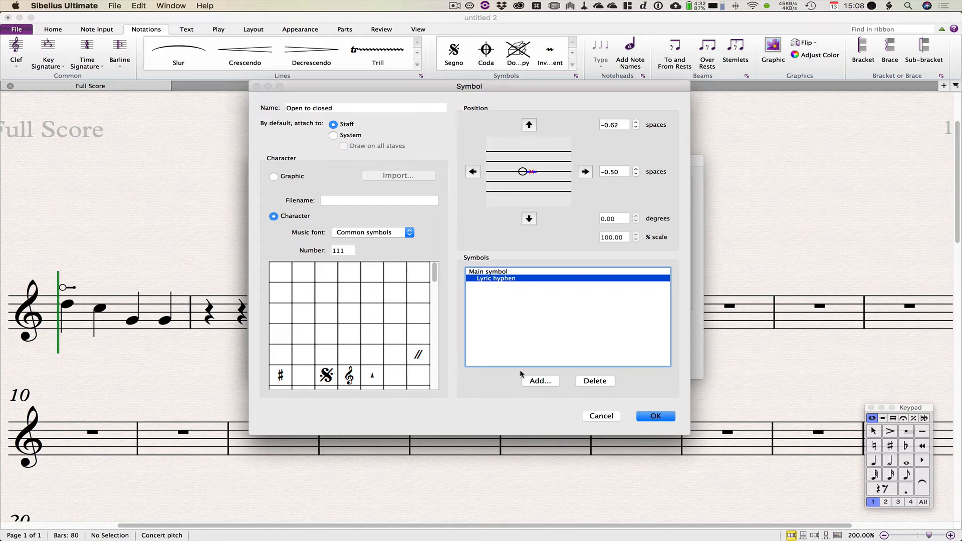
- Add a Closed hole dot offset 0.50 spaces right to Open to closed, and confirm
click(539, 380)
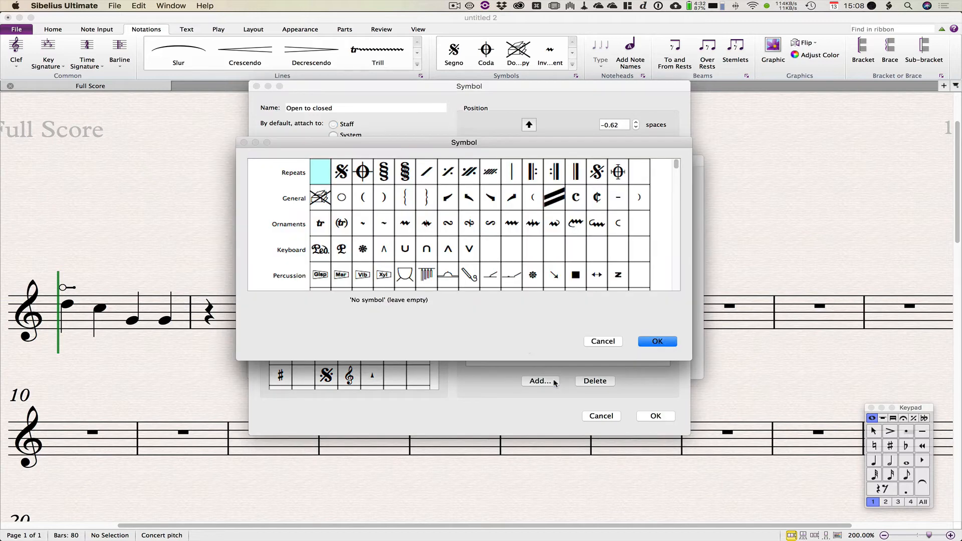
scroll(down, 3)
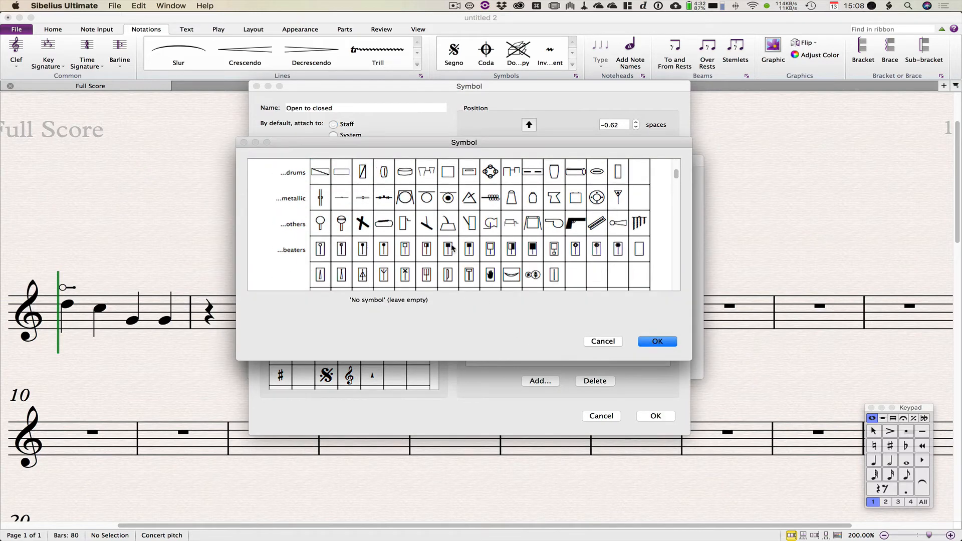
scroll(up, 3)
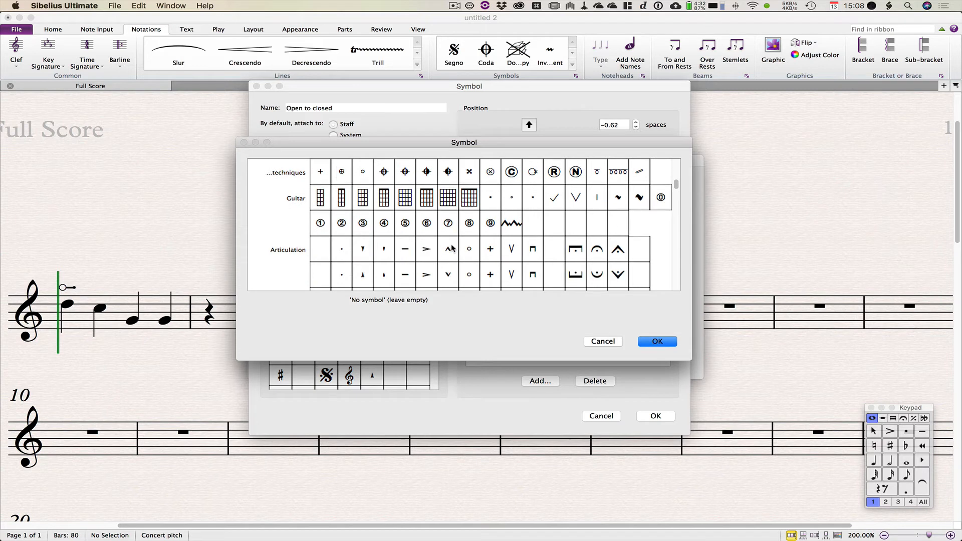
scroll(down, 3)
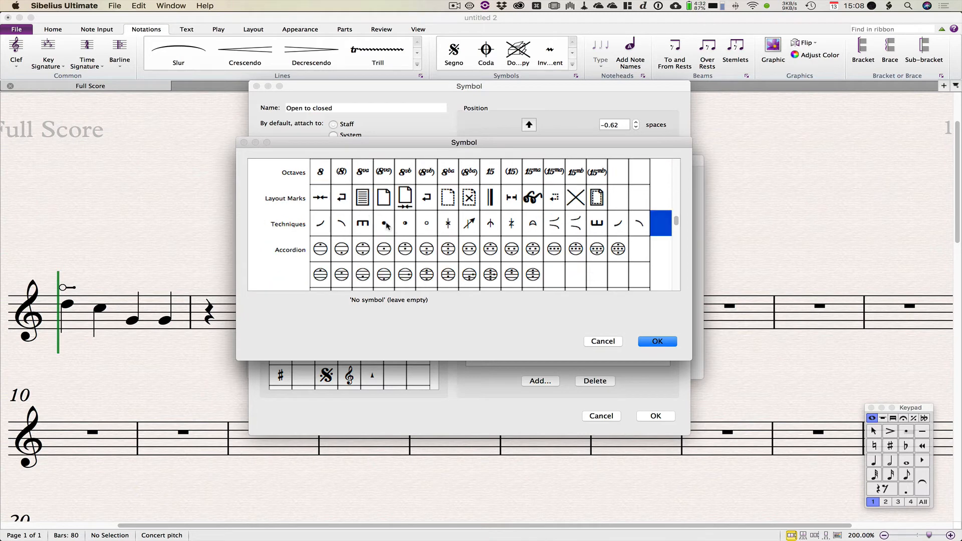
click(657, 341)
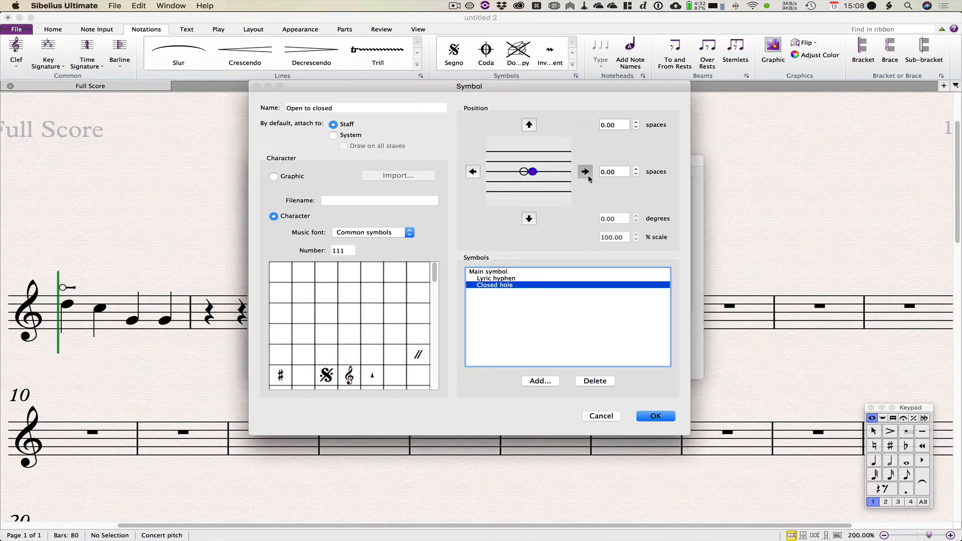
click(583, 171)
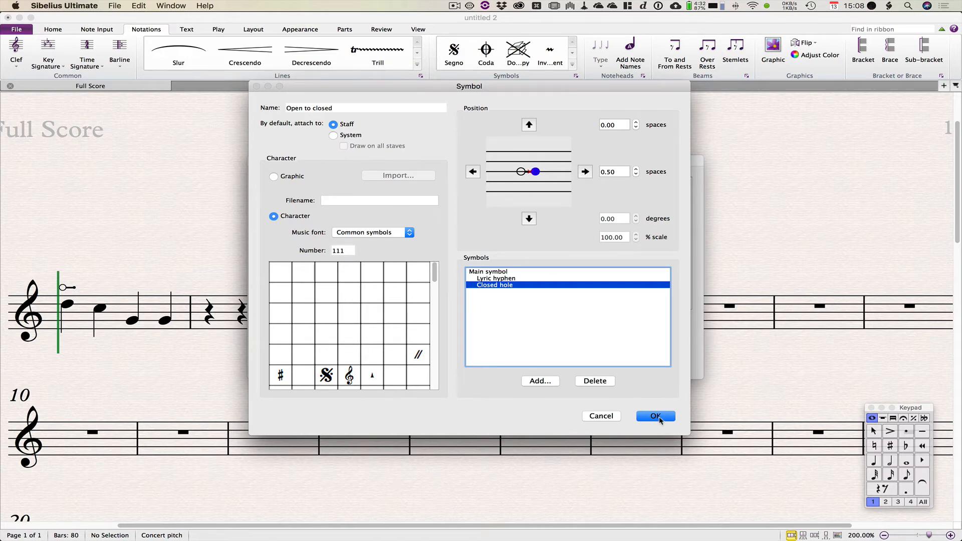
click(654, 416)
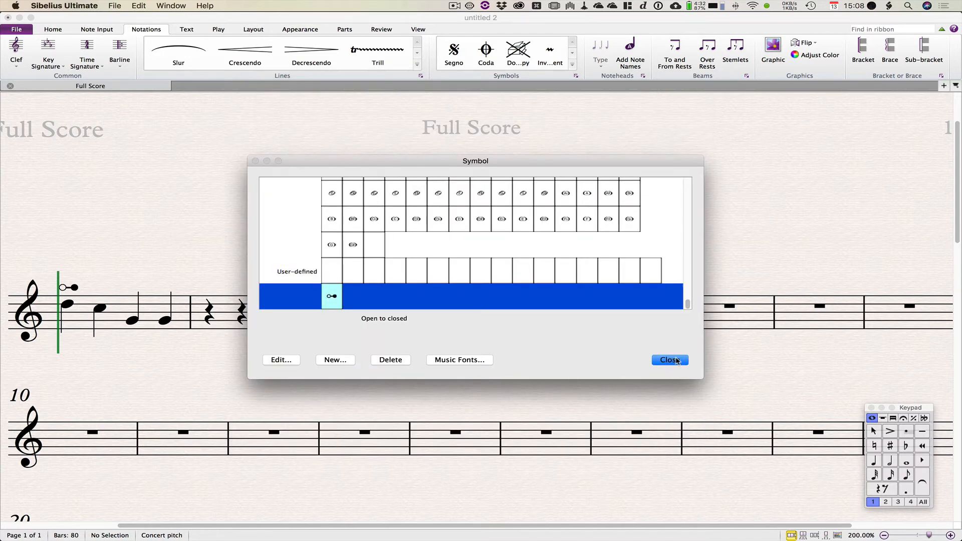
- Close Edit Symbols, select the first note's mark, and show the Keypad articulations layout
click(669, 360)
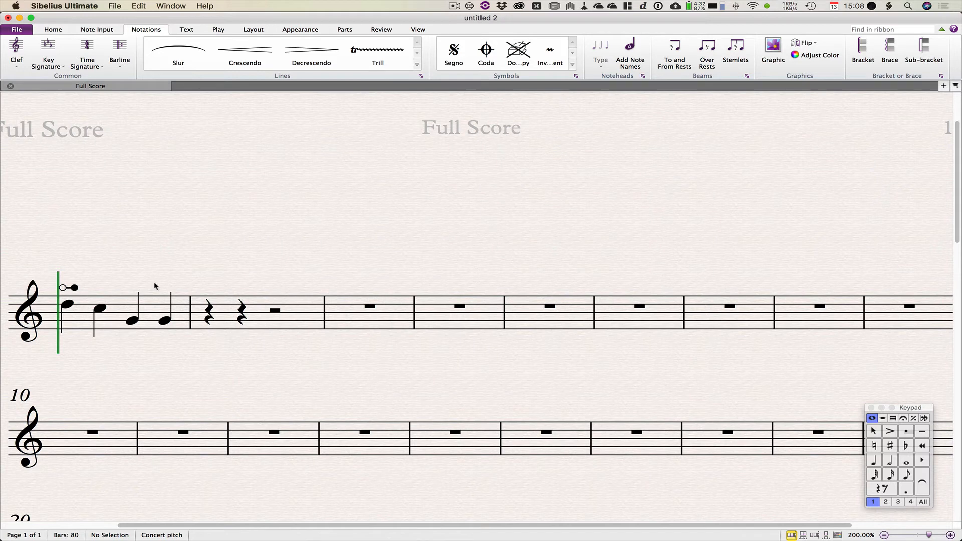
click(68, 287)
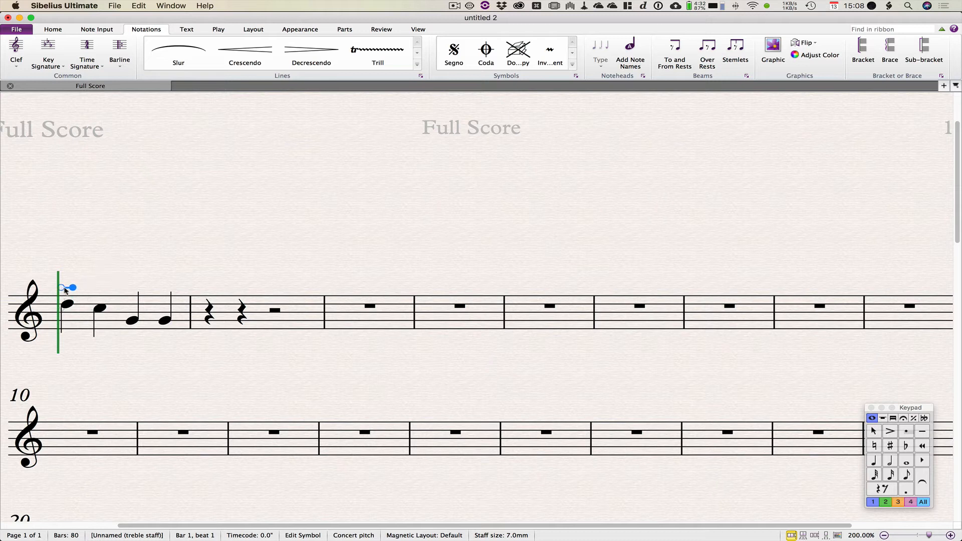
mouse_move(207, 239)
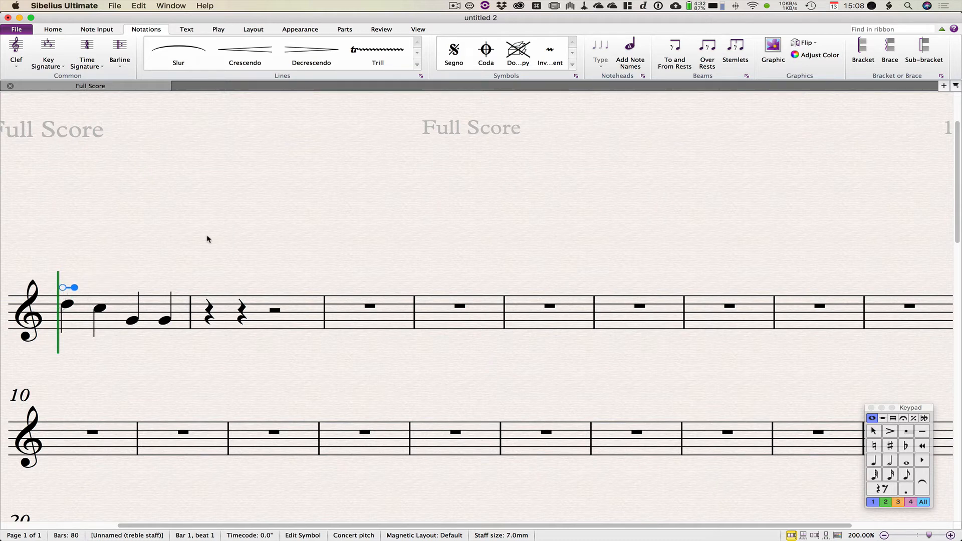
scroll(up, 3)
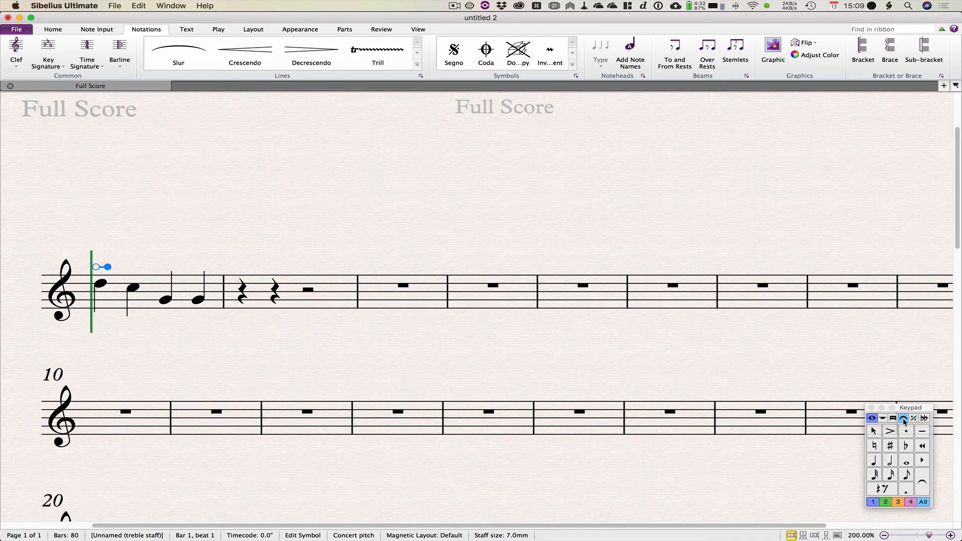
click(902, 418)
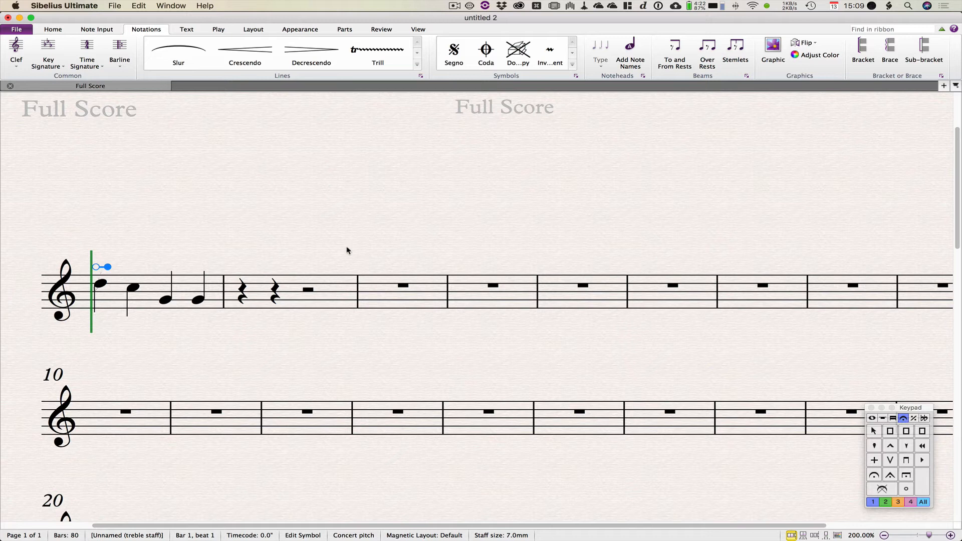
mouse_move(238, 191)
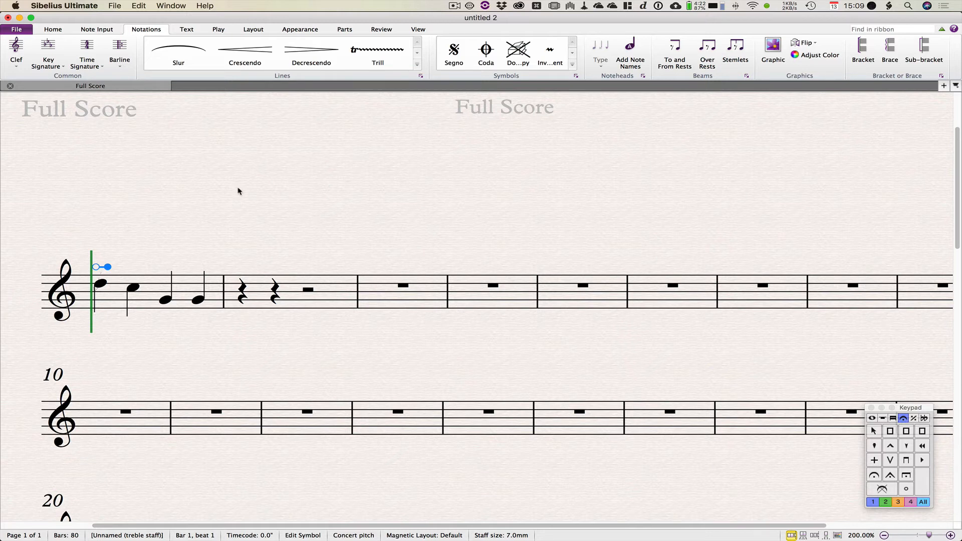
mouse_move(576, 76)
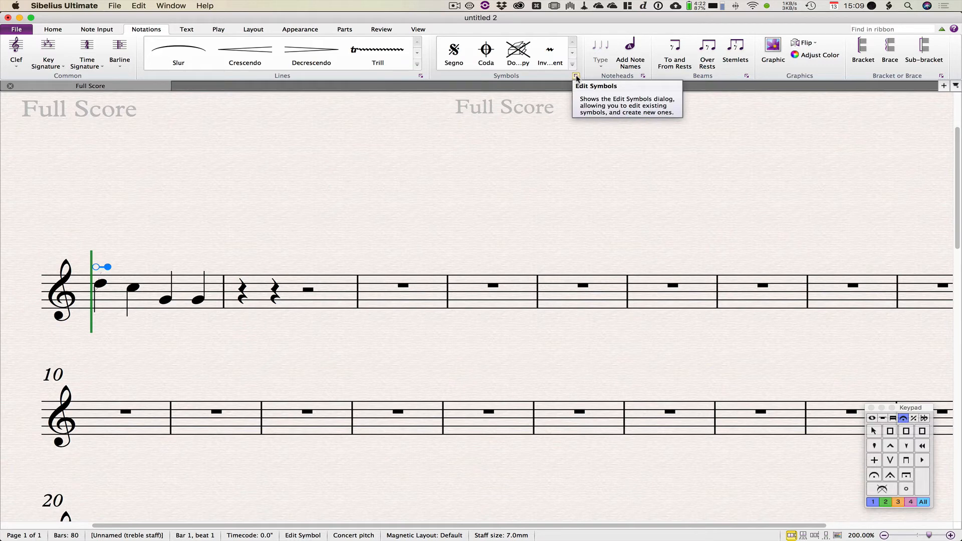
- Reopen Edit Symbols from the Notations Symbols group launcher
click(577, 76)
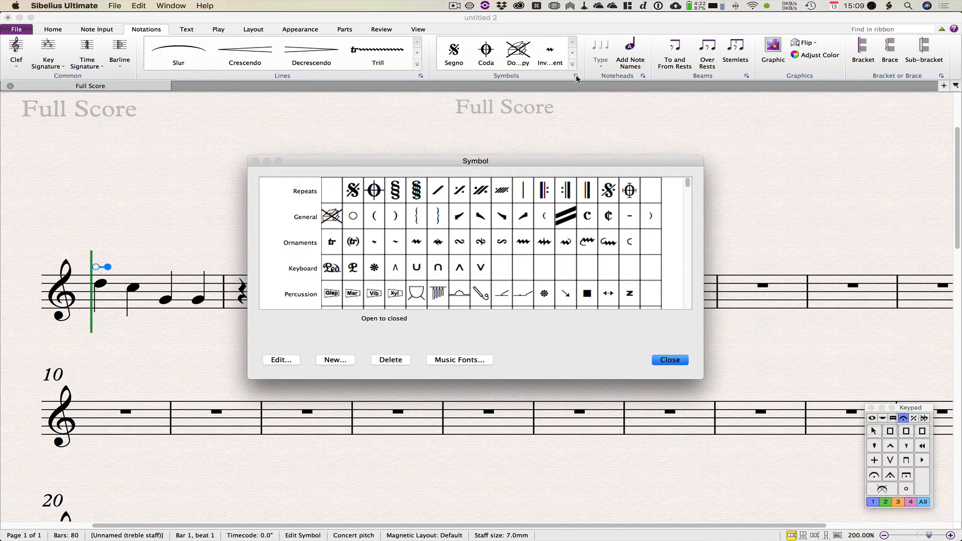
mouse_move(515, 254)
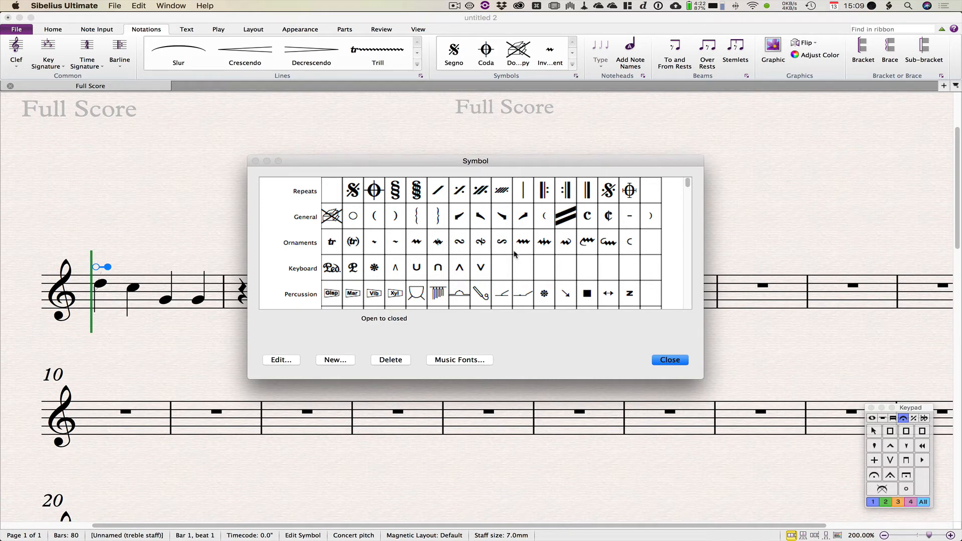
- Scroll to the Articulation rows and pick an unused articulation slot
scroll(down, 3)
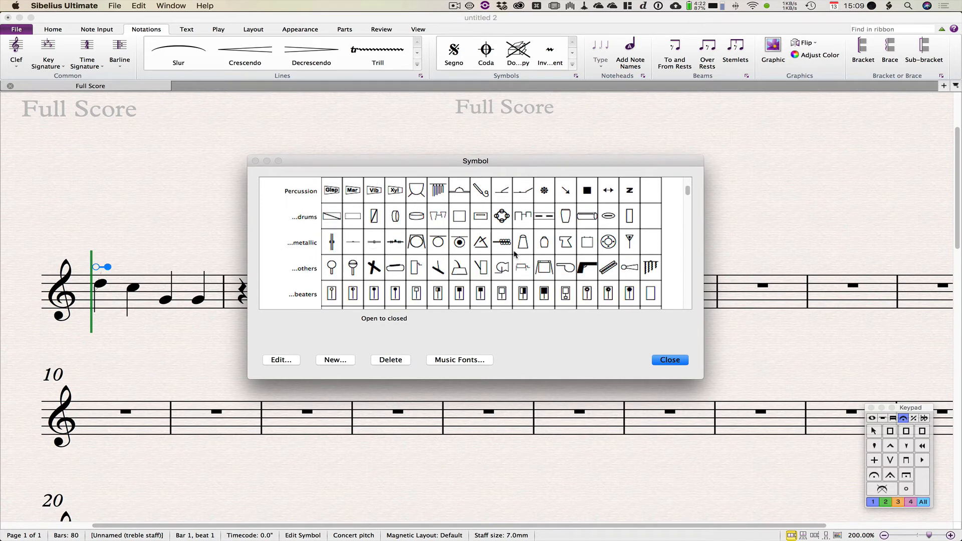
scroll(down, 3)
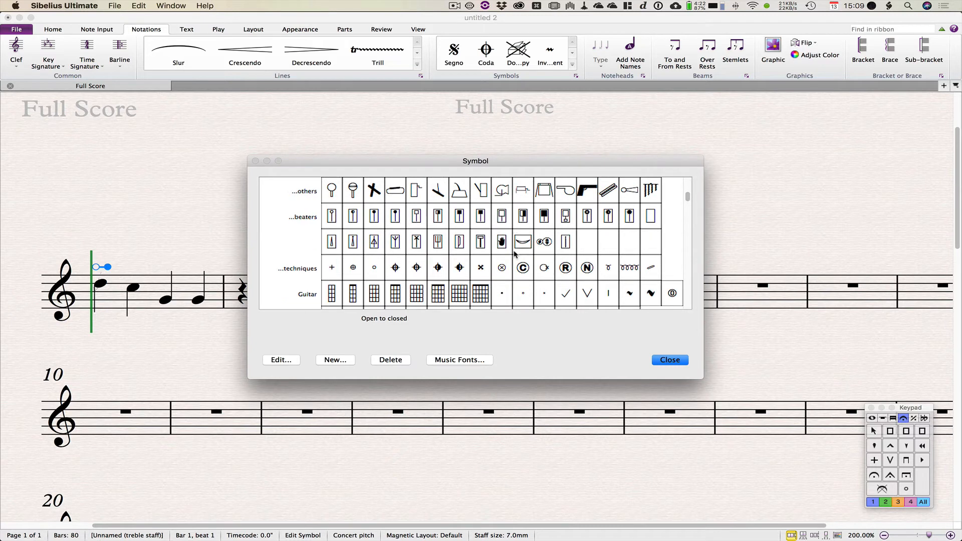
scroll(down, 3)
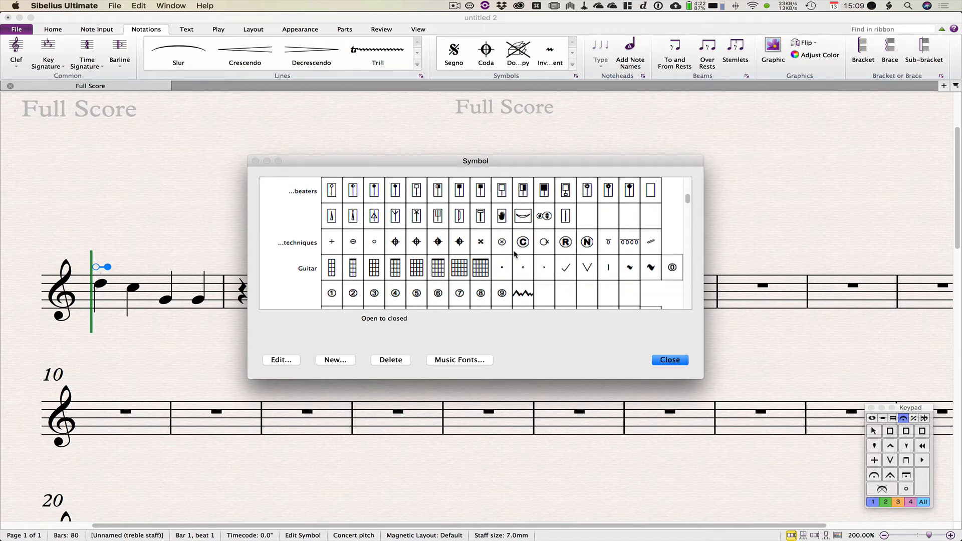
scroll(down, 3)
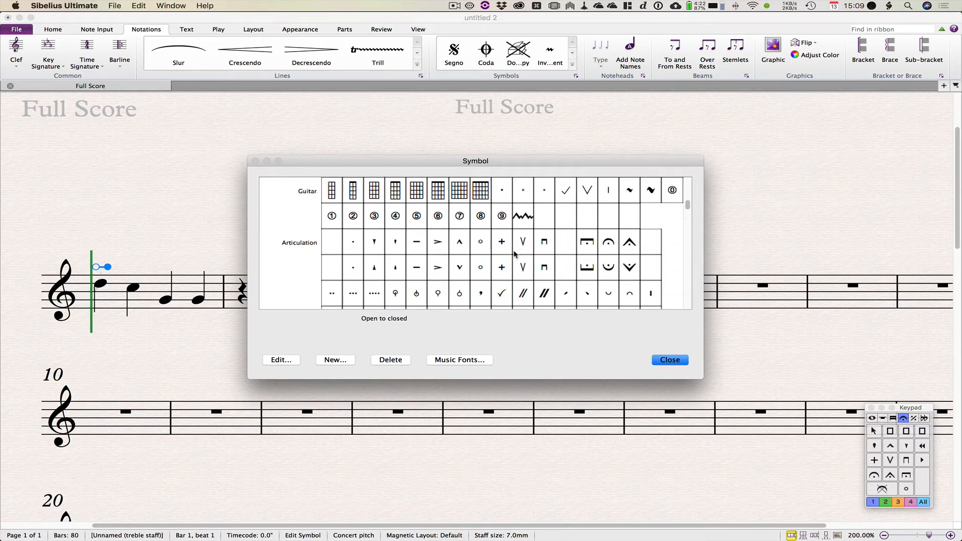
mouse_move(394, 305)
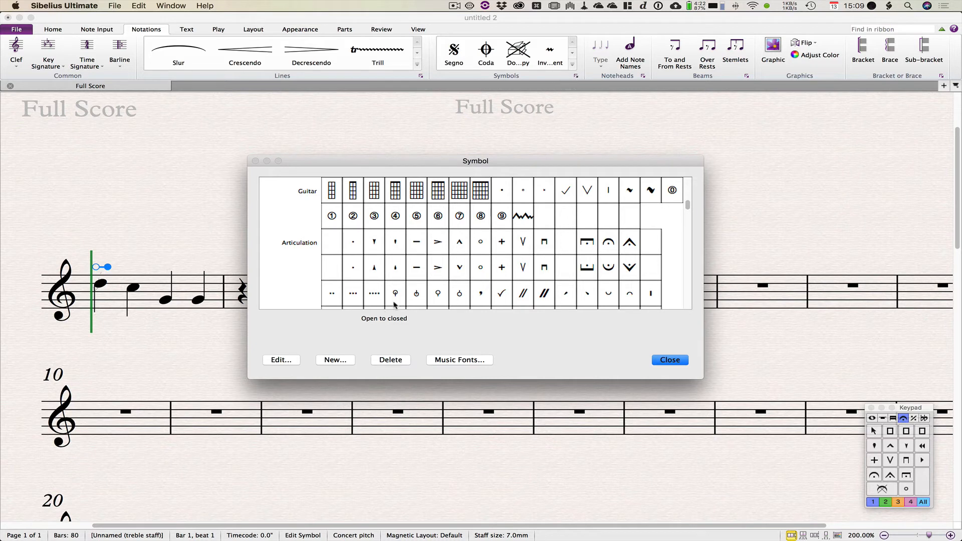
mouse_move(331, 246)
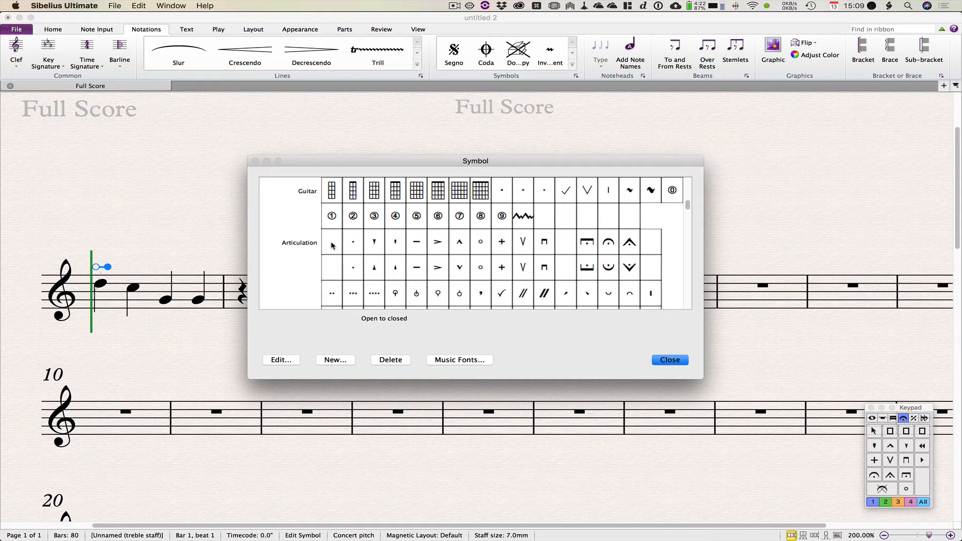
click(331, 267)
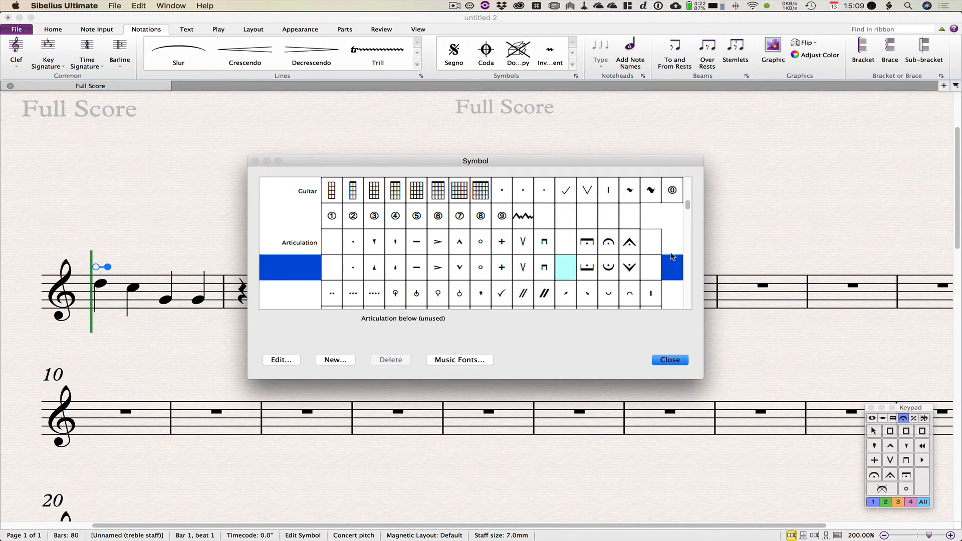
click(650, 267)
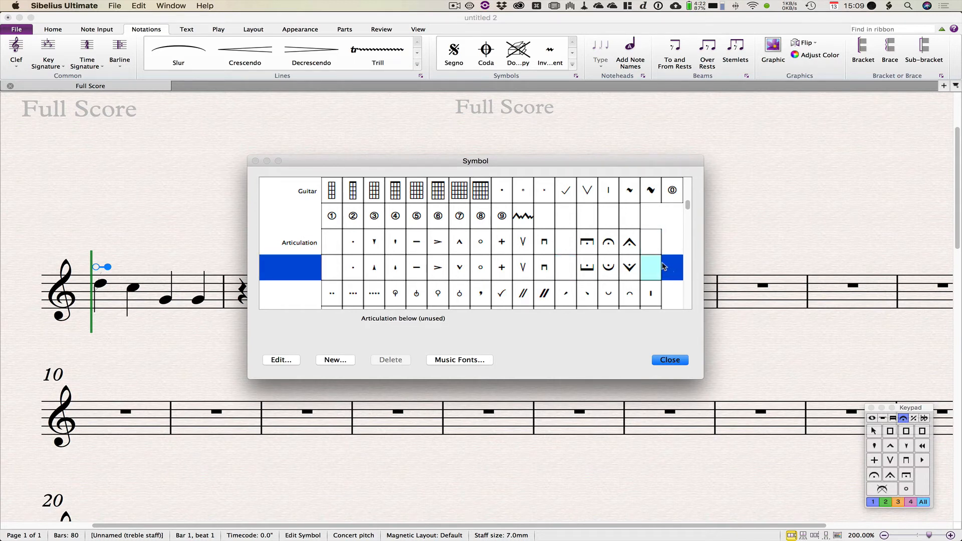
mouse_move(653, 274)
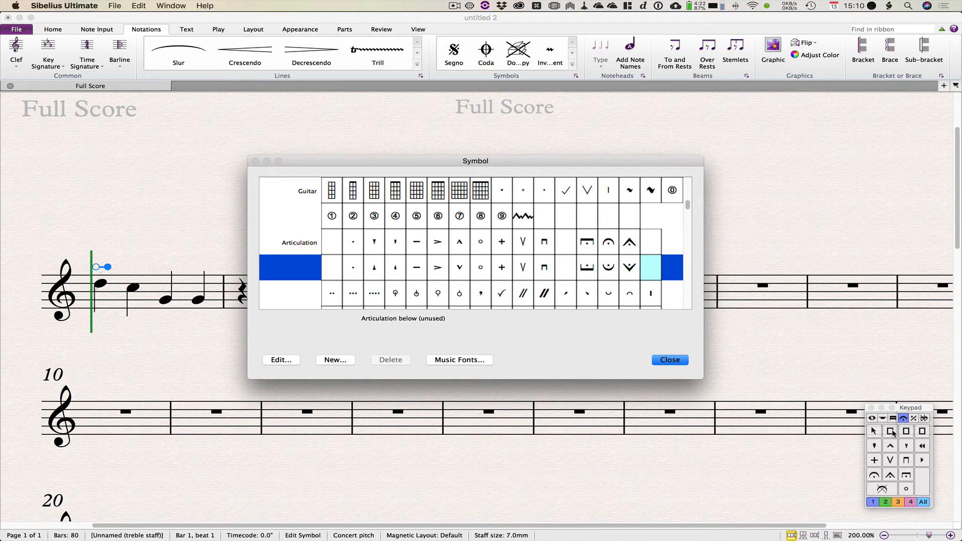
mouse_move(928, 435)
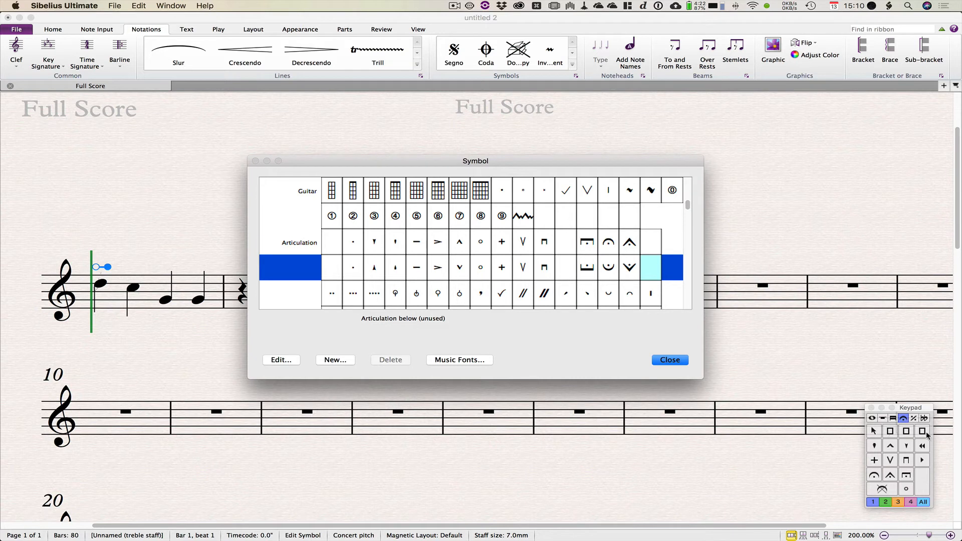
mouse_move(917, 445)
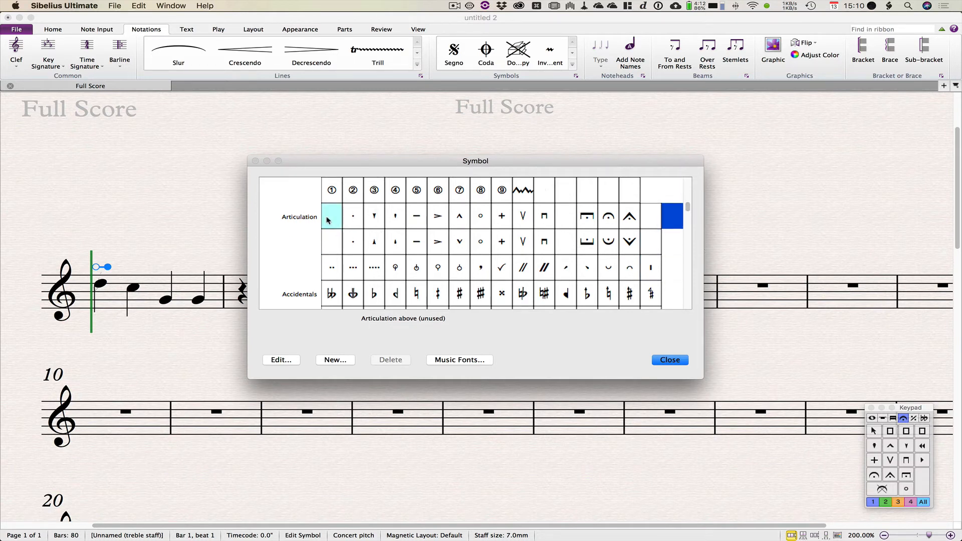
mouse_move(330, 220)
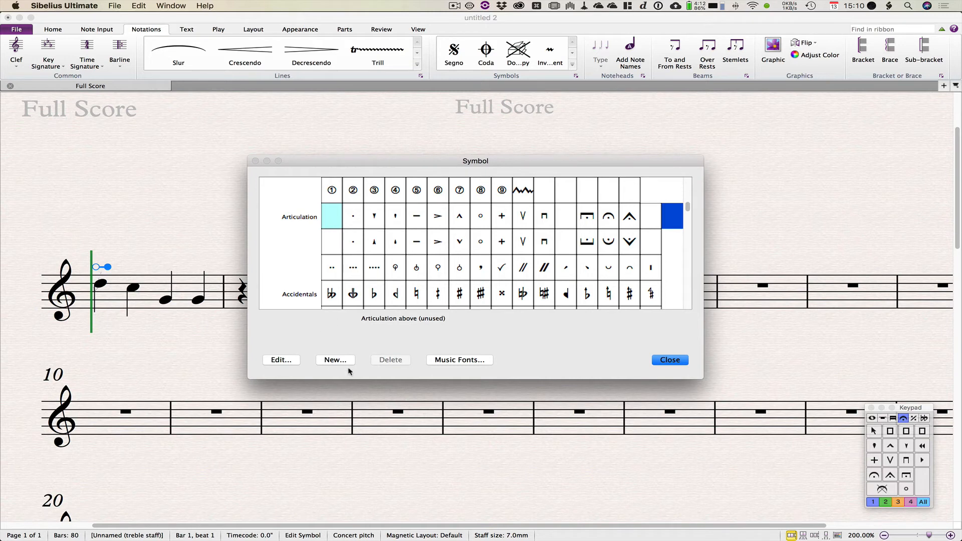
- Add the user-defined Open to closed symbol to the unused Articulation above slot and save
click(281, 359)
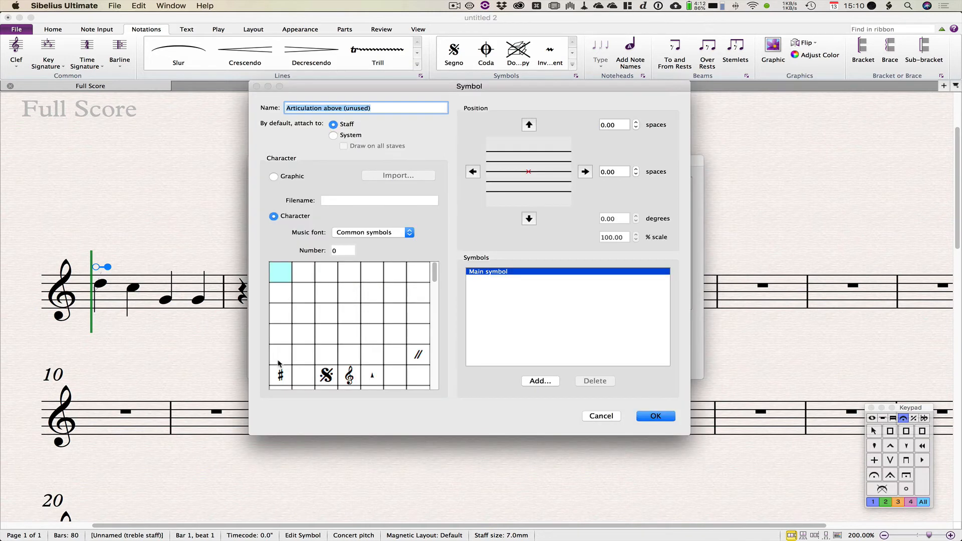
mouse_move(327, 345)
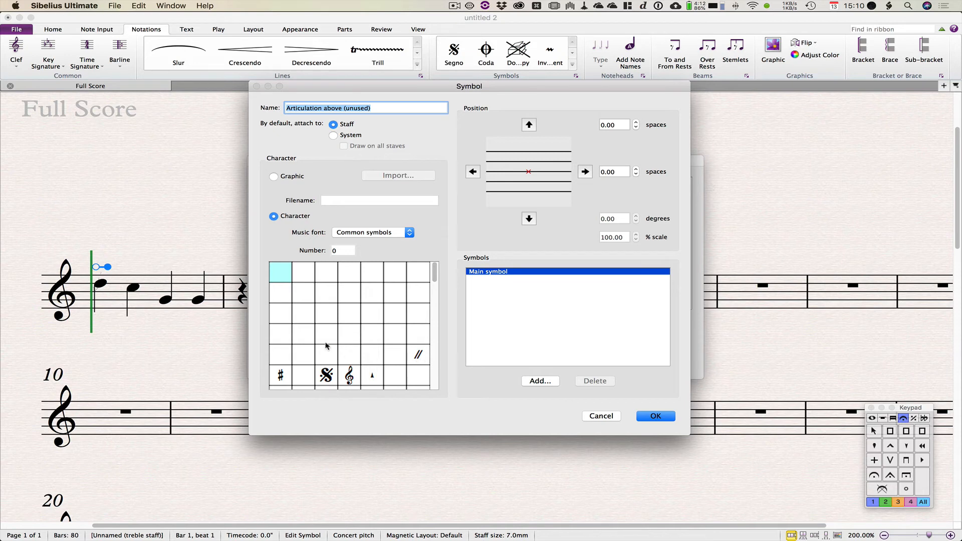
mouse_move(560, 185)
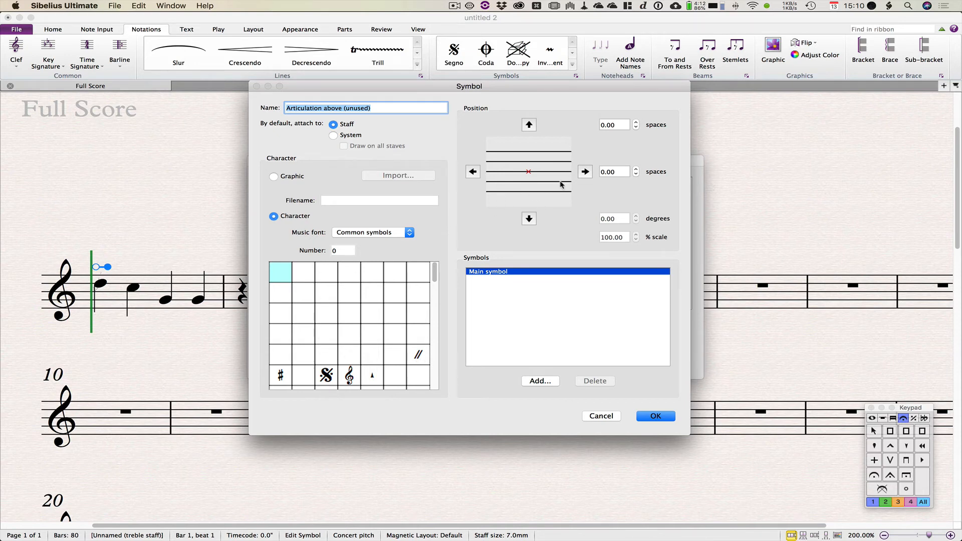
mouse_move(549, 383)
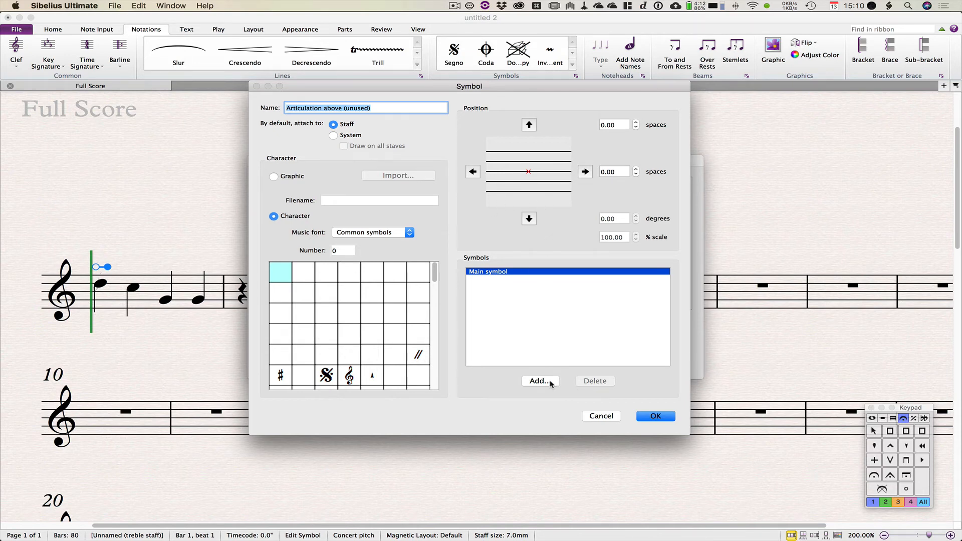
click(538, 381)
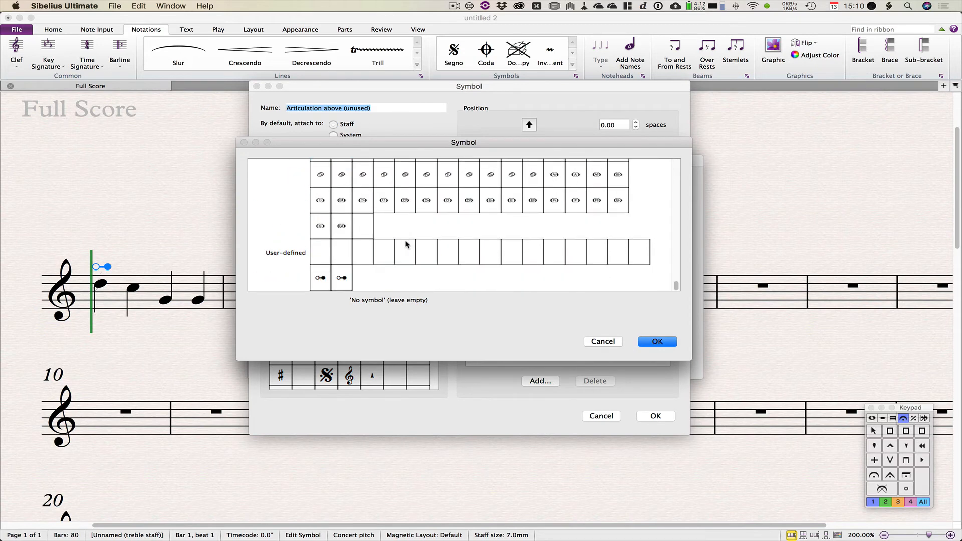
click(319, 277)
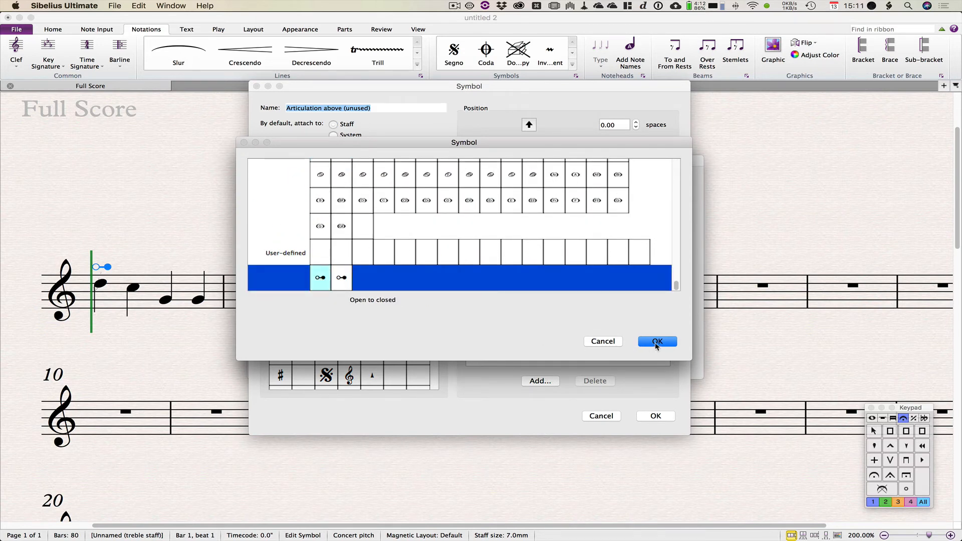
click(657, 342)
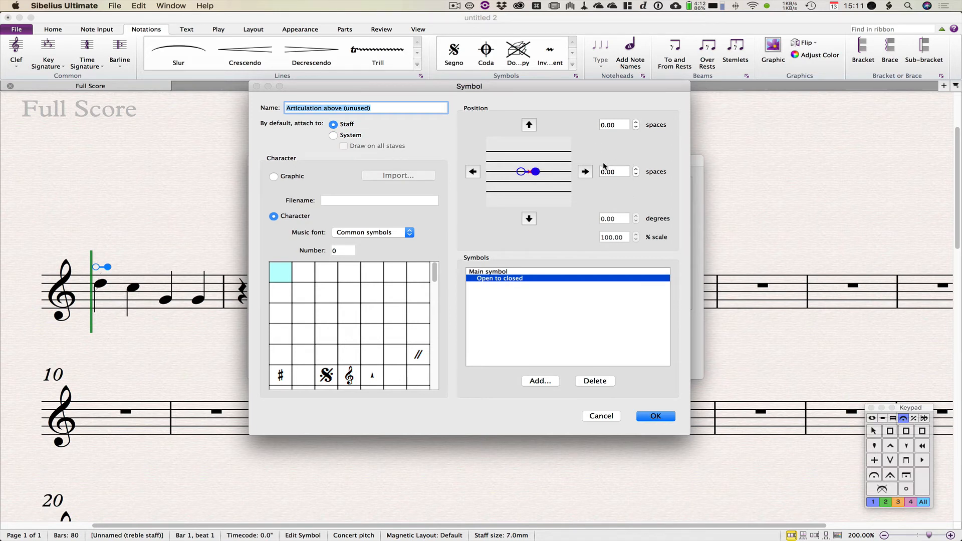
mouse_move(601, 231)
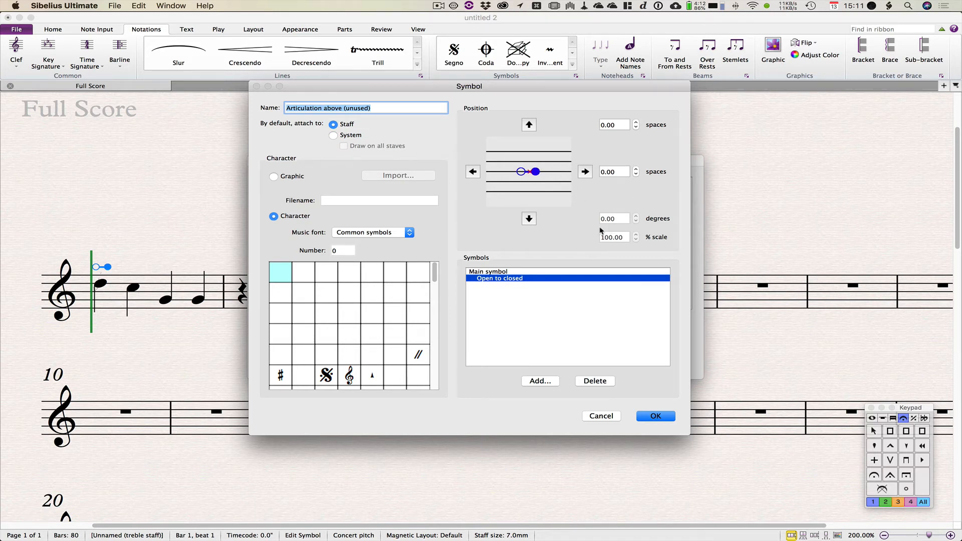
mouse_move(615, 379)
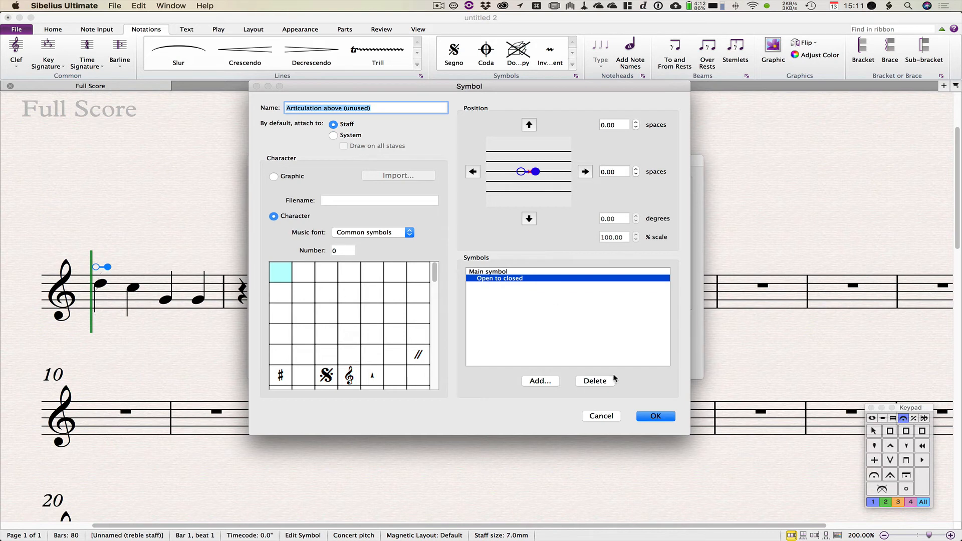
click(656, 416)
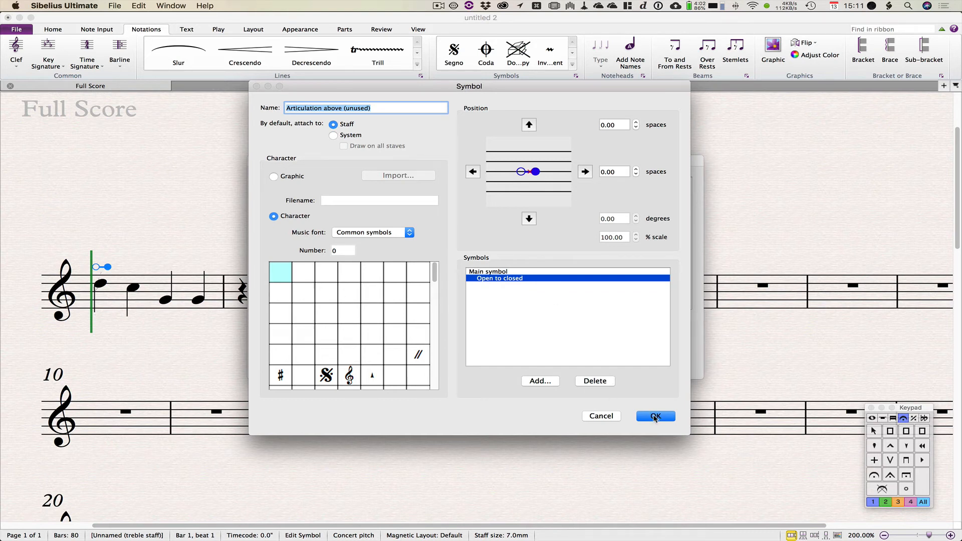
click(654, 416)
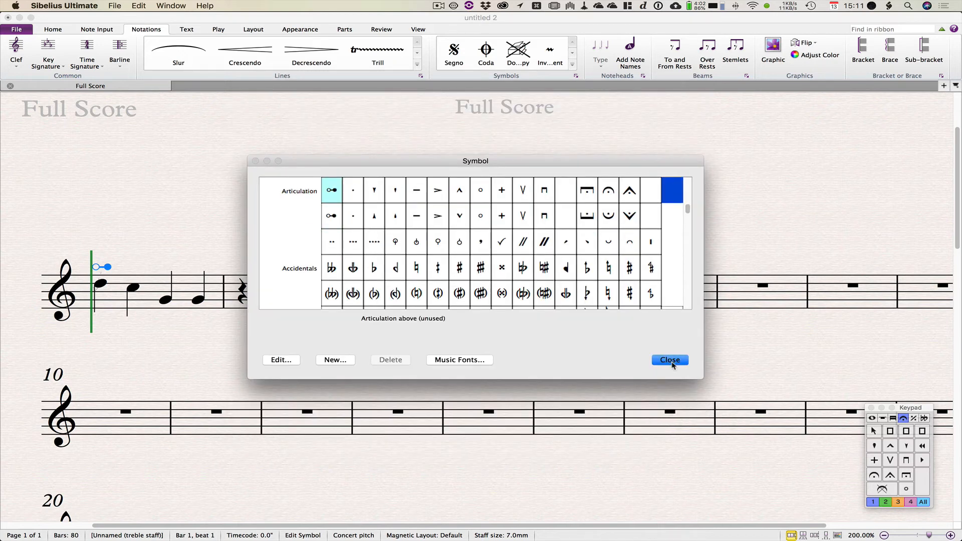
- Apply Custom Articulation 1 to bar 1's notes, raise the second note, and select the third
click(669, 360)
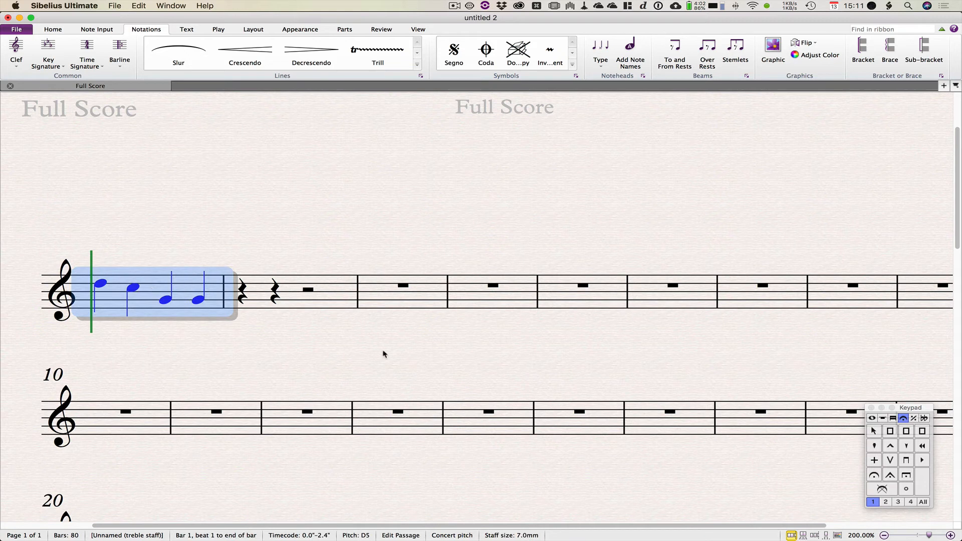
mouse_move(890, 431)
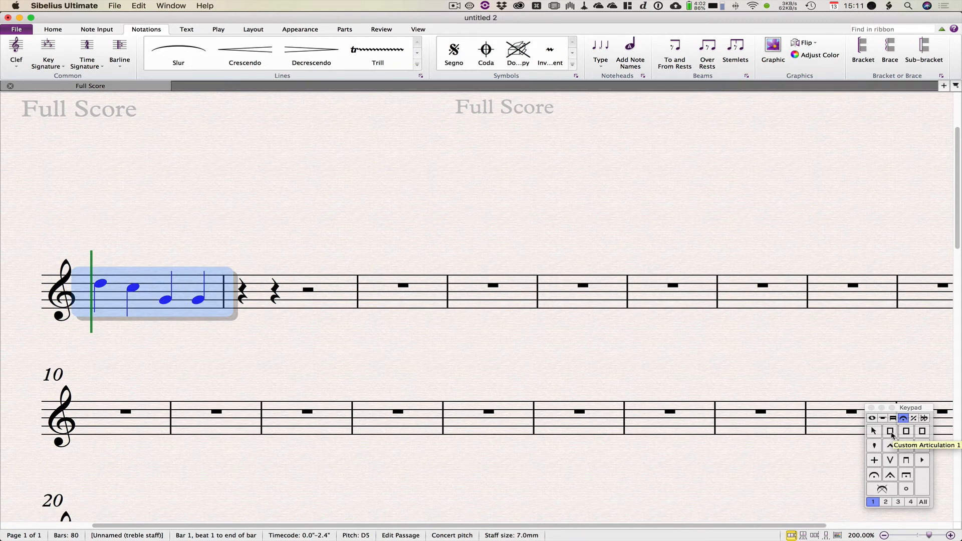
click(890, 432)
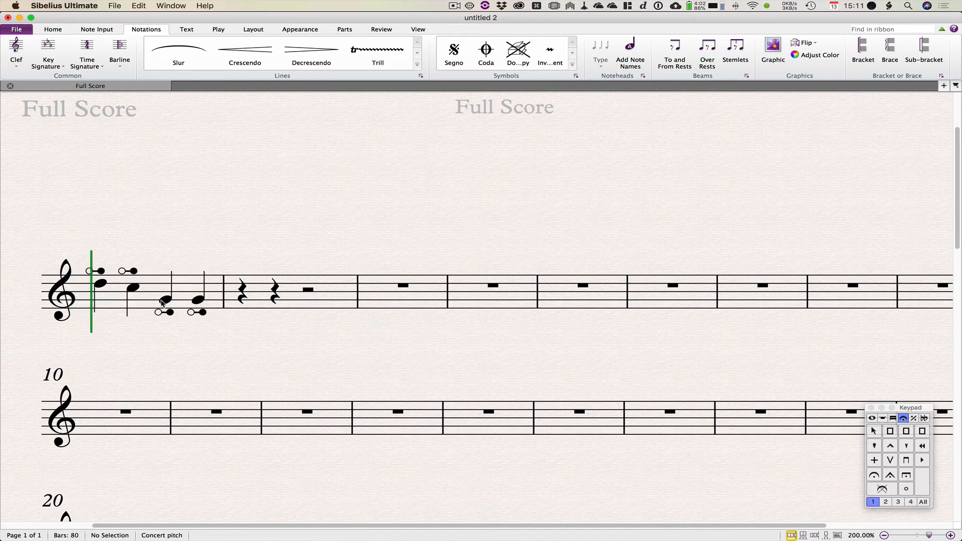
click(133, 284)
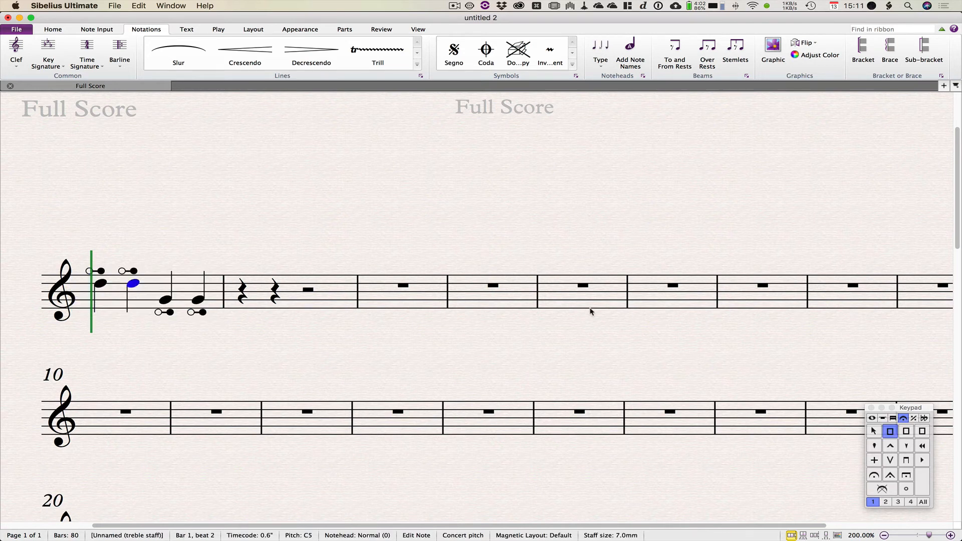
key(up)
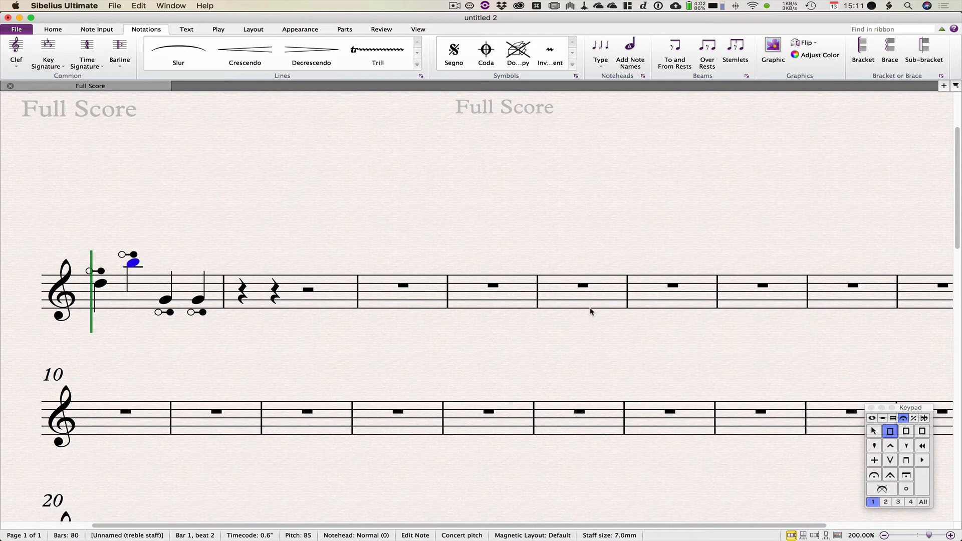
click(164, 300)
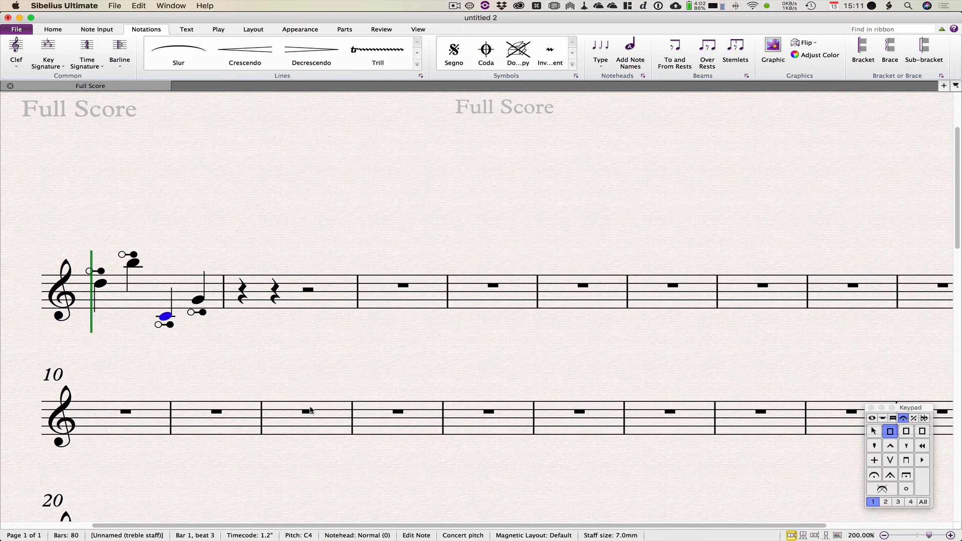
mouse_move(232, 366)
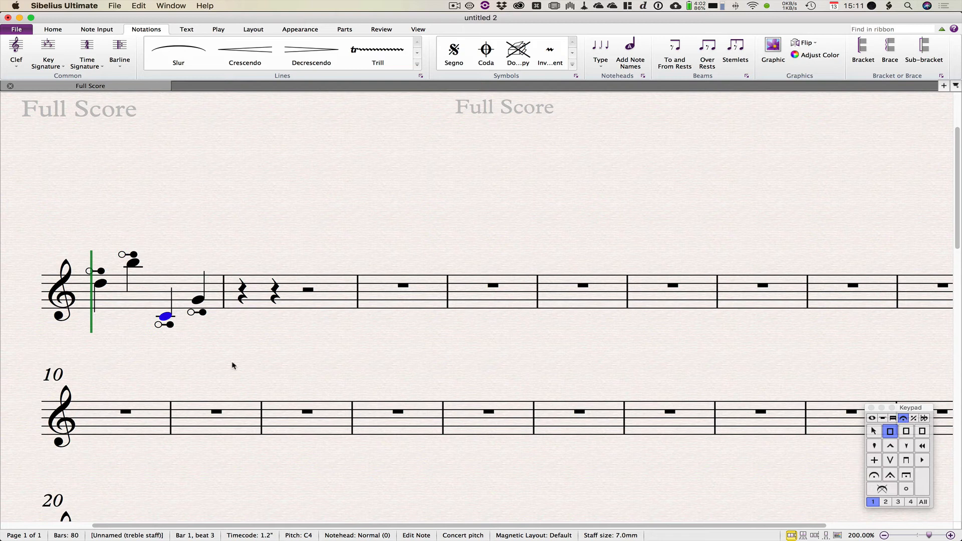
mouse_move(161, 303)
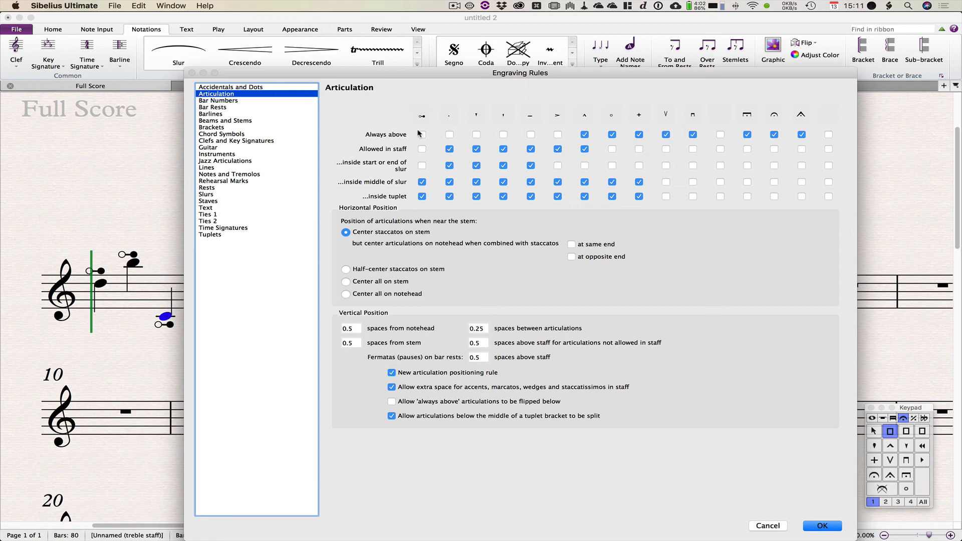
mouse_move(423, 123)
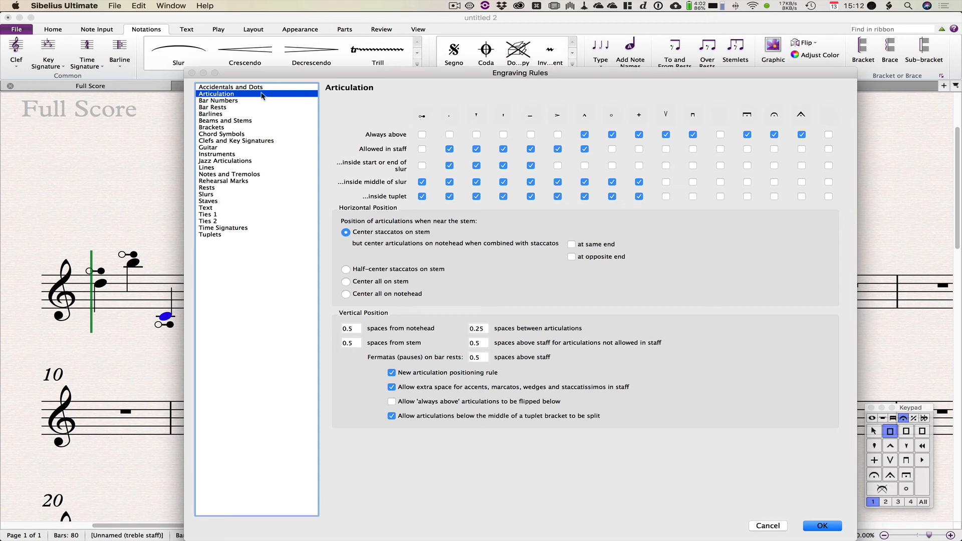
mouse_move(413, 139)
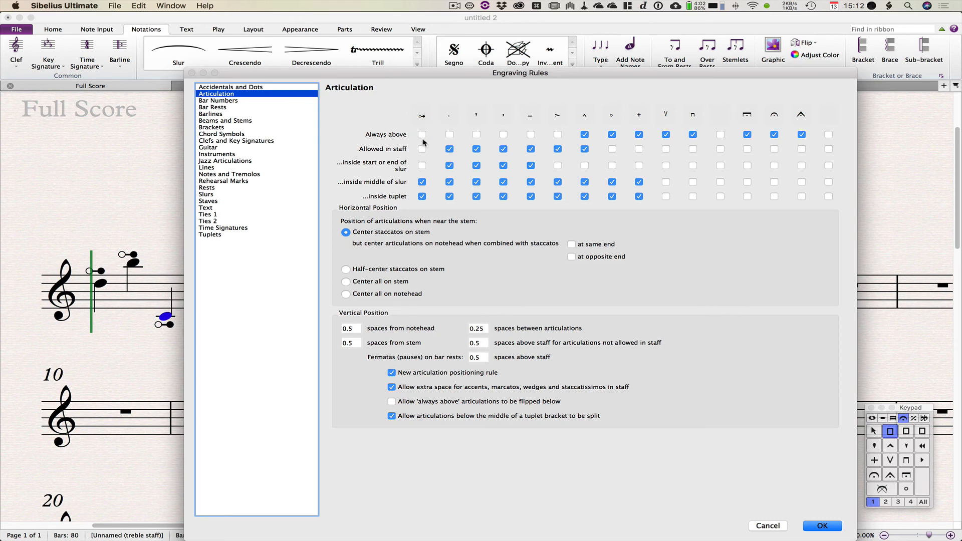
click(421, 134)
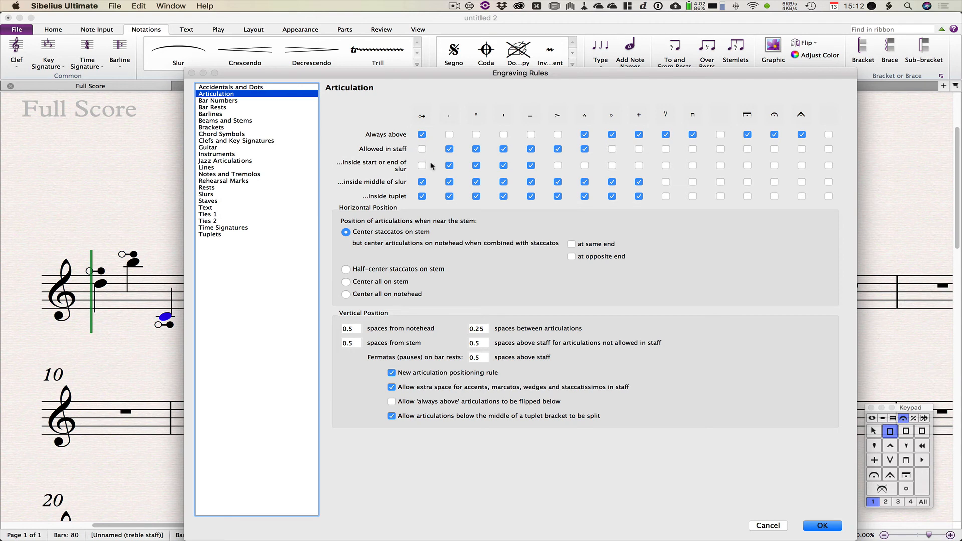
mouse_move(422, 203)
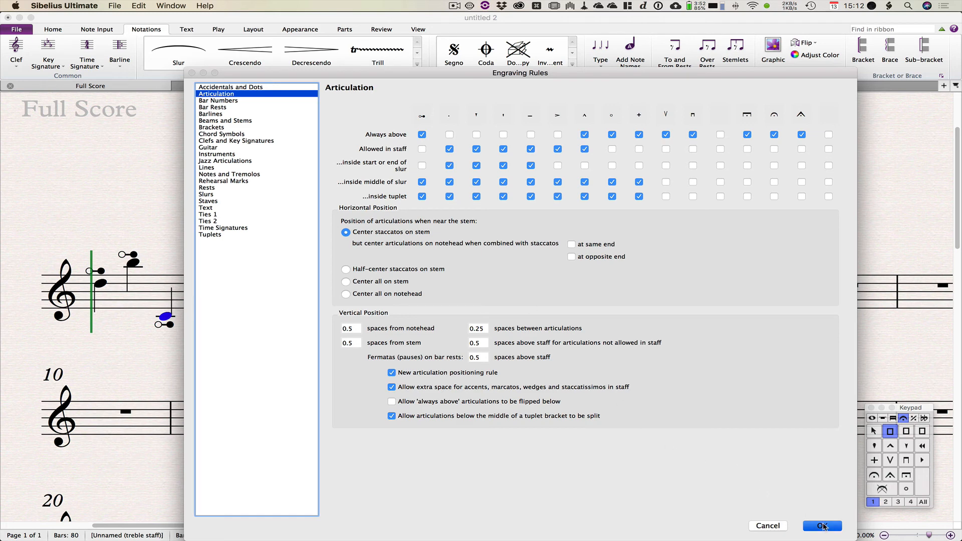
click(822, 526)
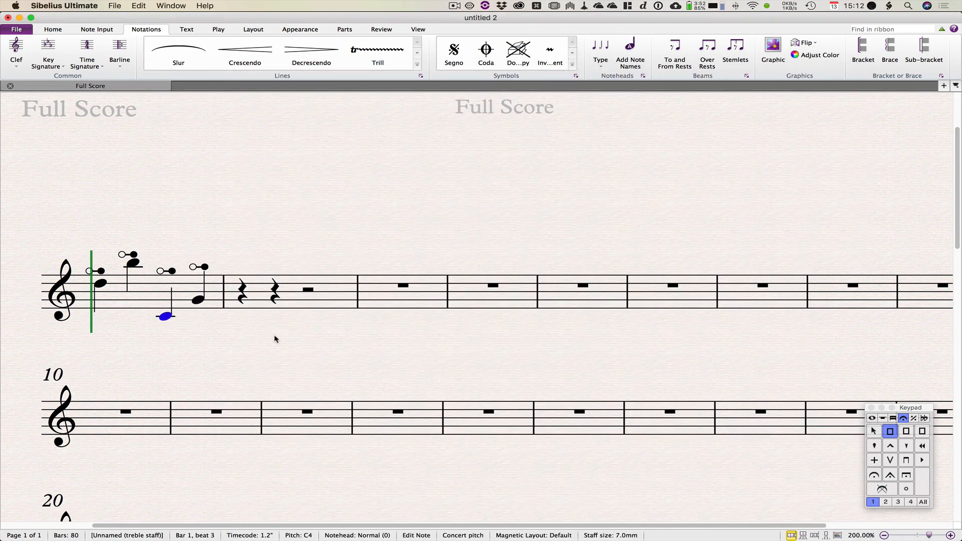
mouse_move(433, 345)
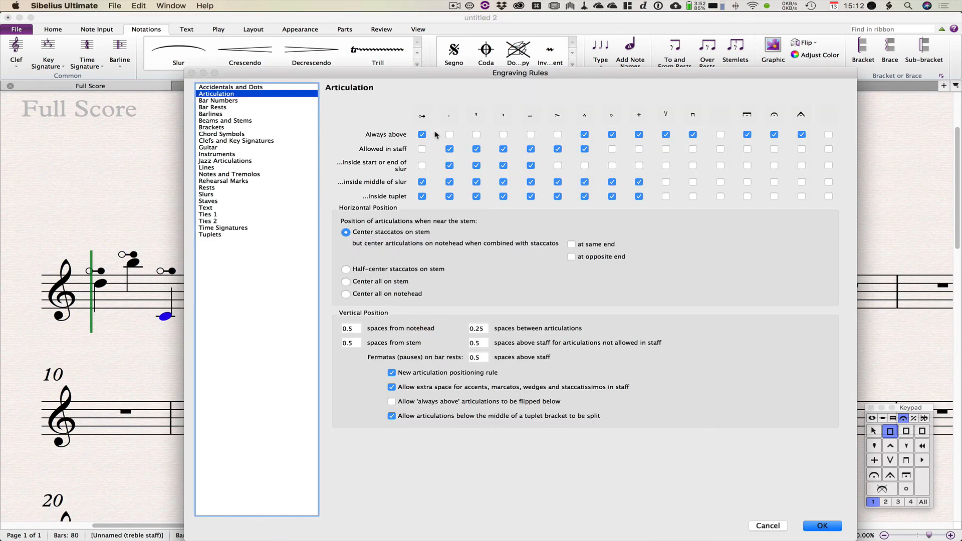
click(421, 134)
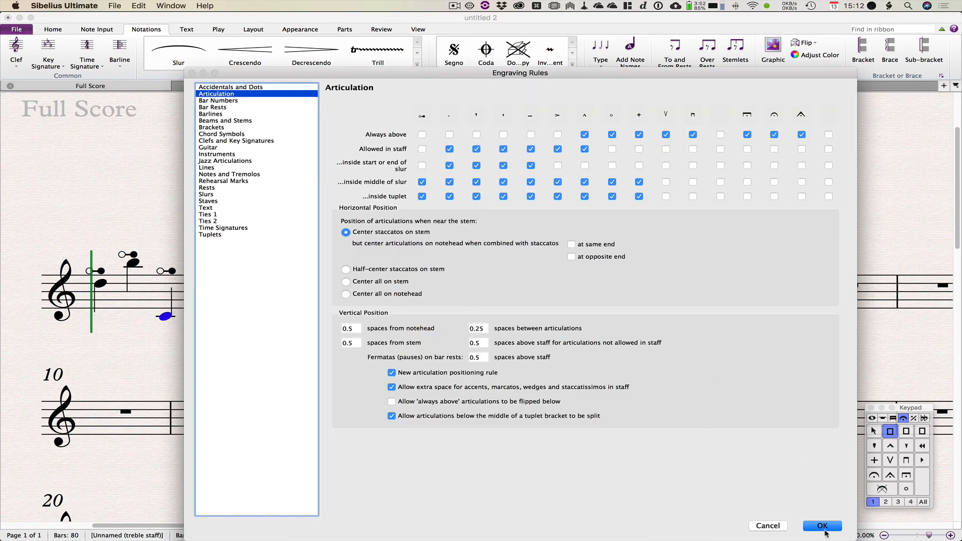
click(822, 525)
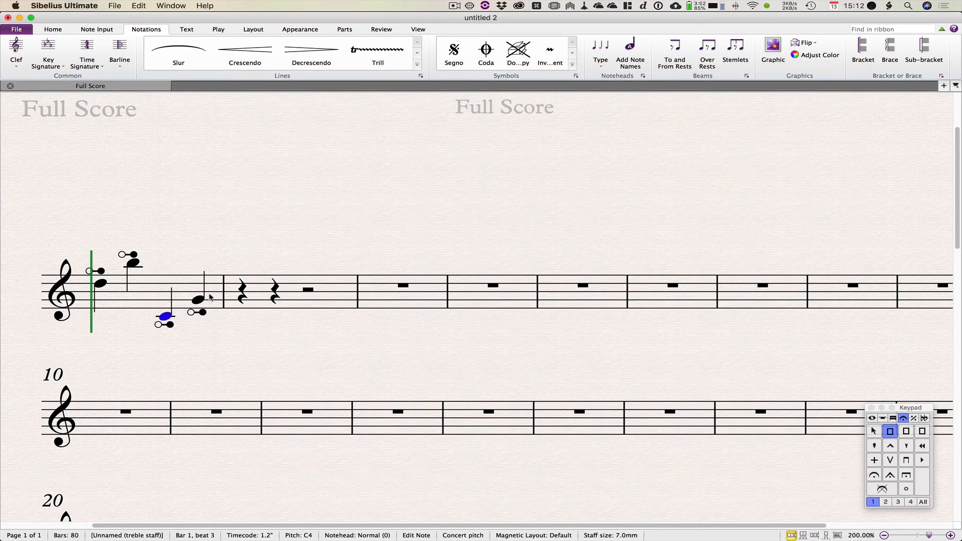
- Select Articulation above (unused) in the Symbols gallery and open its Edit dialog
click(576, 75)
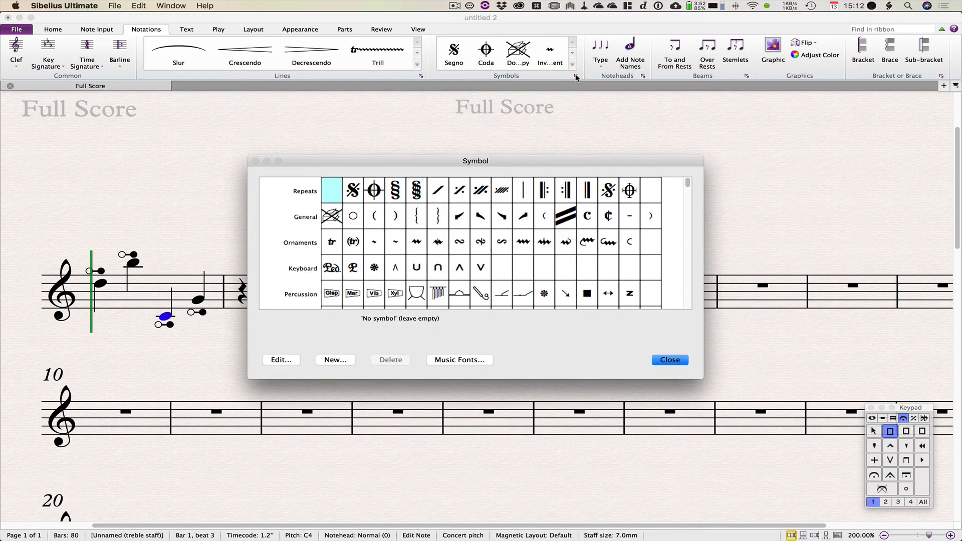
scroll(down, 3)
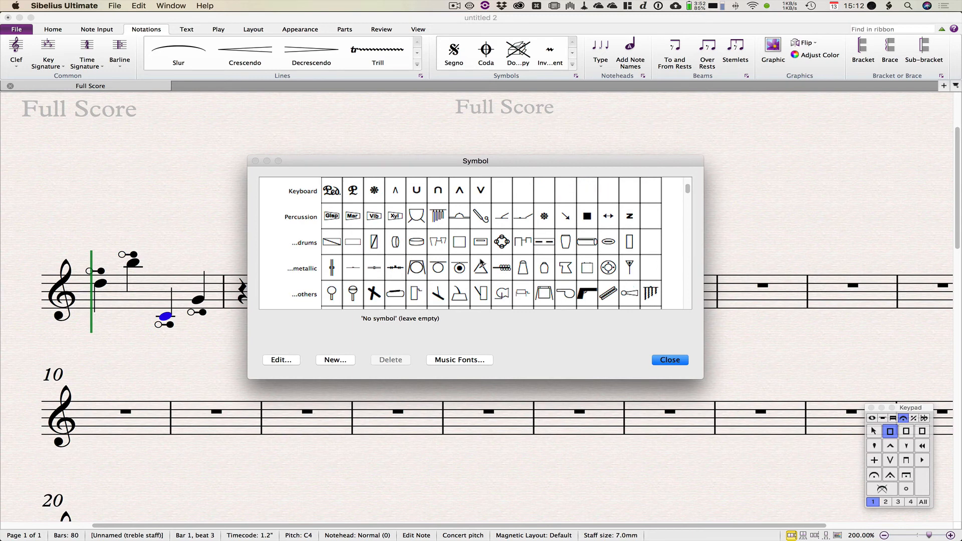
scroll(down, 3)
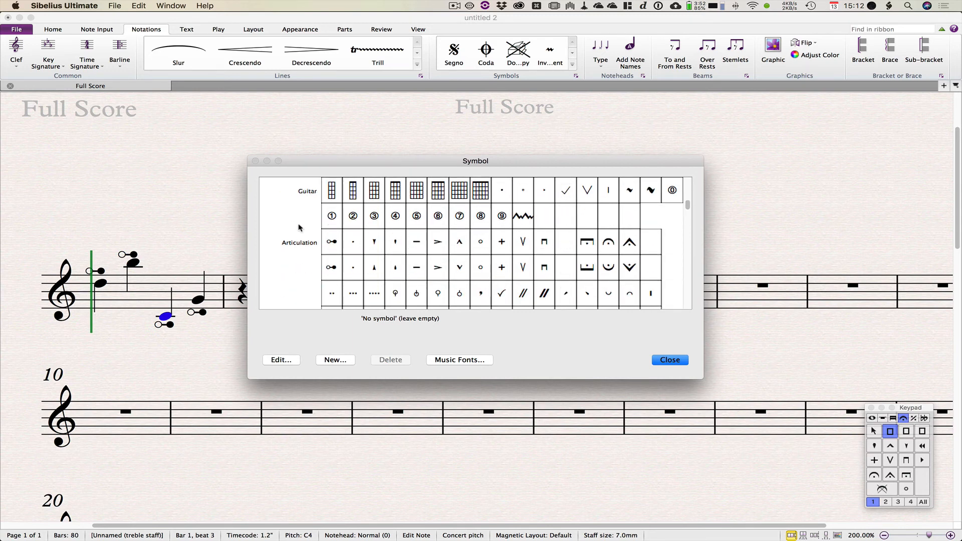
click(332, 241)
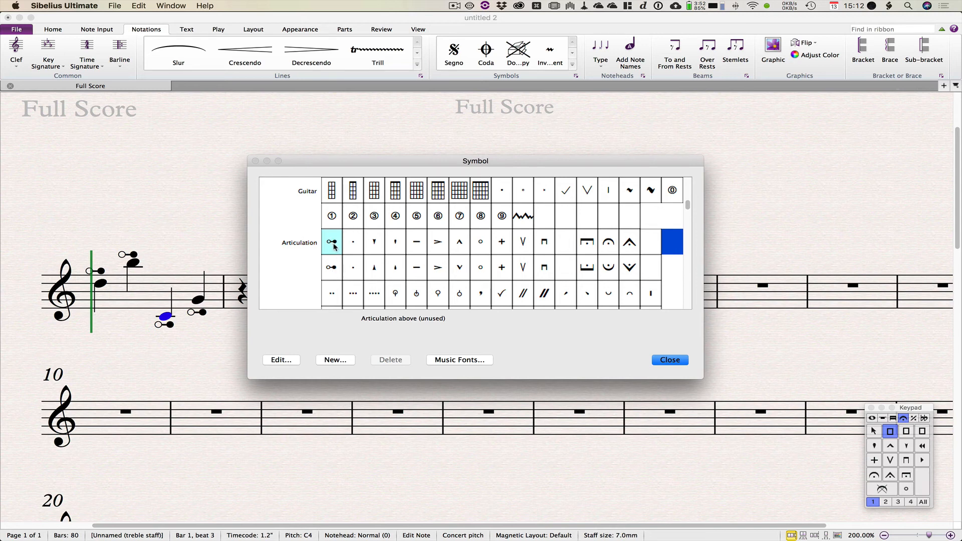
mouse_move(333, 271)
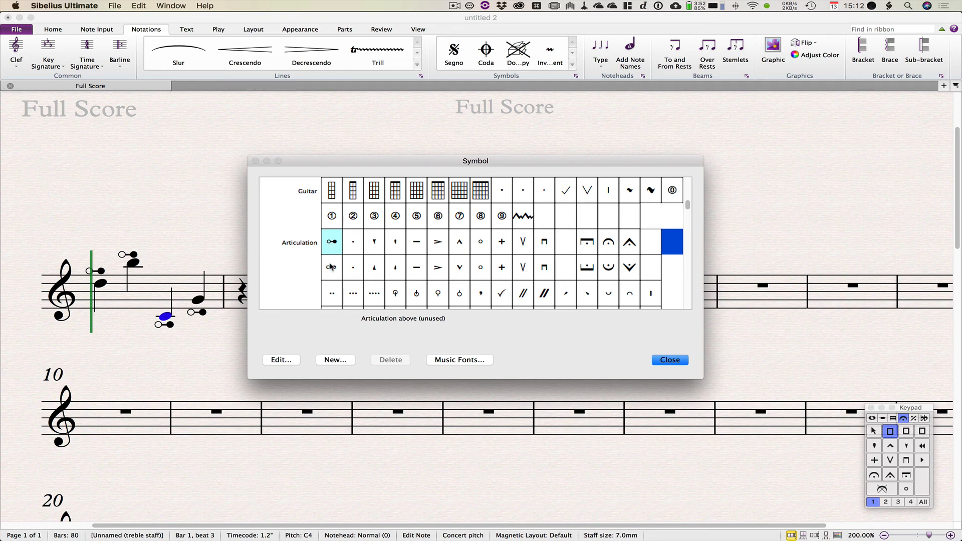
click(280, 359)
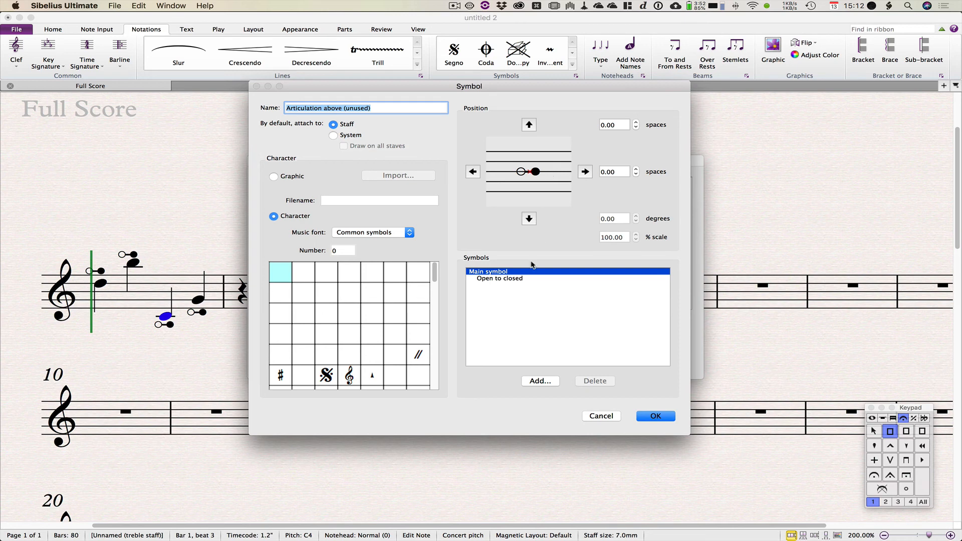
- Offset the Open to closed component 0.16 spaces right and confirm
click(499, 278)
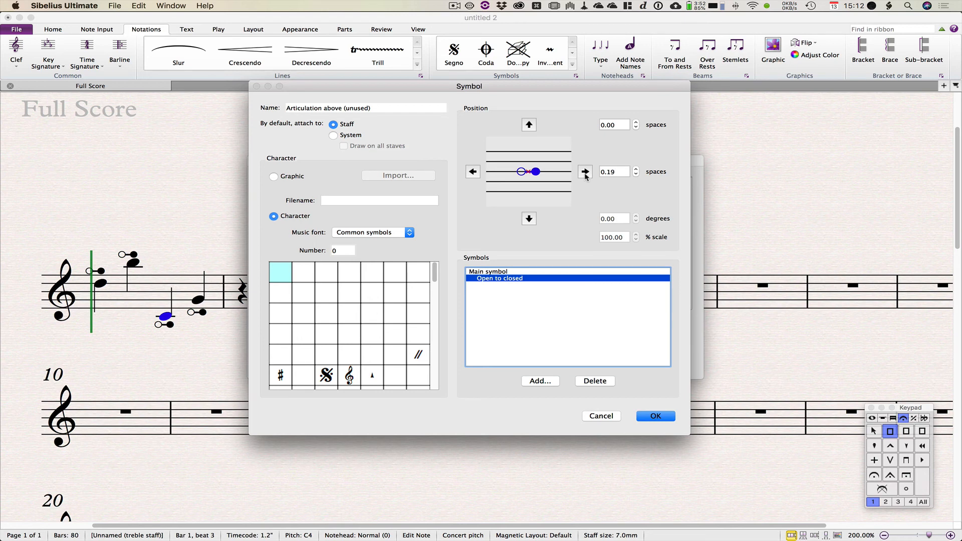
mouse_move(555, 268)
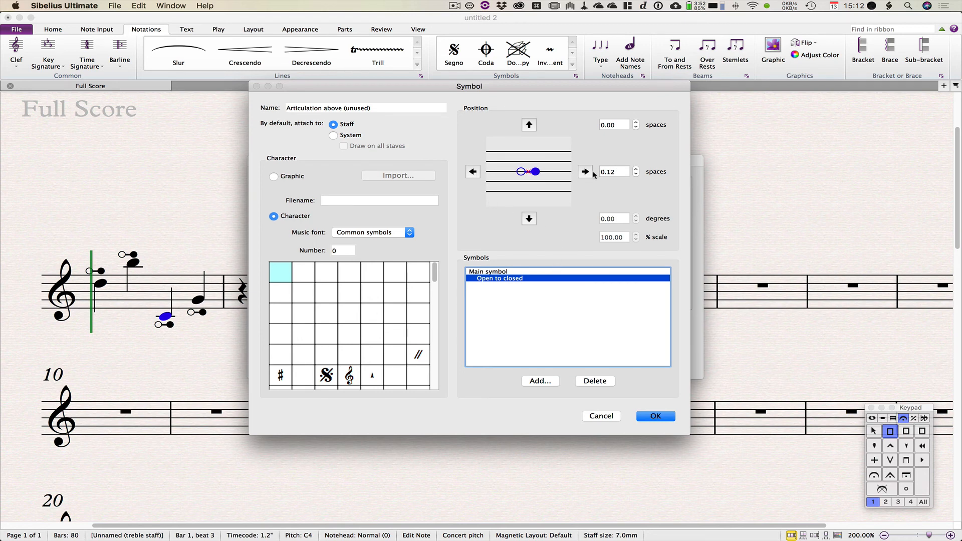
click(636, 169)
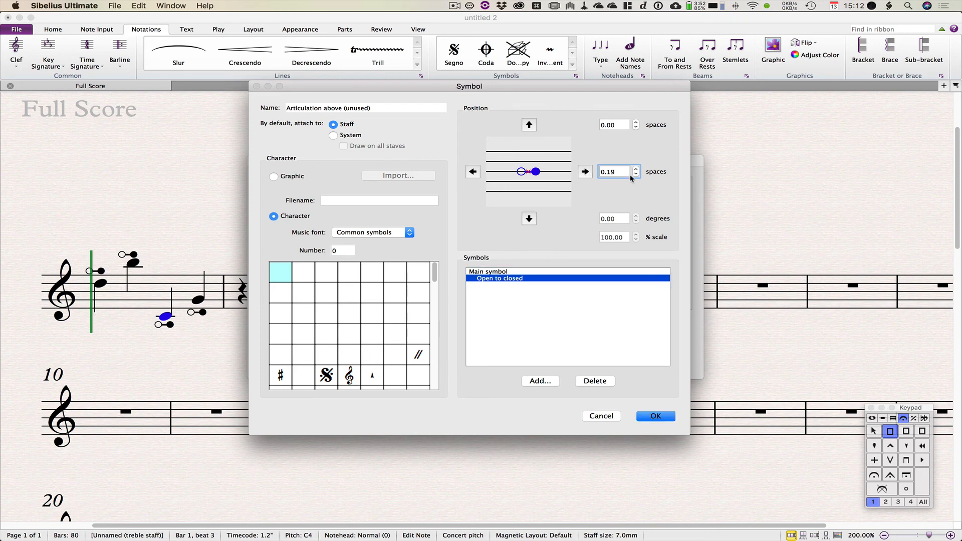
click(636, 174)
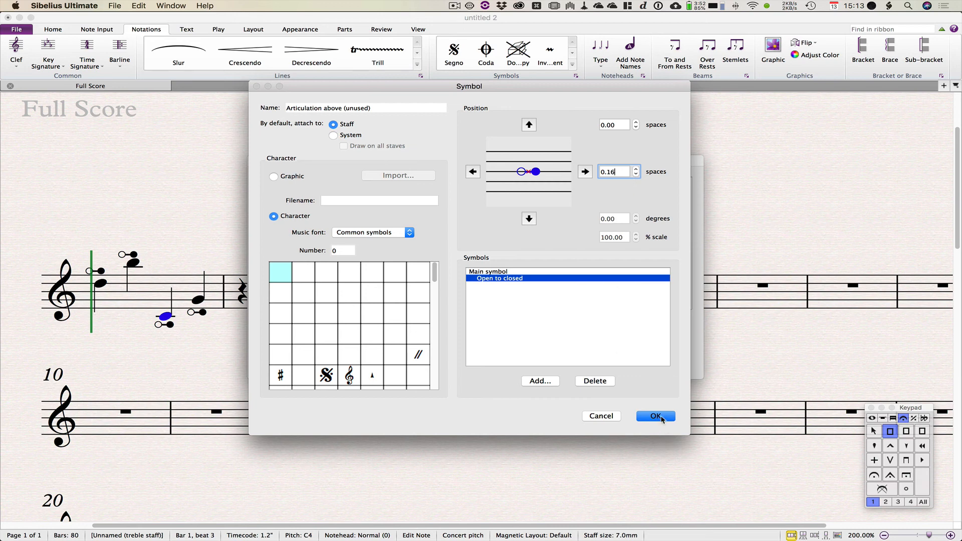
click(655, 415)
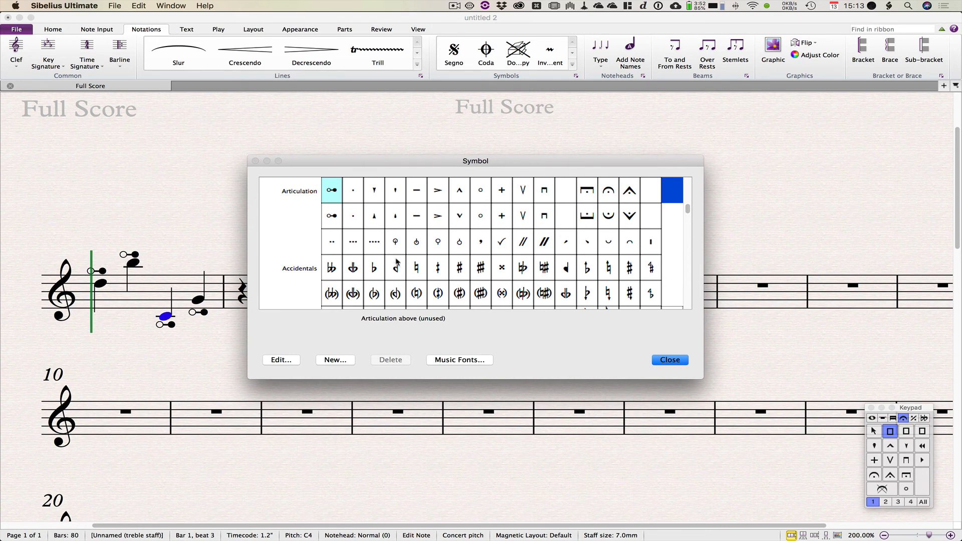
- Replace the Articulation below (unused) component with Open to closed, offset 0.25 spaces right
click(331, 216)
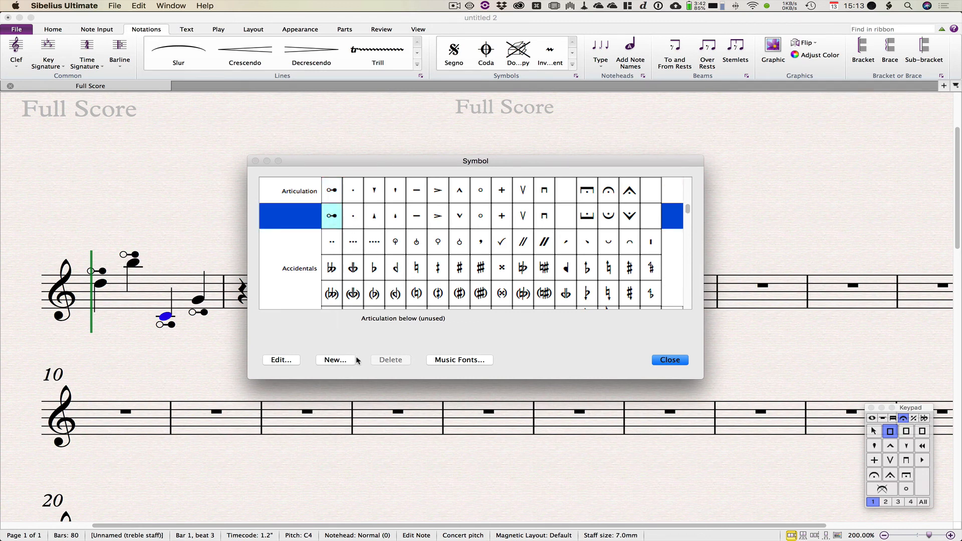
click(281, 360)
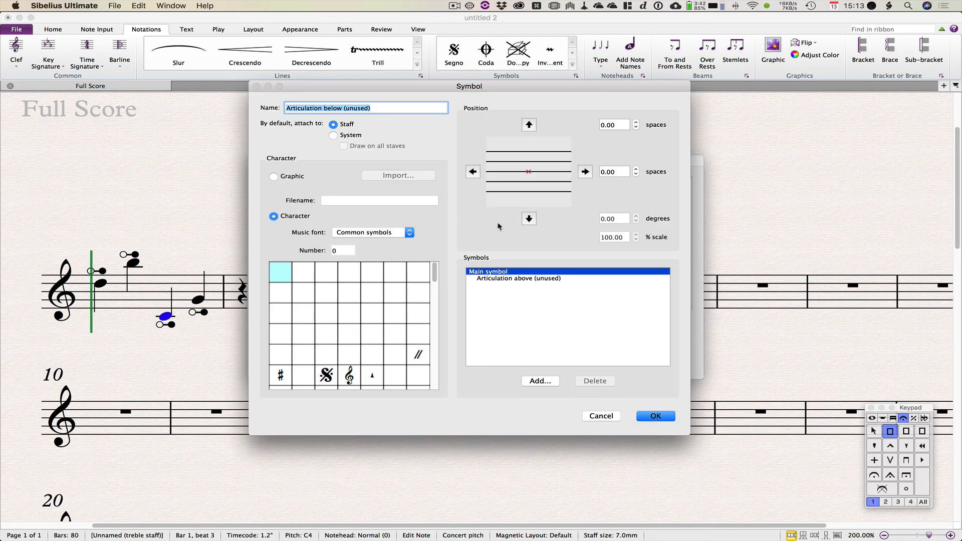
click(519, 279)
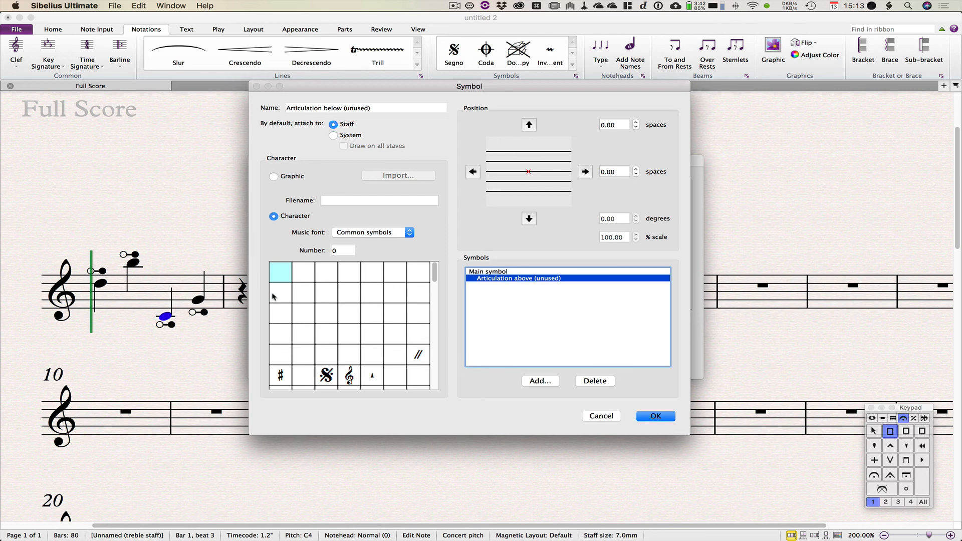
mouse_move(617, 181)
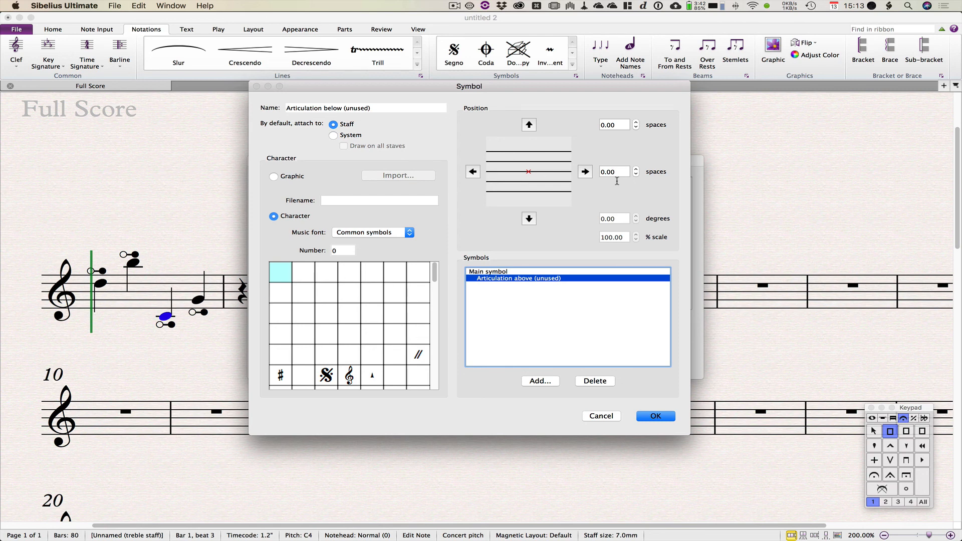
mouse_move(613, 174)
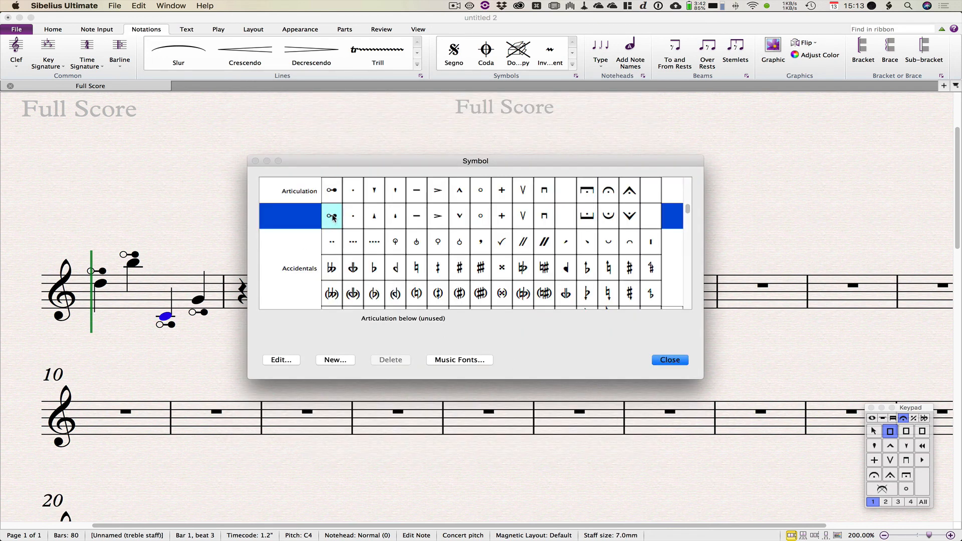
mouse_move(341, 362)
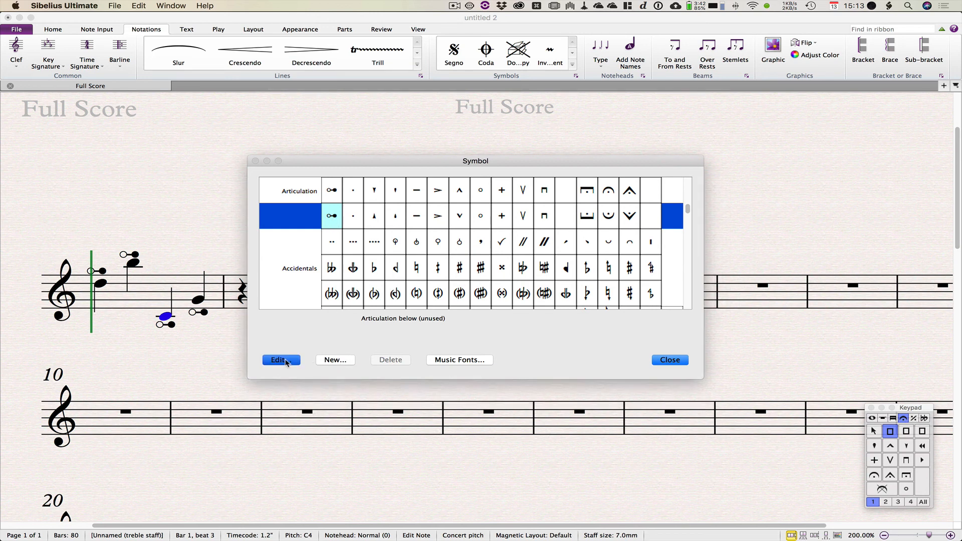
click(276, 360)
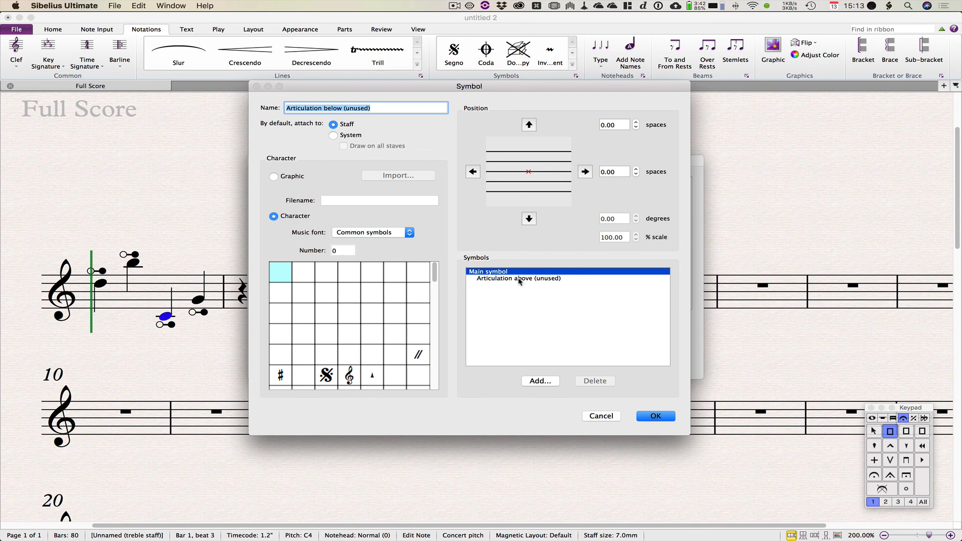
click(519, 278)
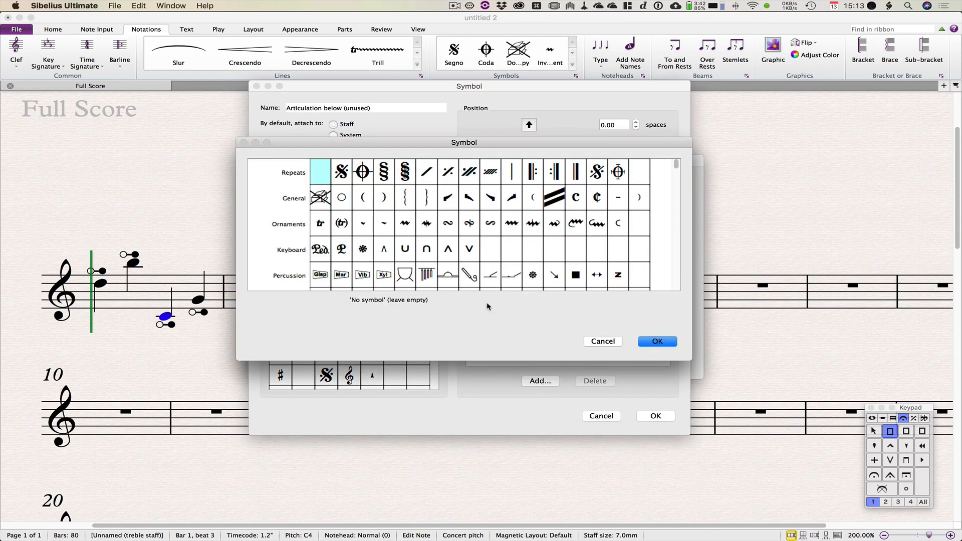
click(656, 341)
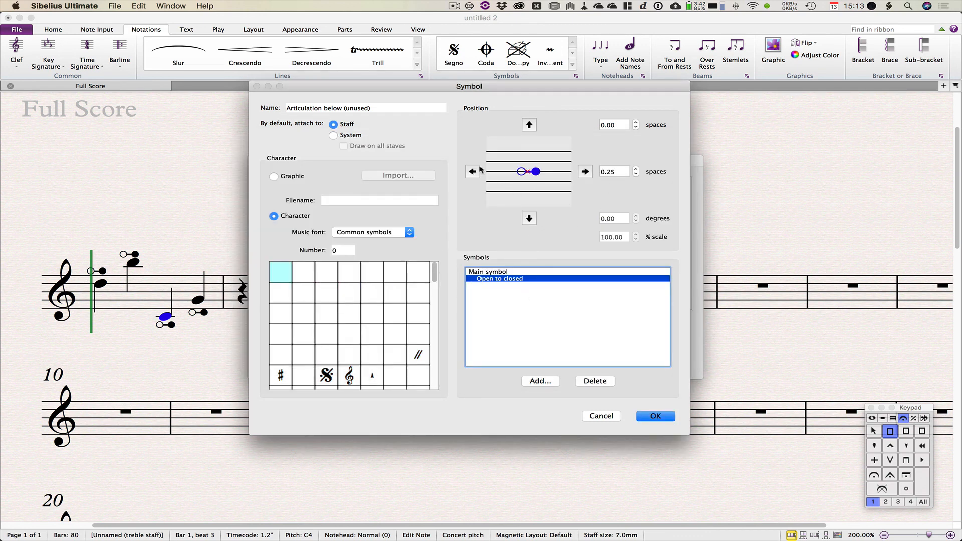
click(472, 171)
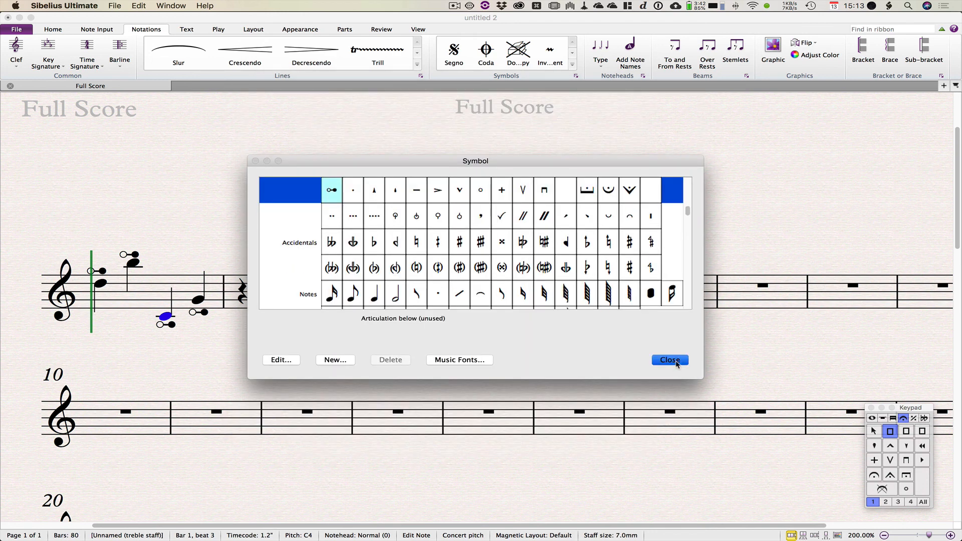
- Inspect the shifted Open to closed marks on bar 1's notes, then reopen the Symbol gallery
click(669, 359)
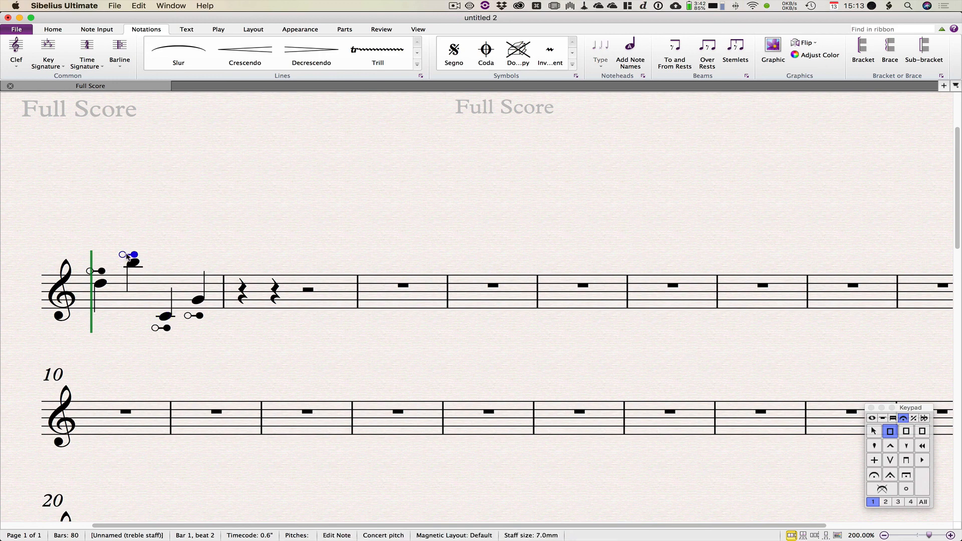
click(160, 327)
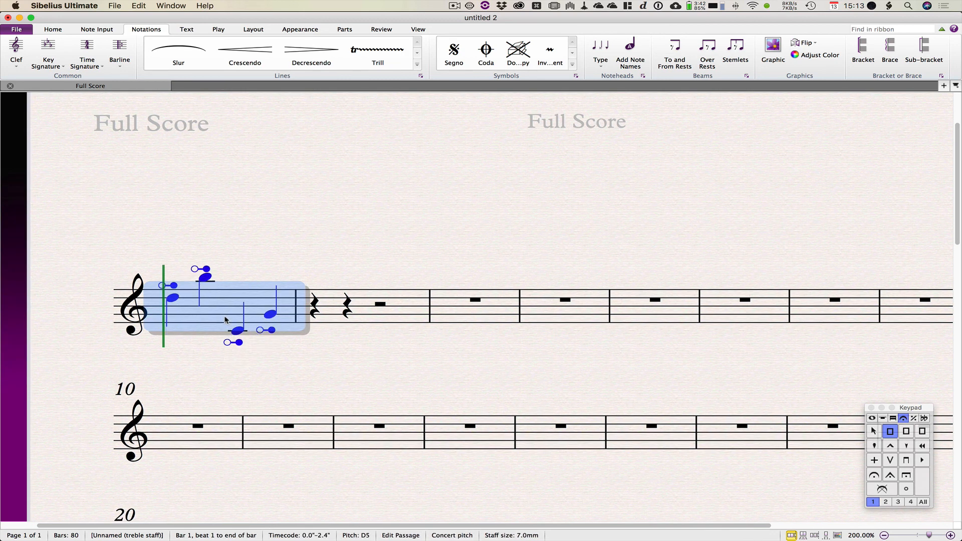
click(416, 401)
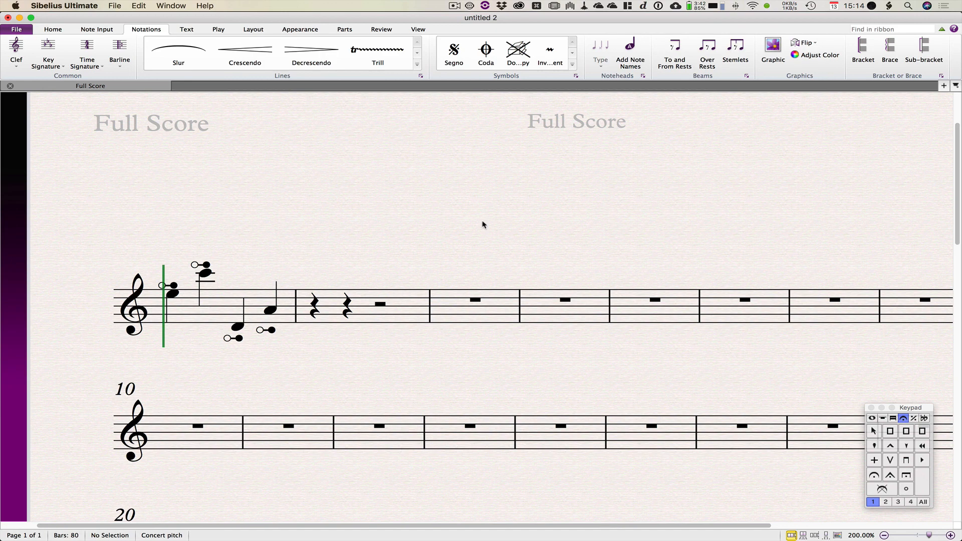
mouse_move(583, 78)
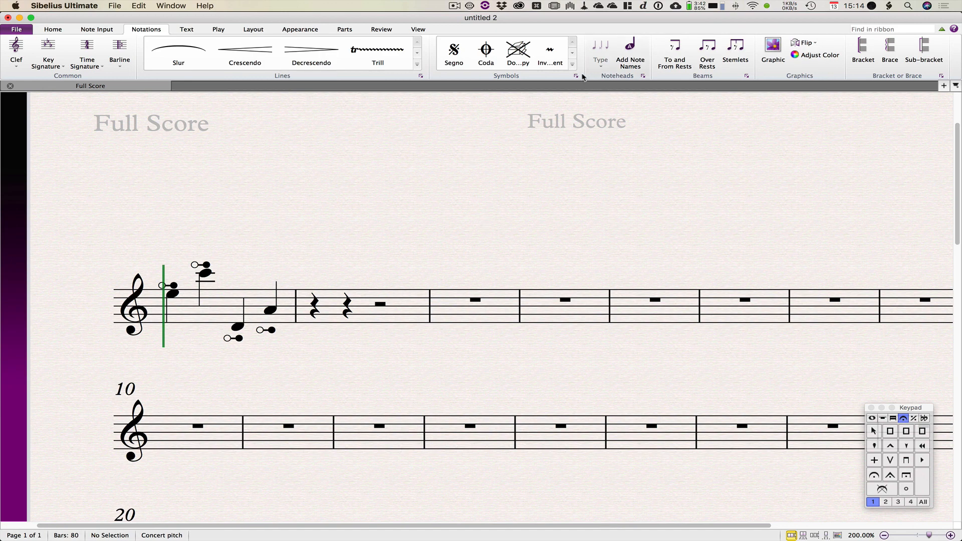
click(576, 75)
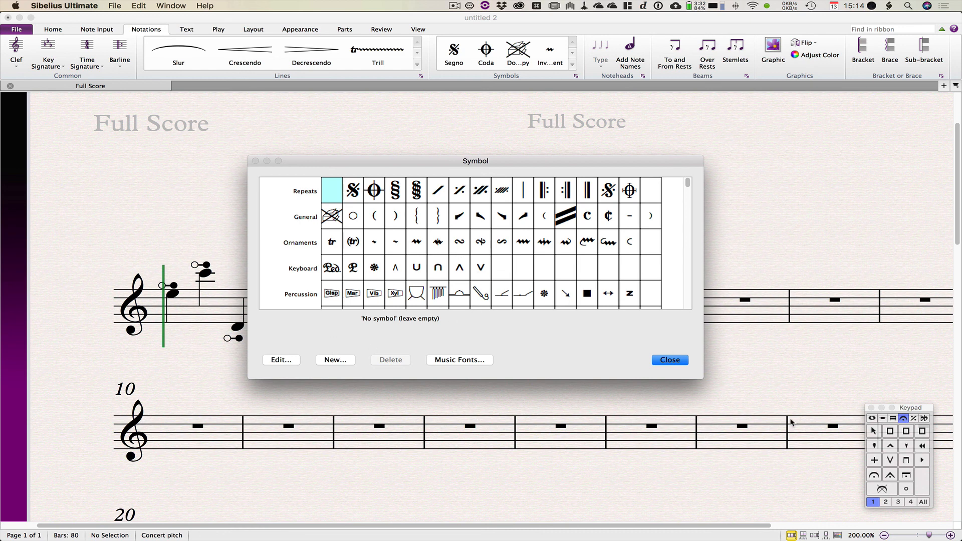
mouse_move(648, 371)
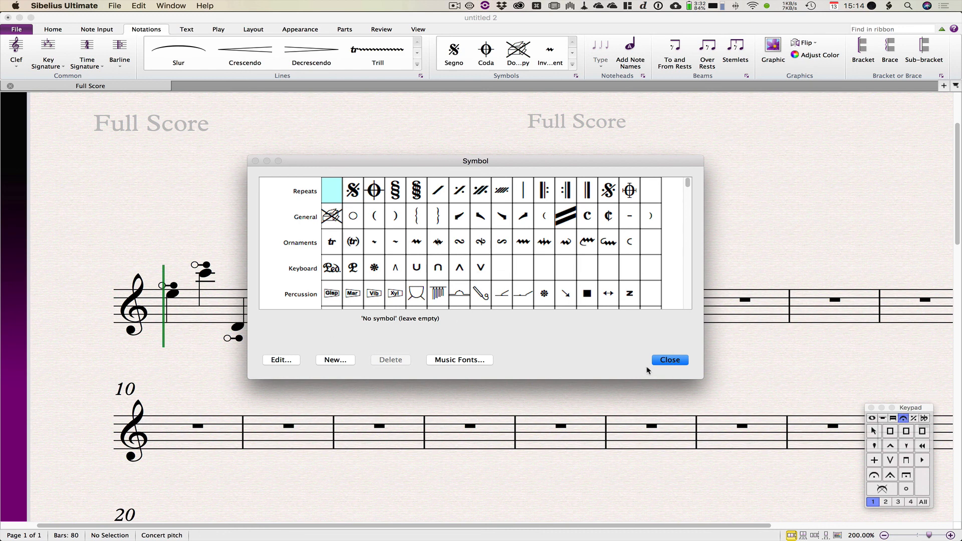